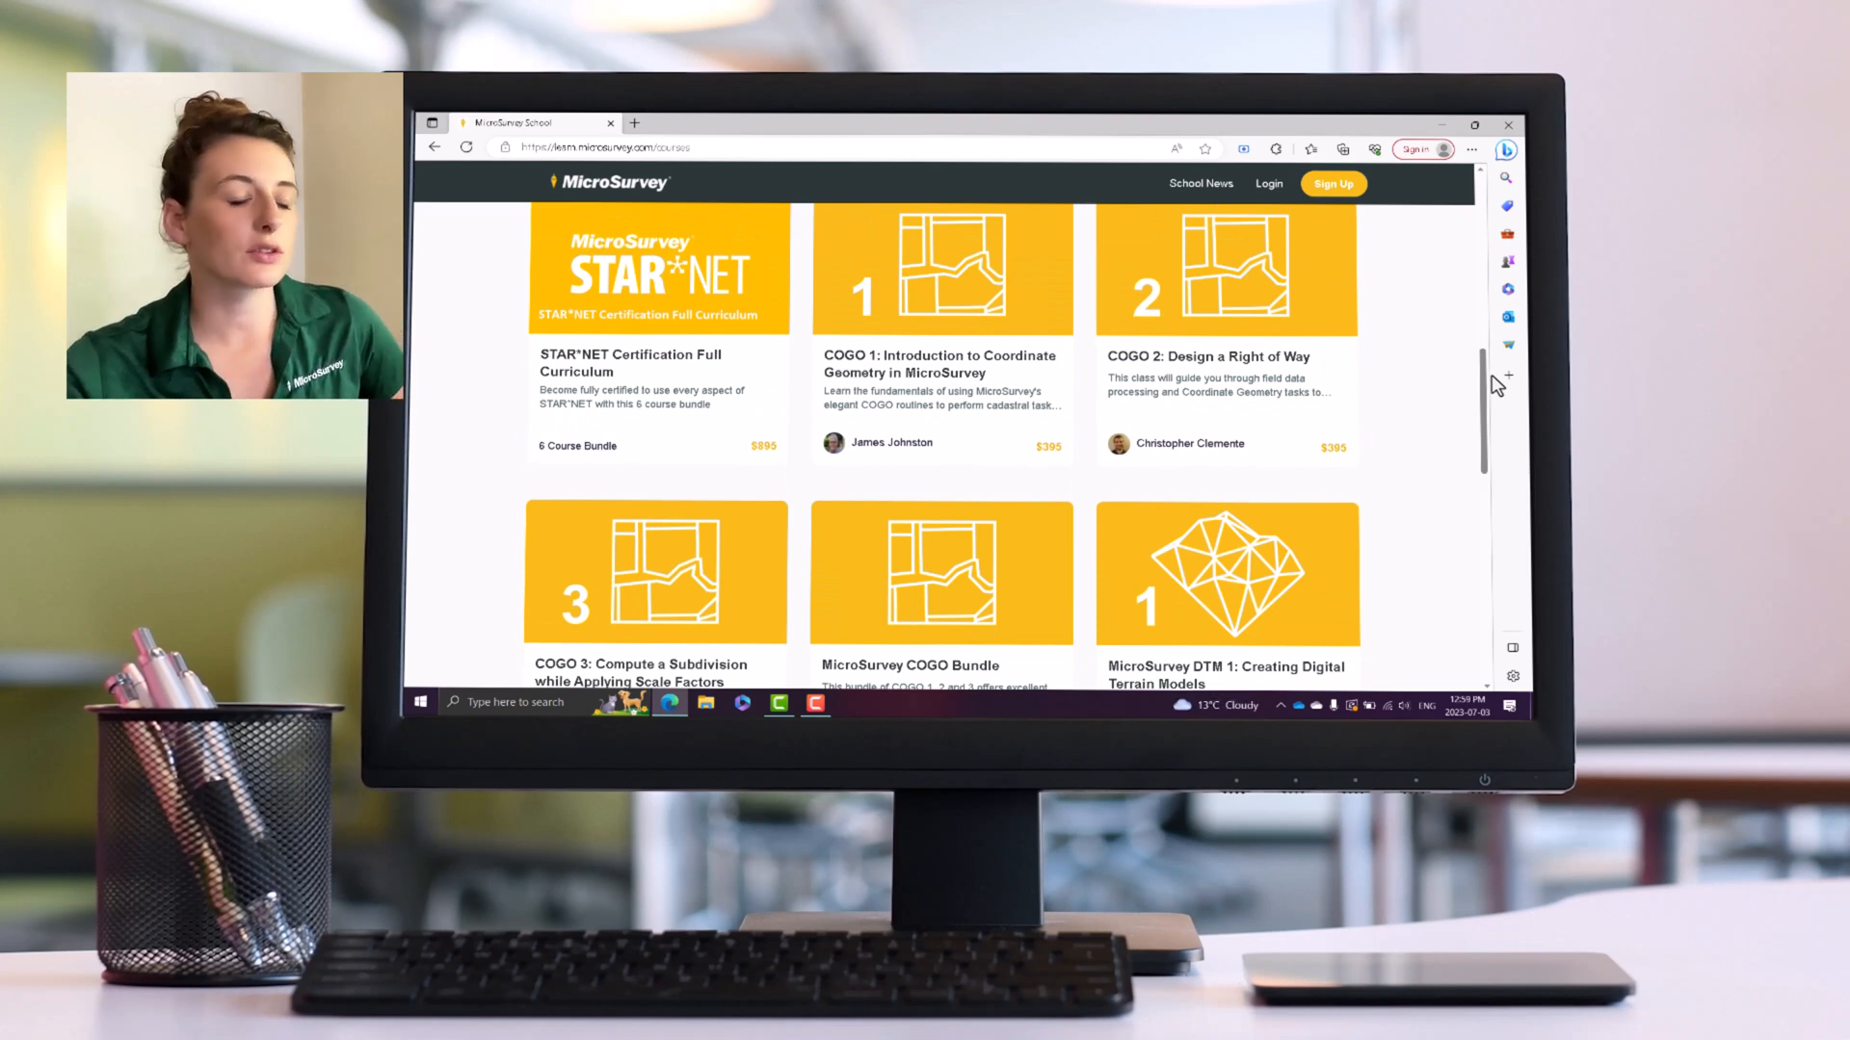
- Scroll through the catalog past the COGO, DTM and free BricsCAD tutorials
scroll("down", 3)
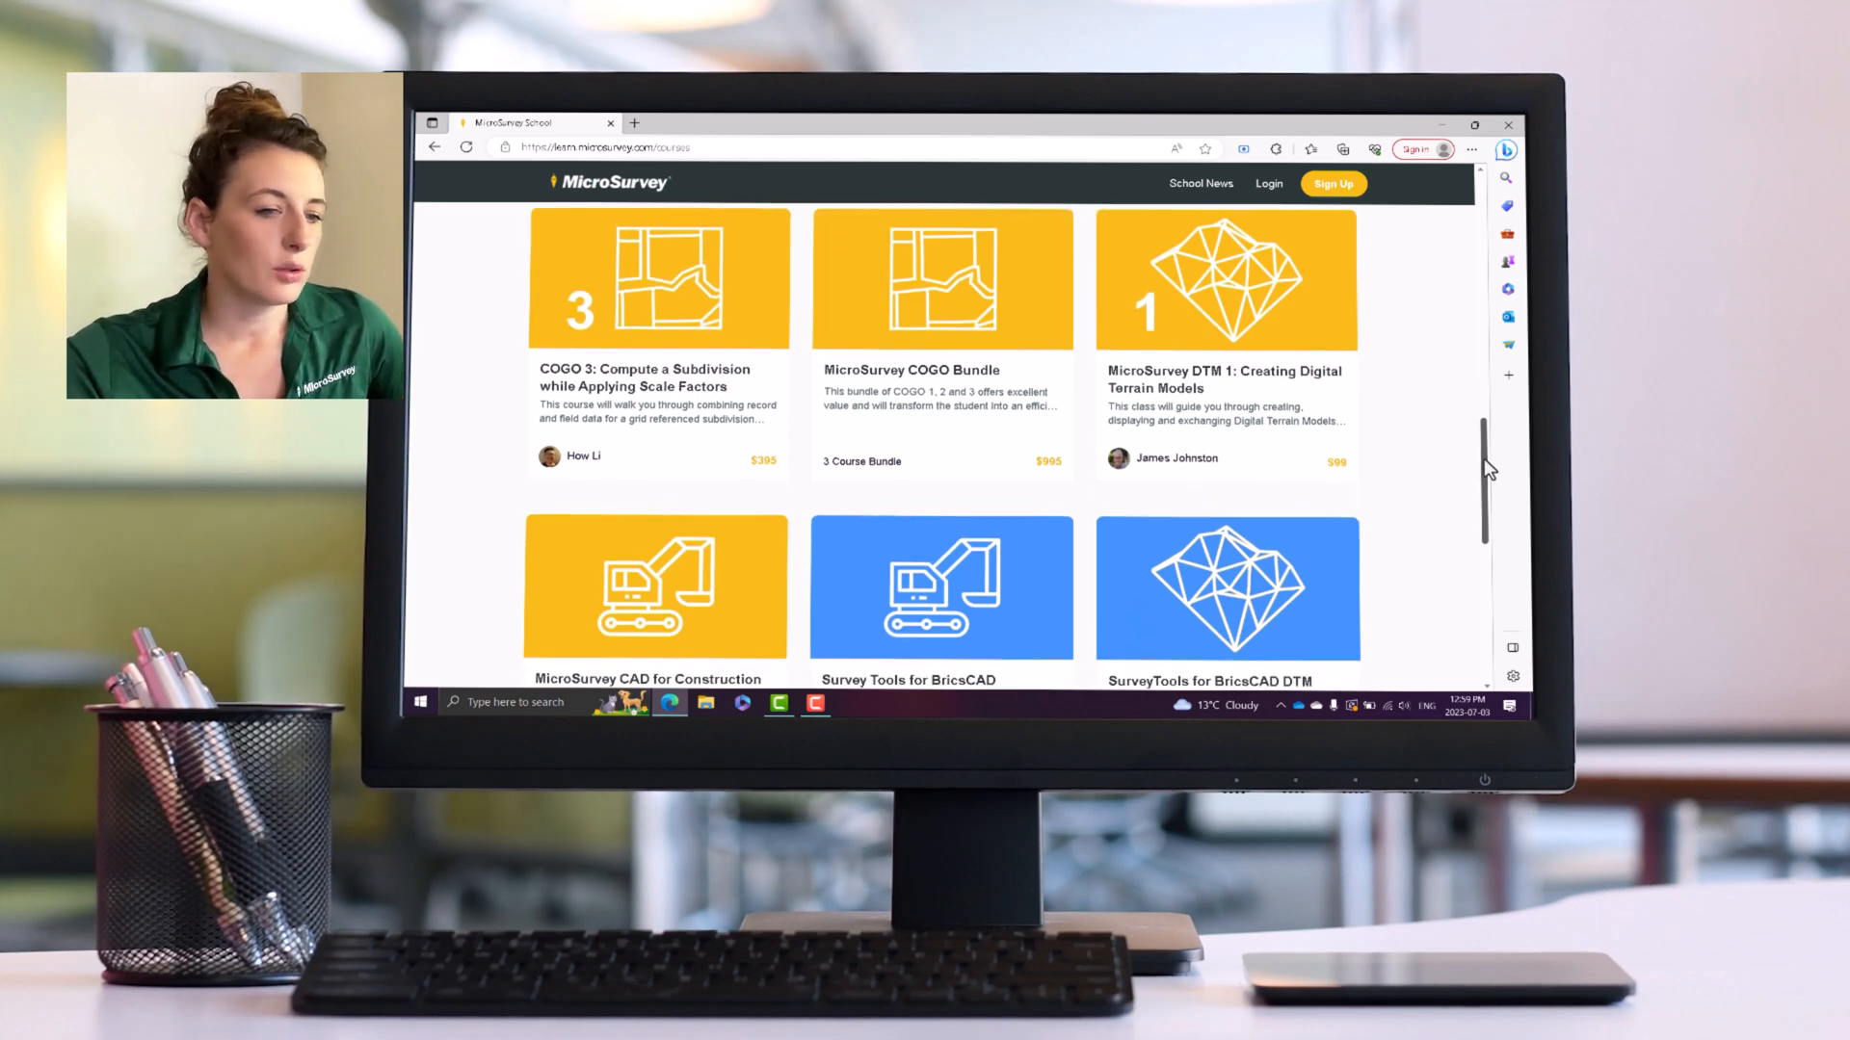
scroll("down", 3)
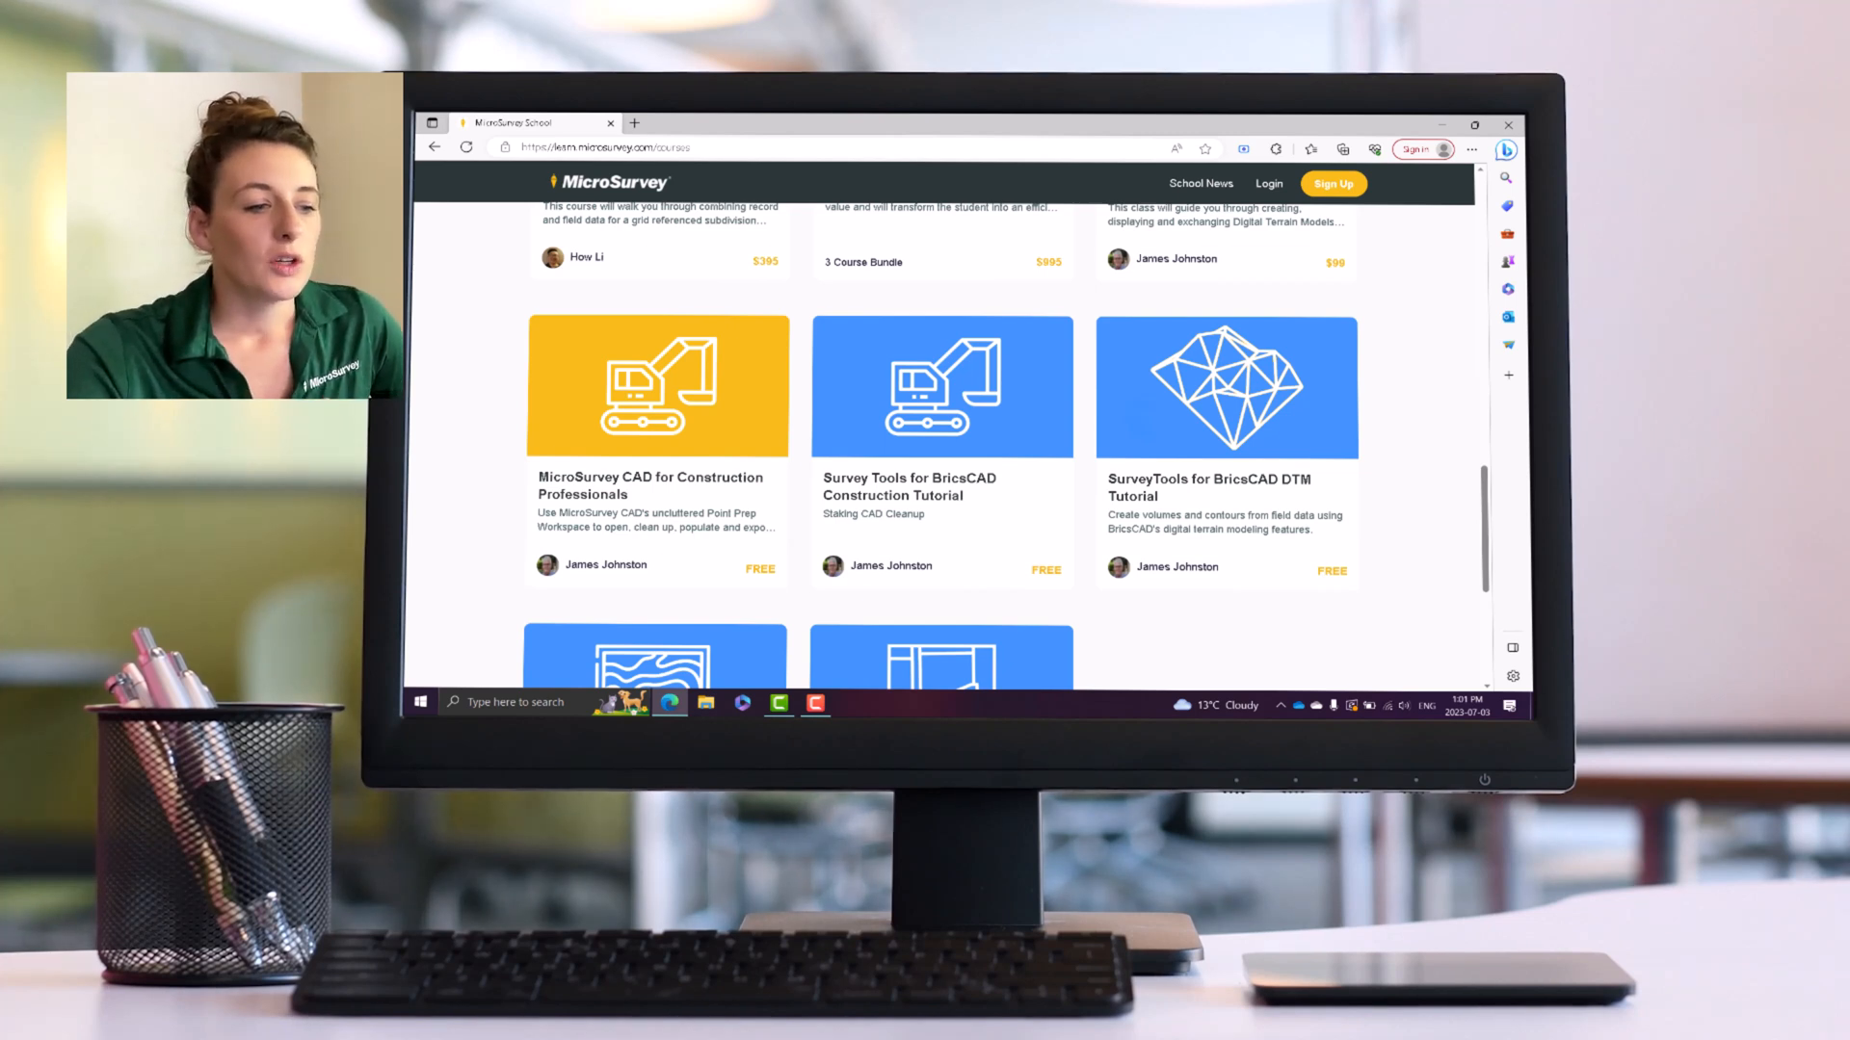
scroll("down", 3)
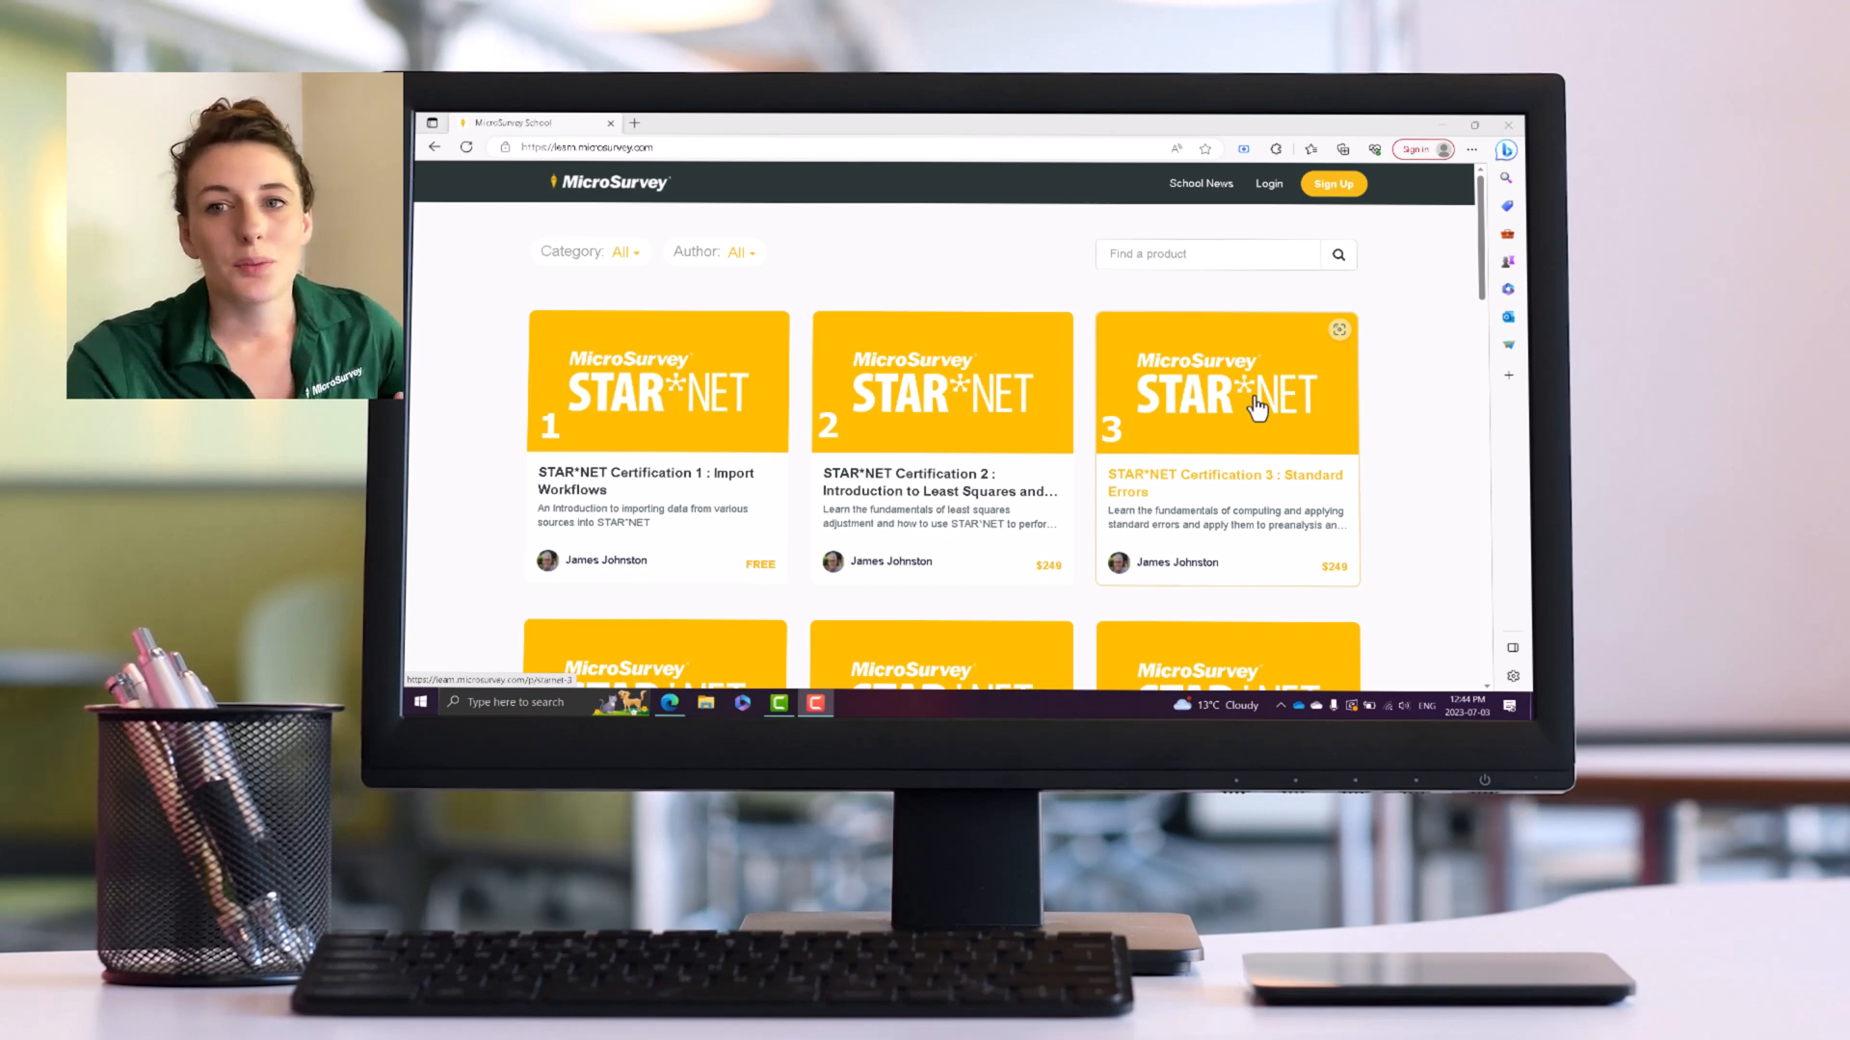
mouse_move(674, 307)
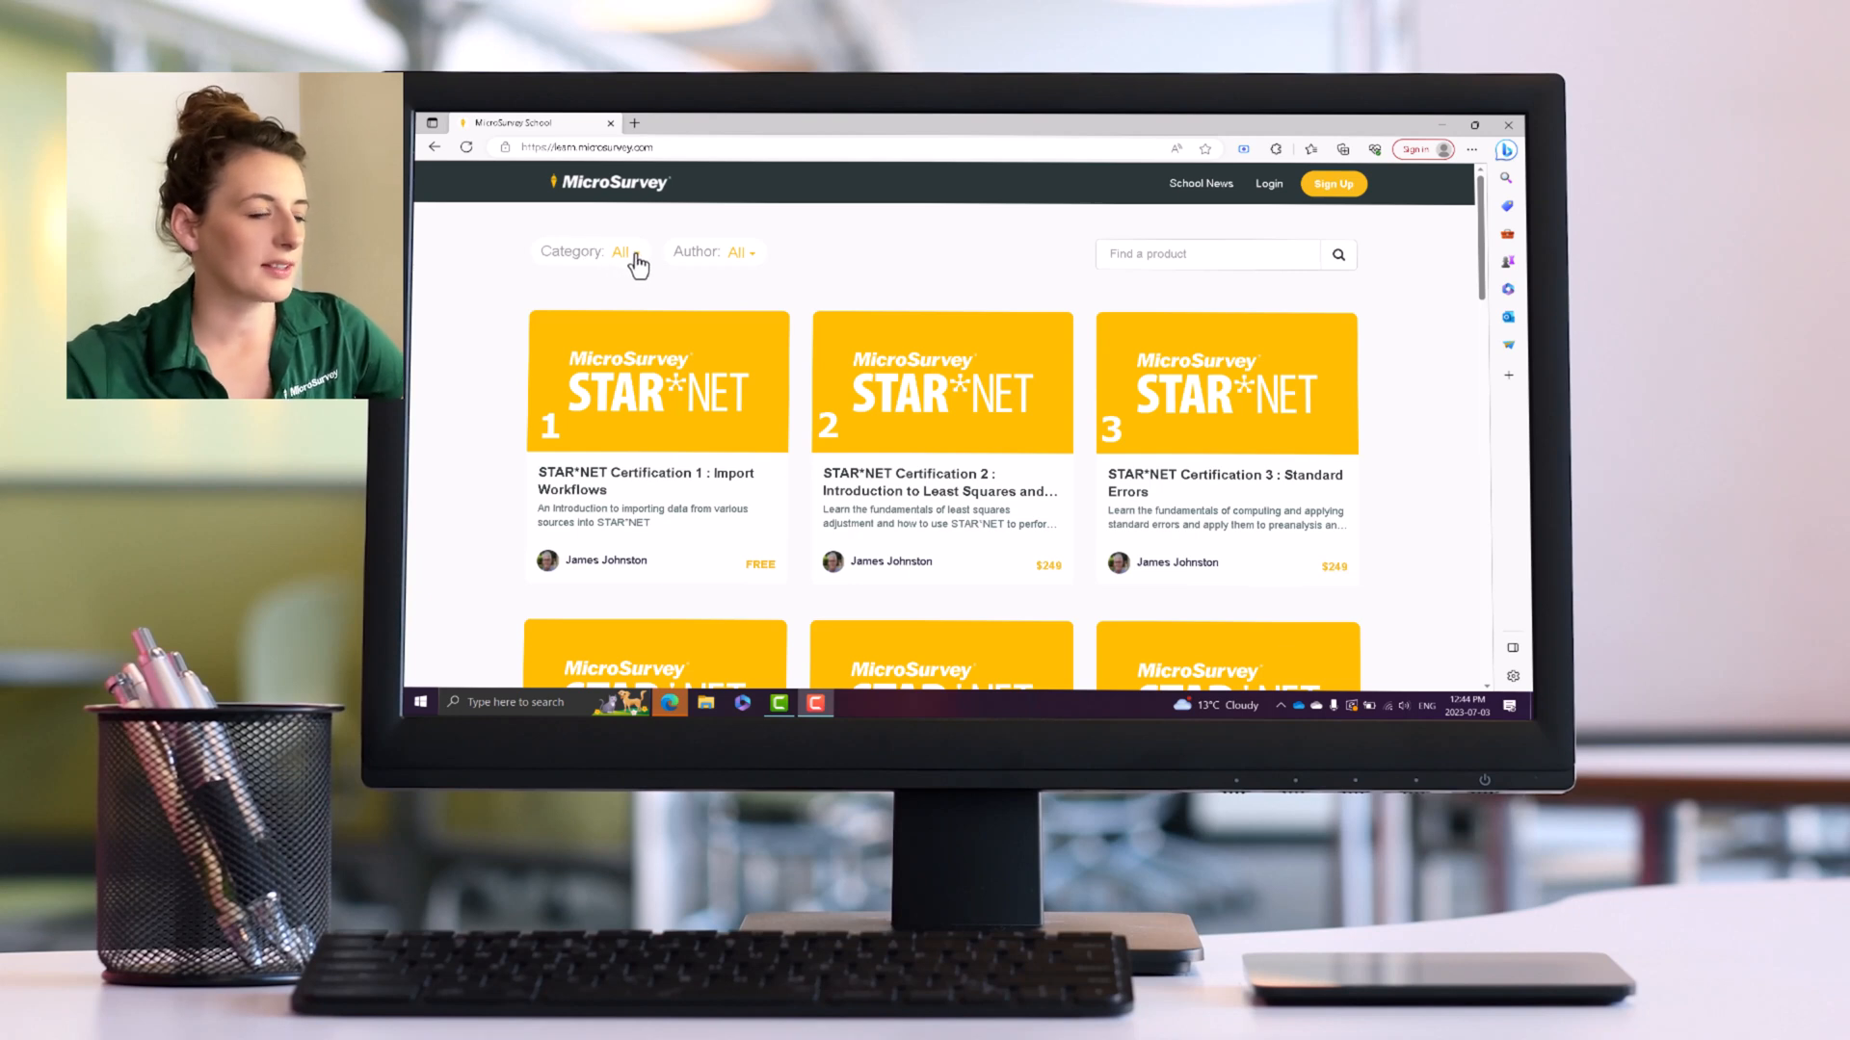
- Filter the catalog to the STAR*NET (7) category from the Category dropdown
left_click(622, 251)
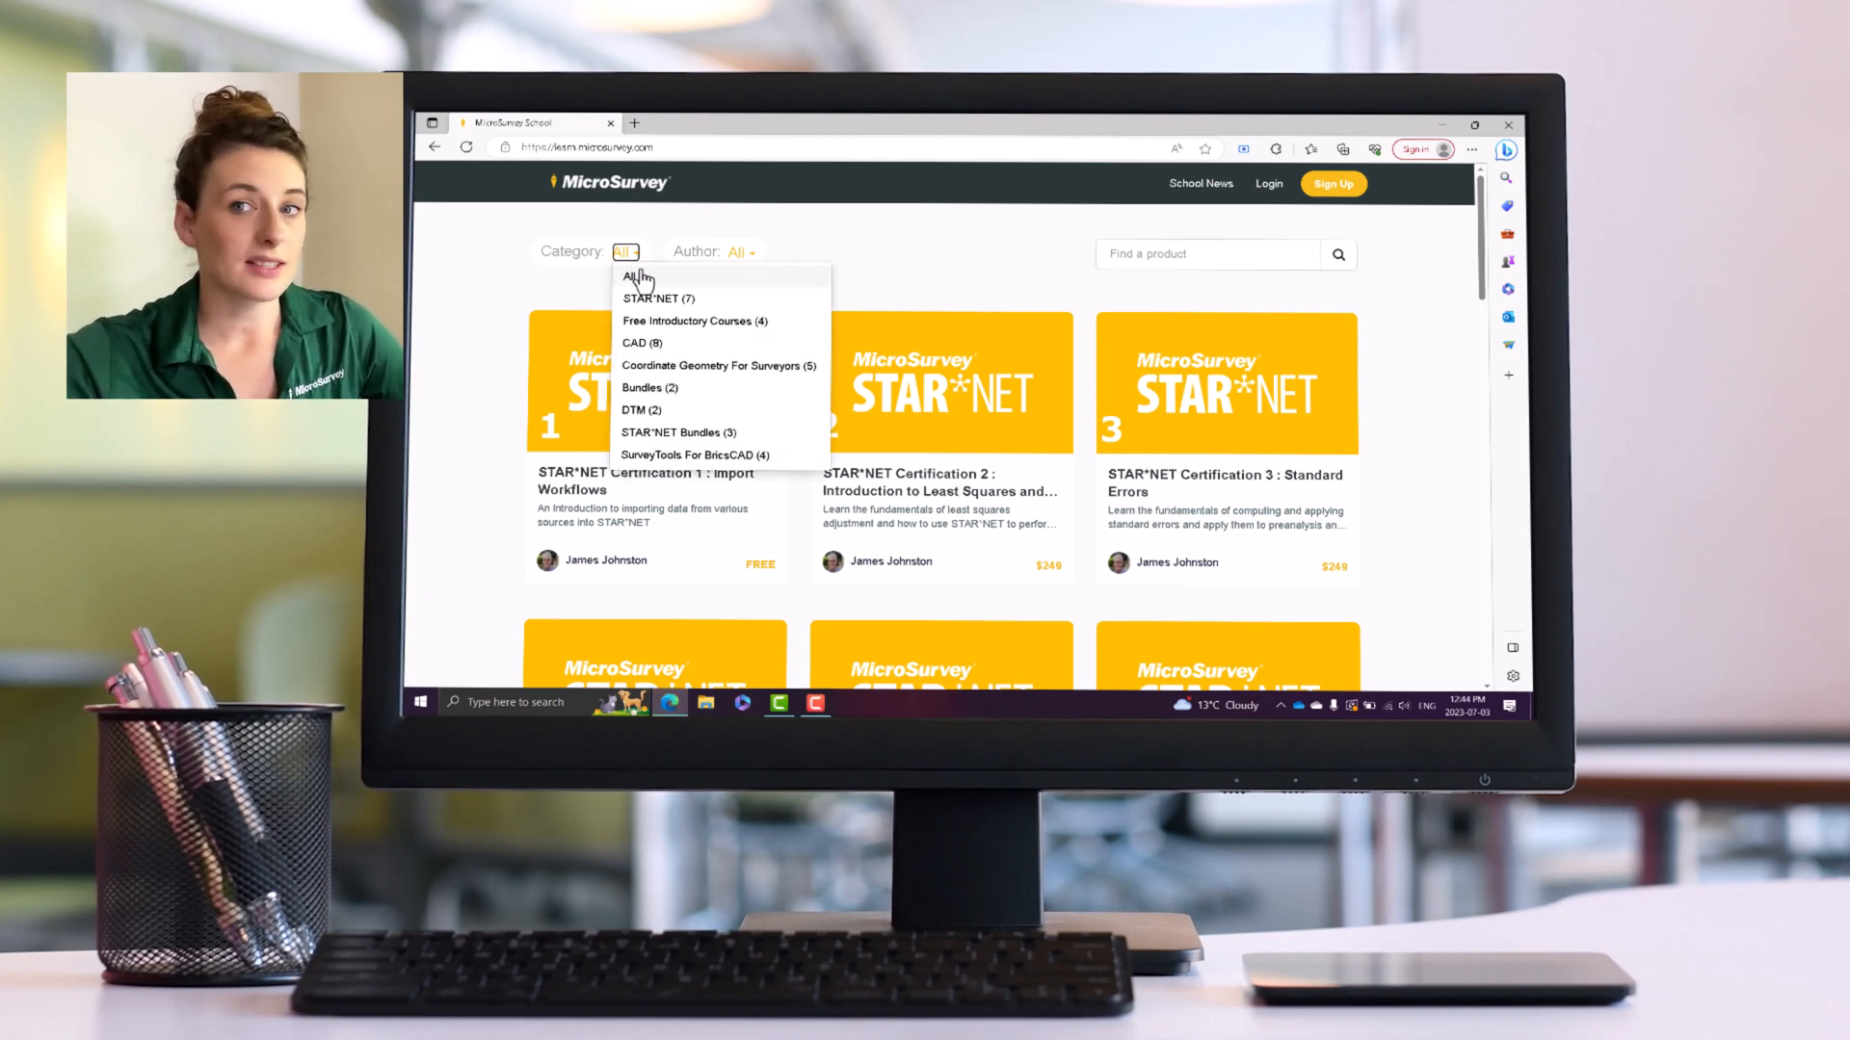
mouse_move(691, 322)
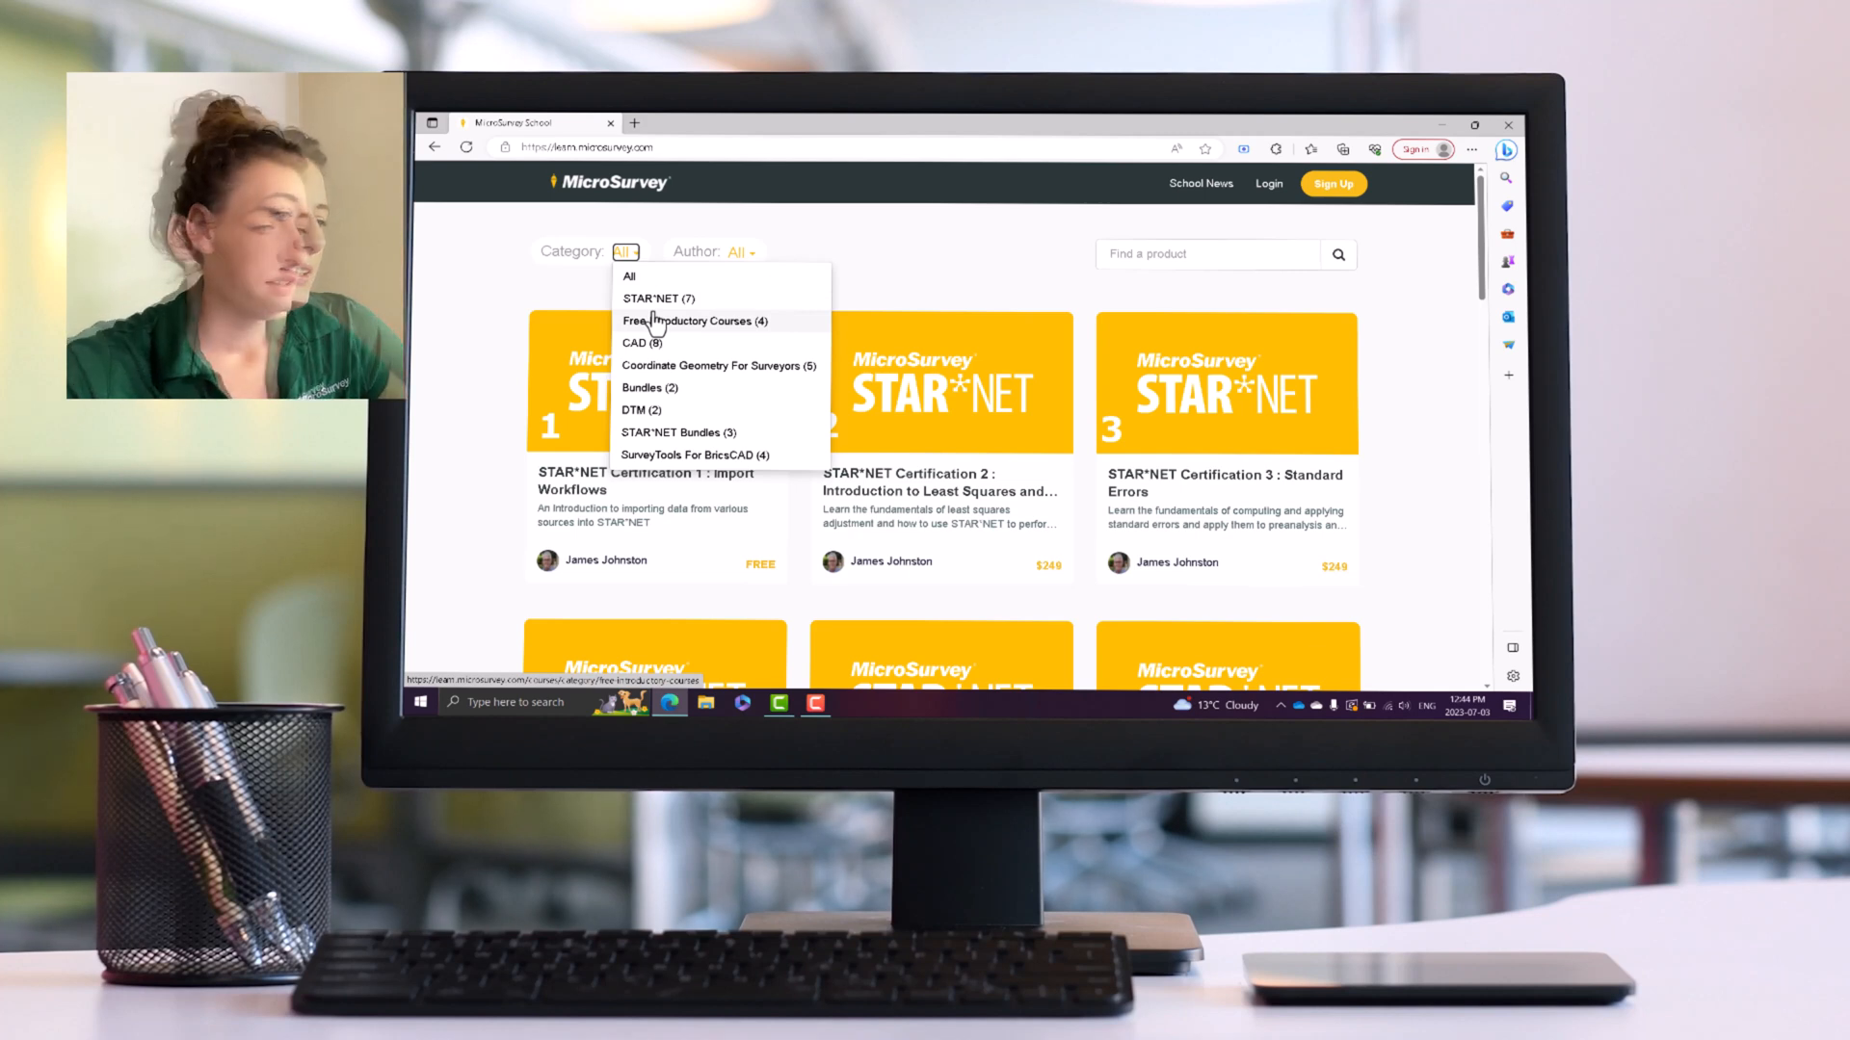
mouse_move(659, 297)
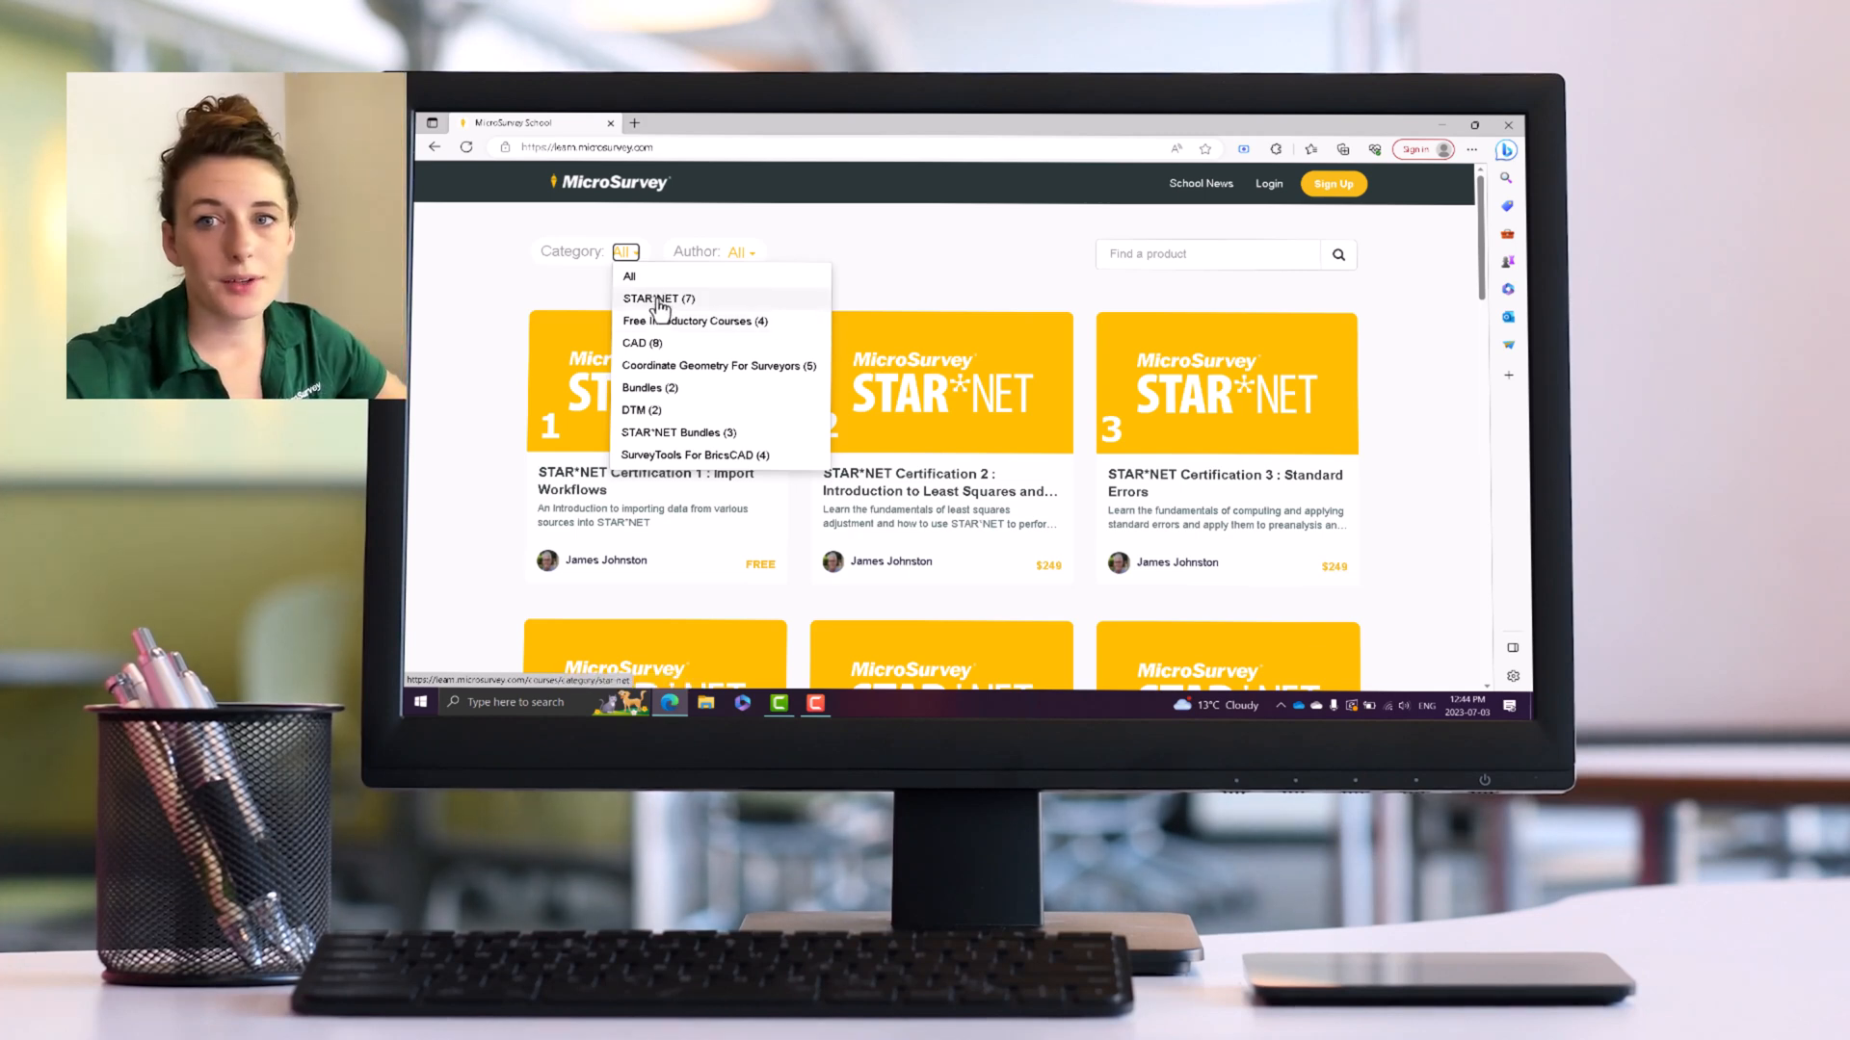
mouse_move(700, 366)
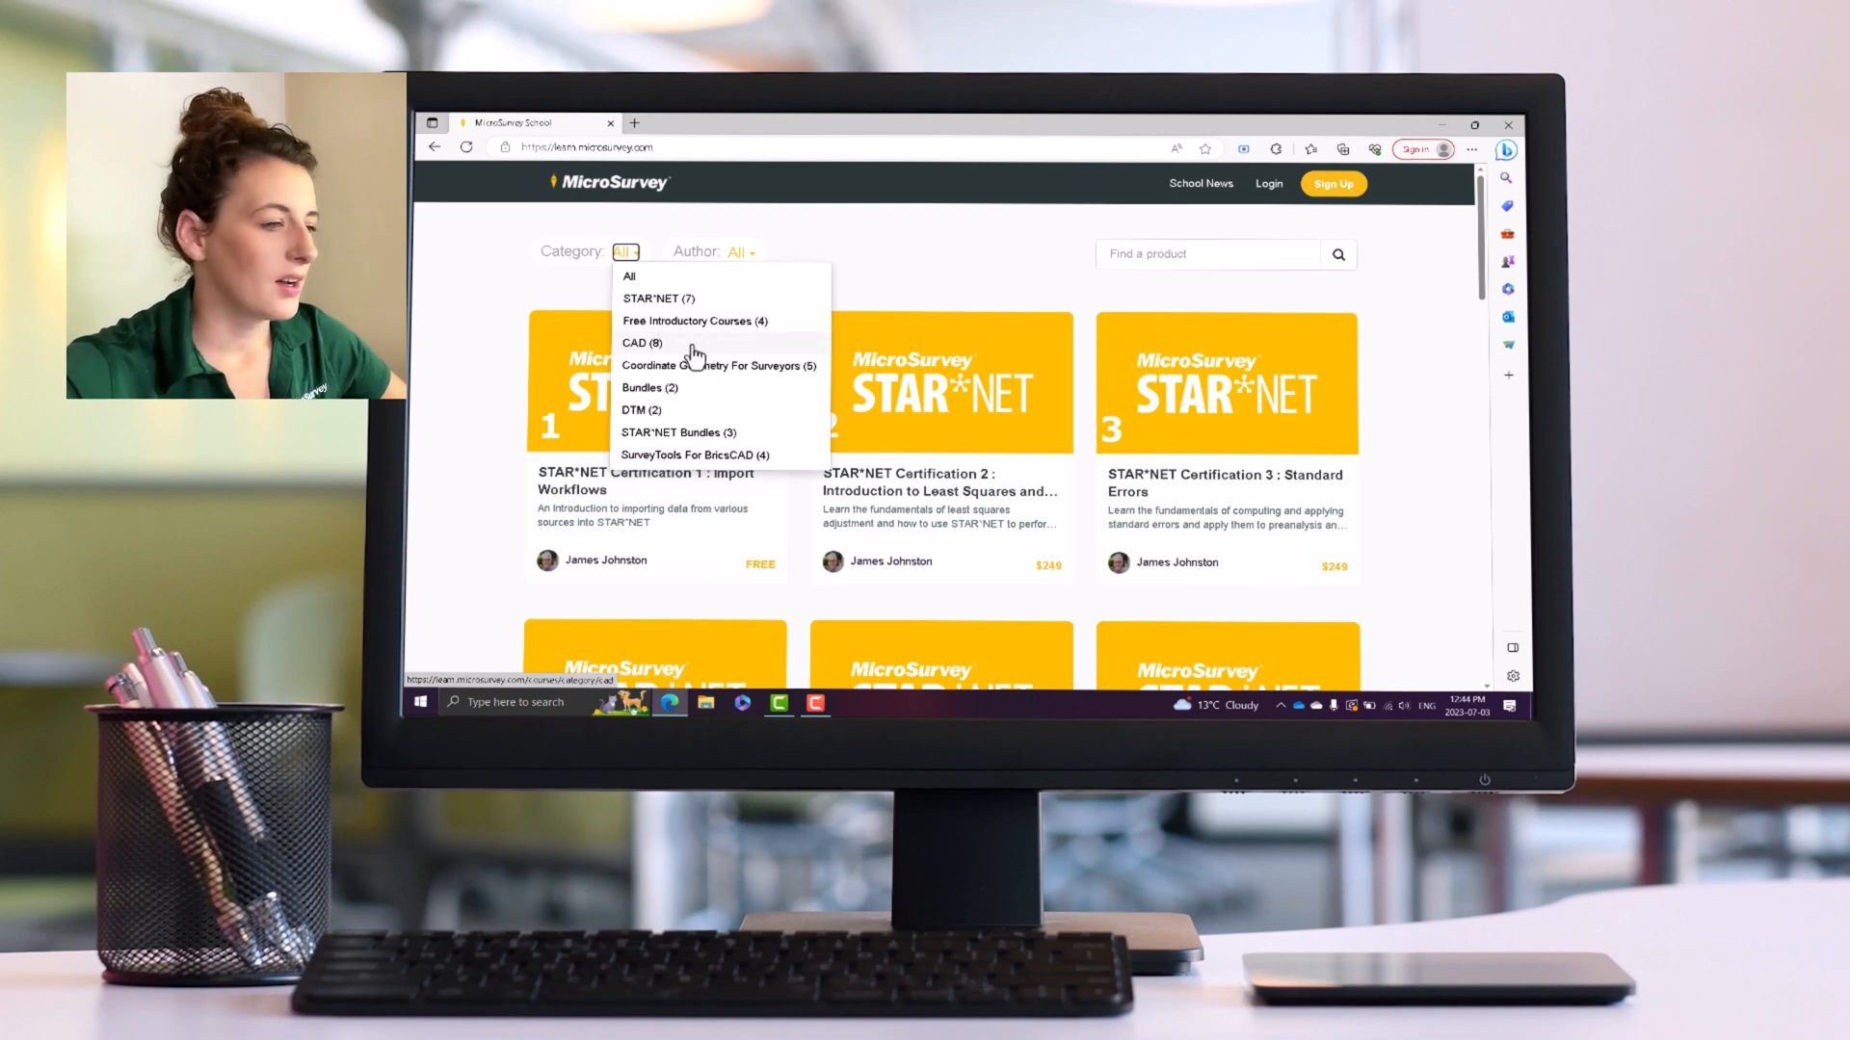
mouse_move(686, 451)
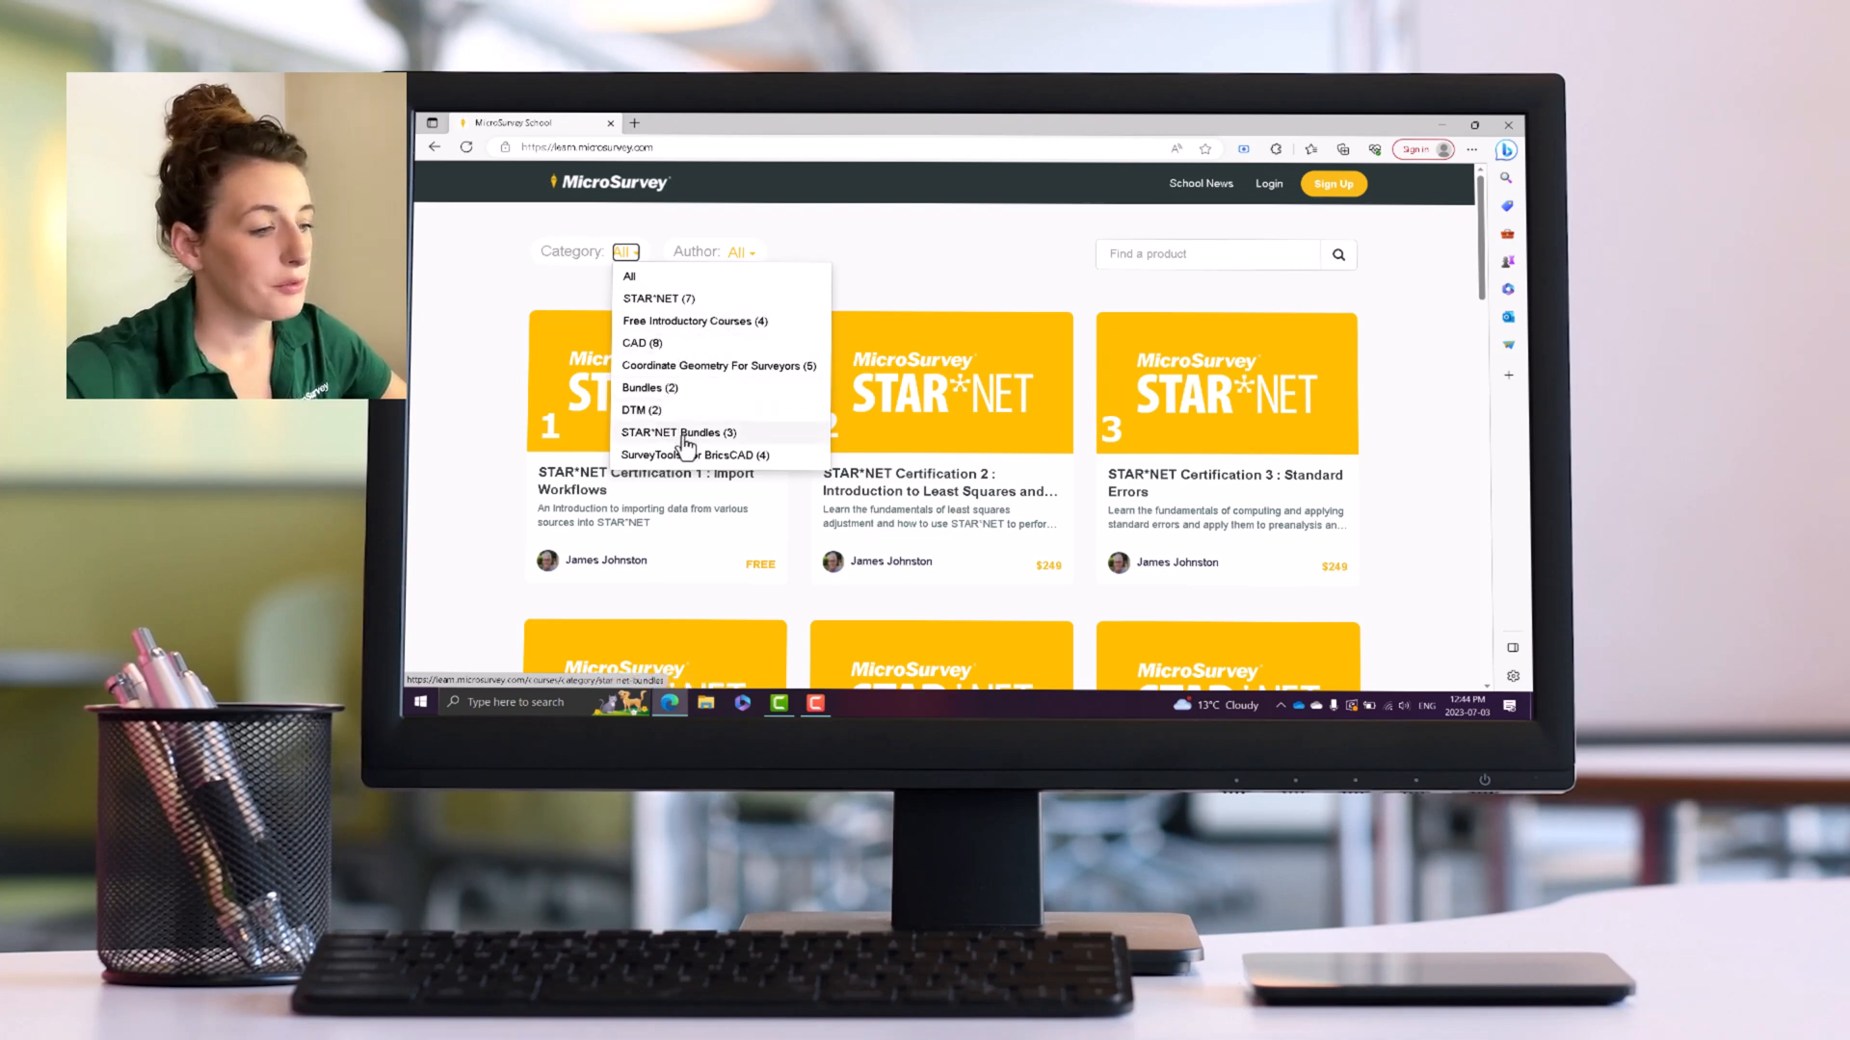
mouse_move(729, 471)
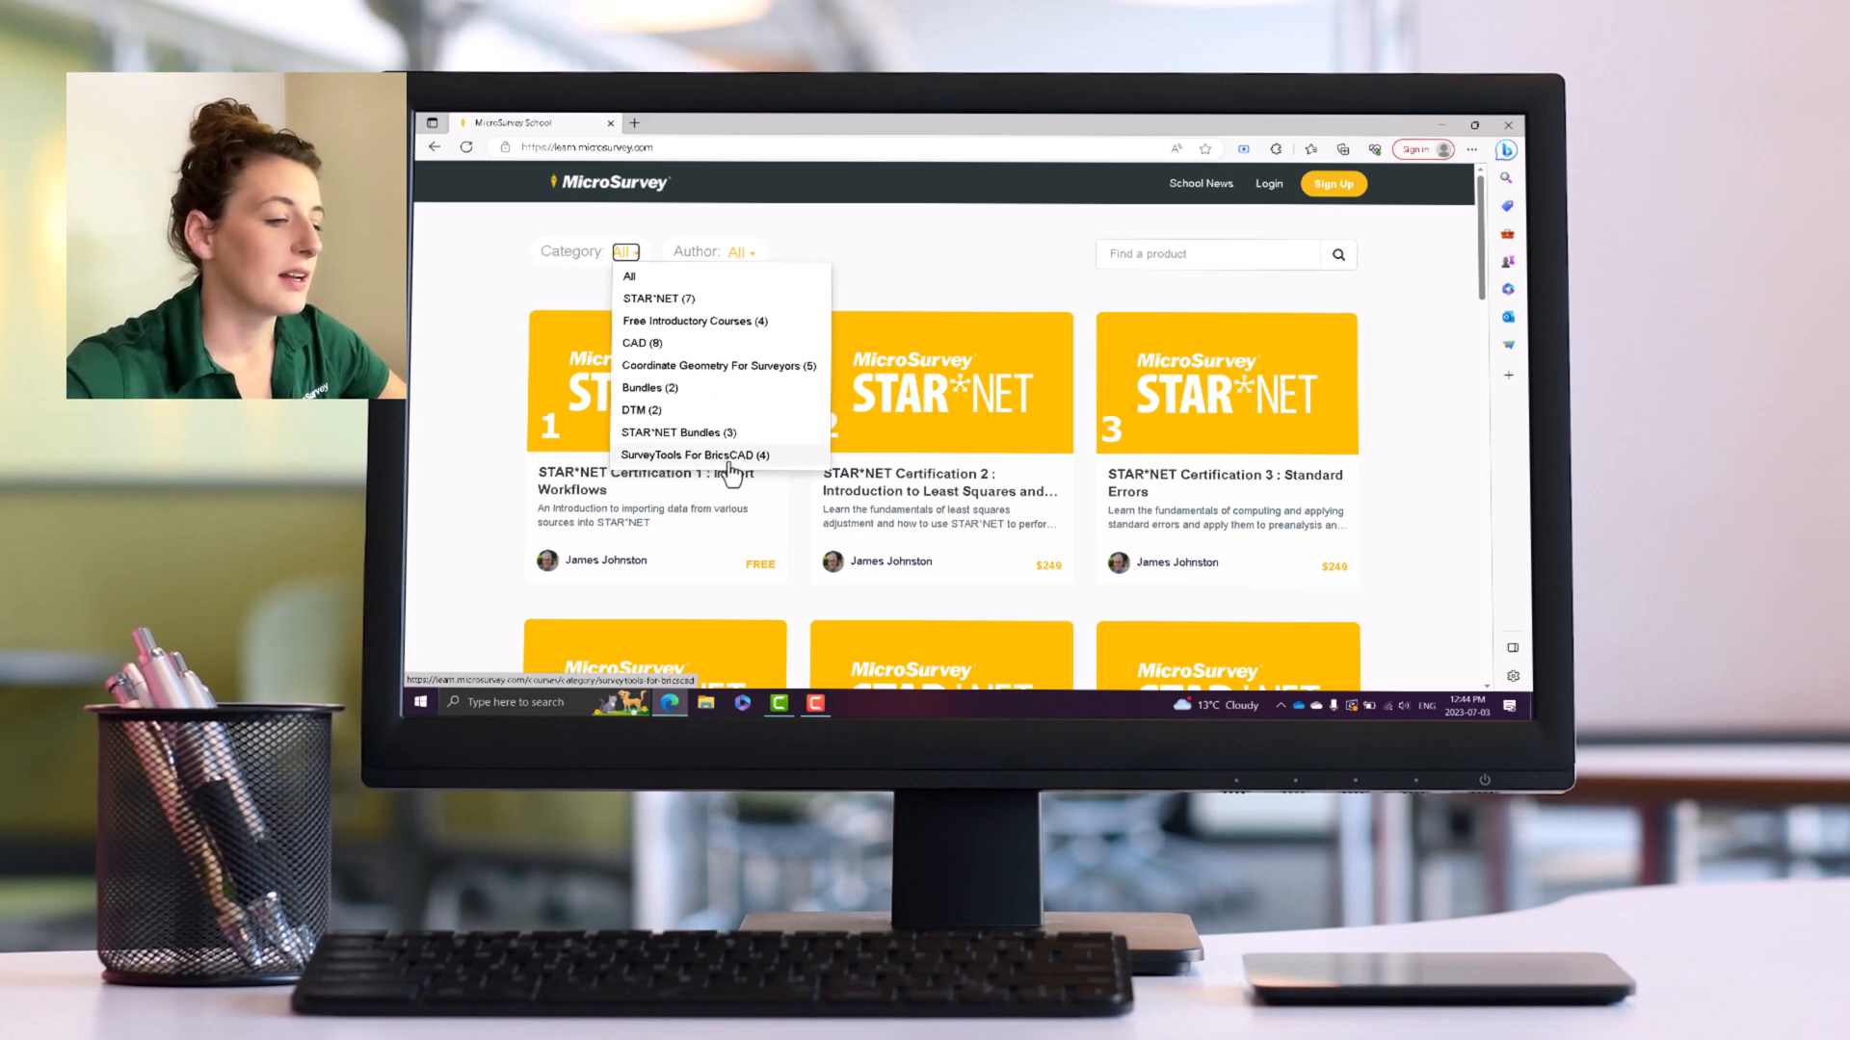
mouse_move(713, 329)
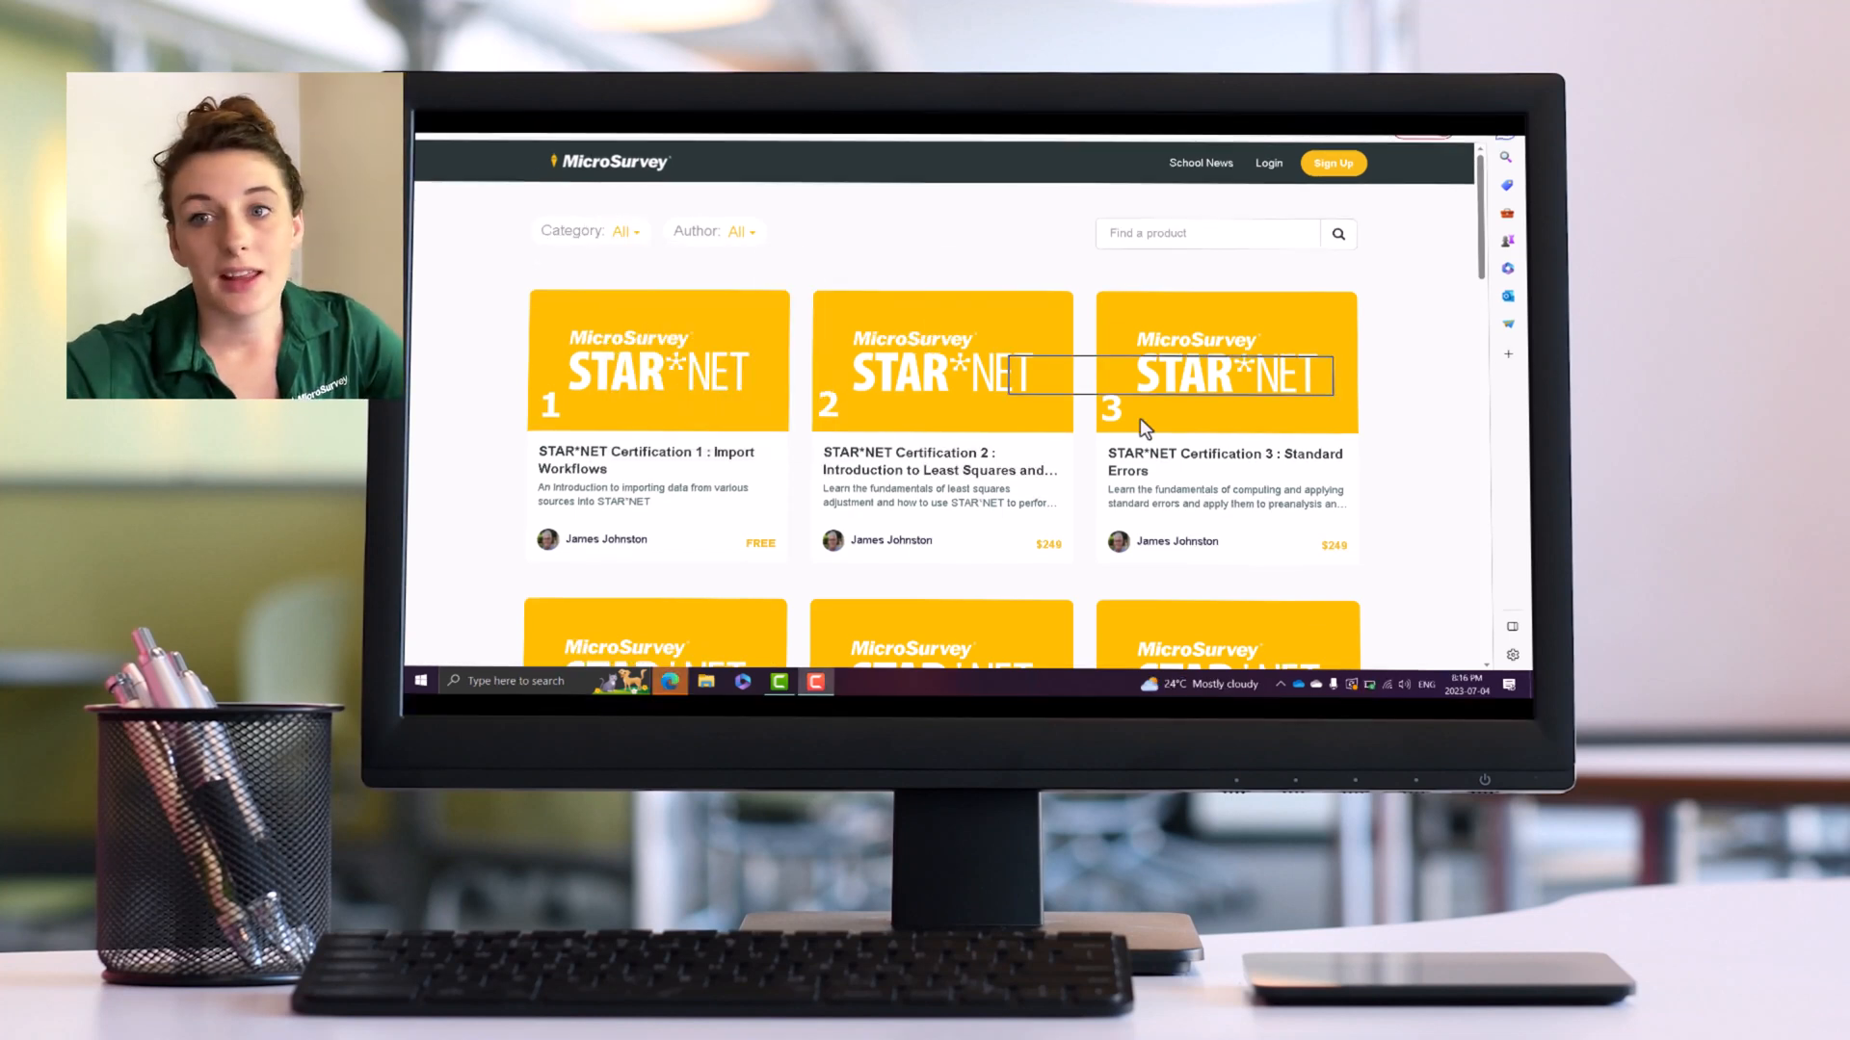
mouse_move(634, 239)
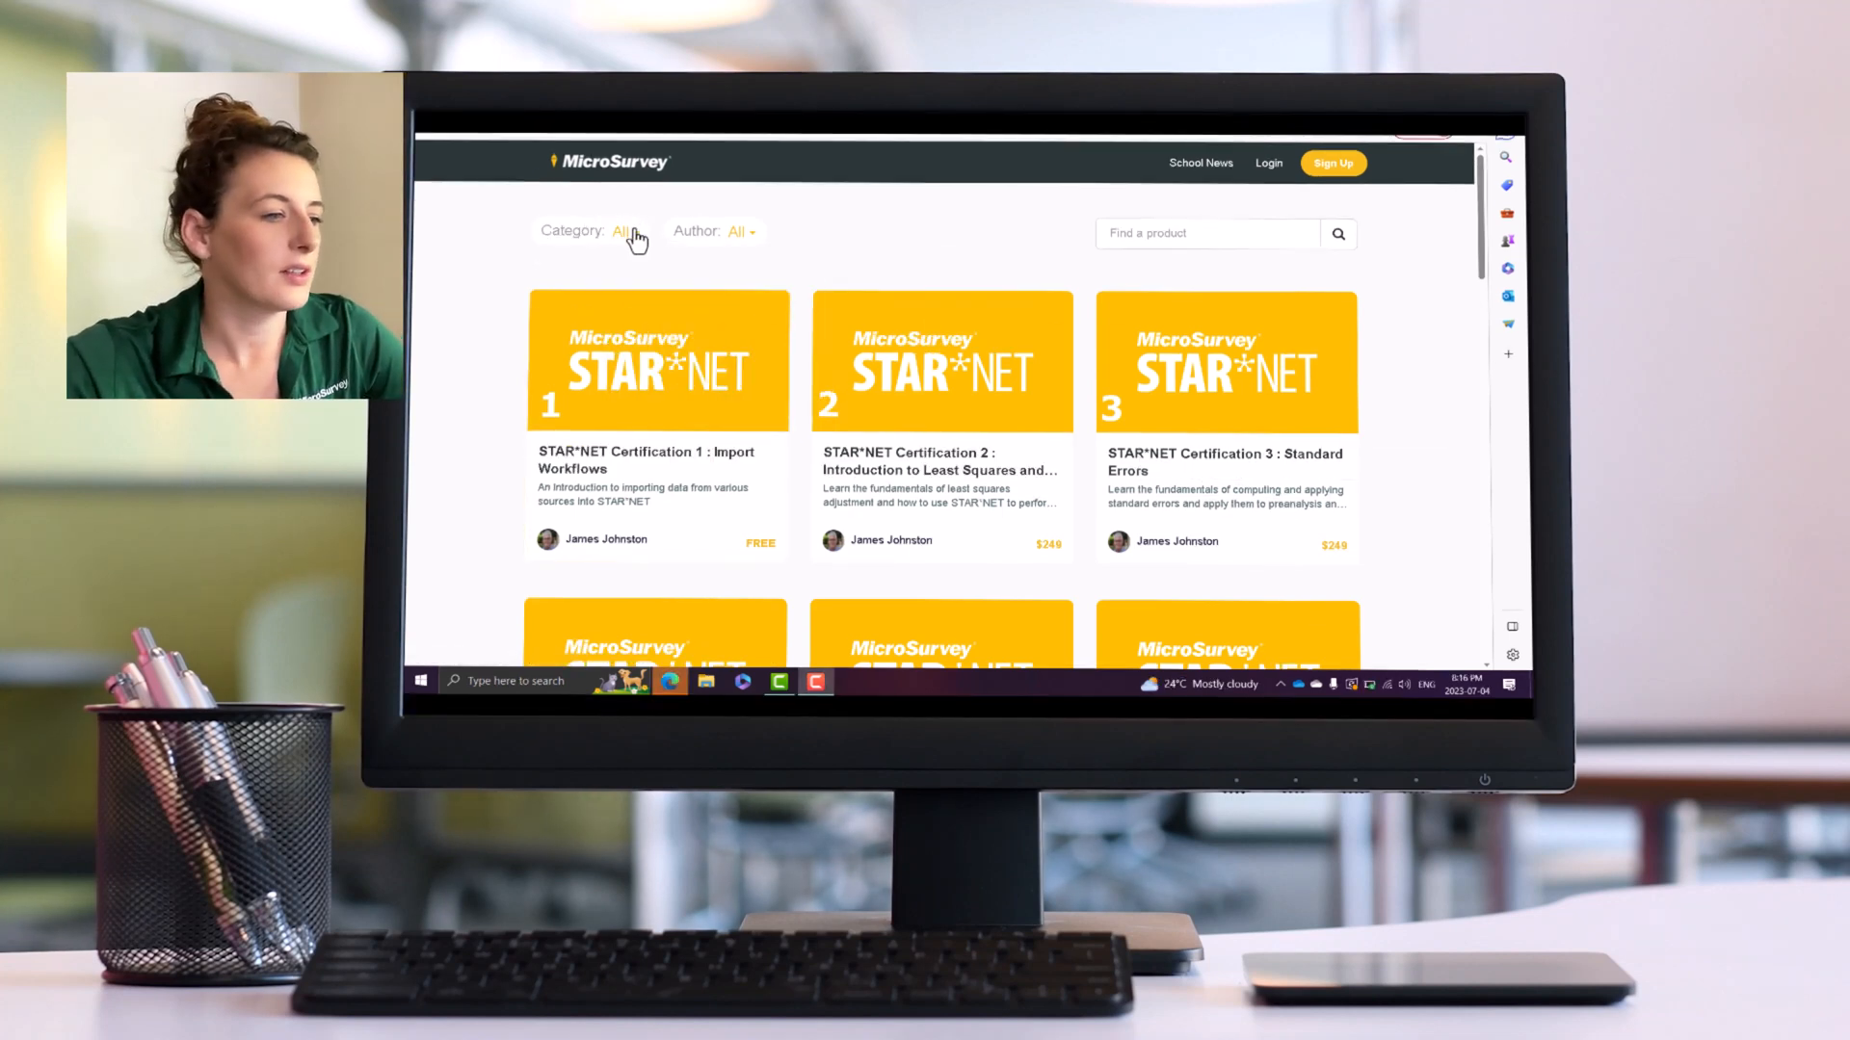
left_click(622, 229)
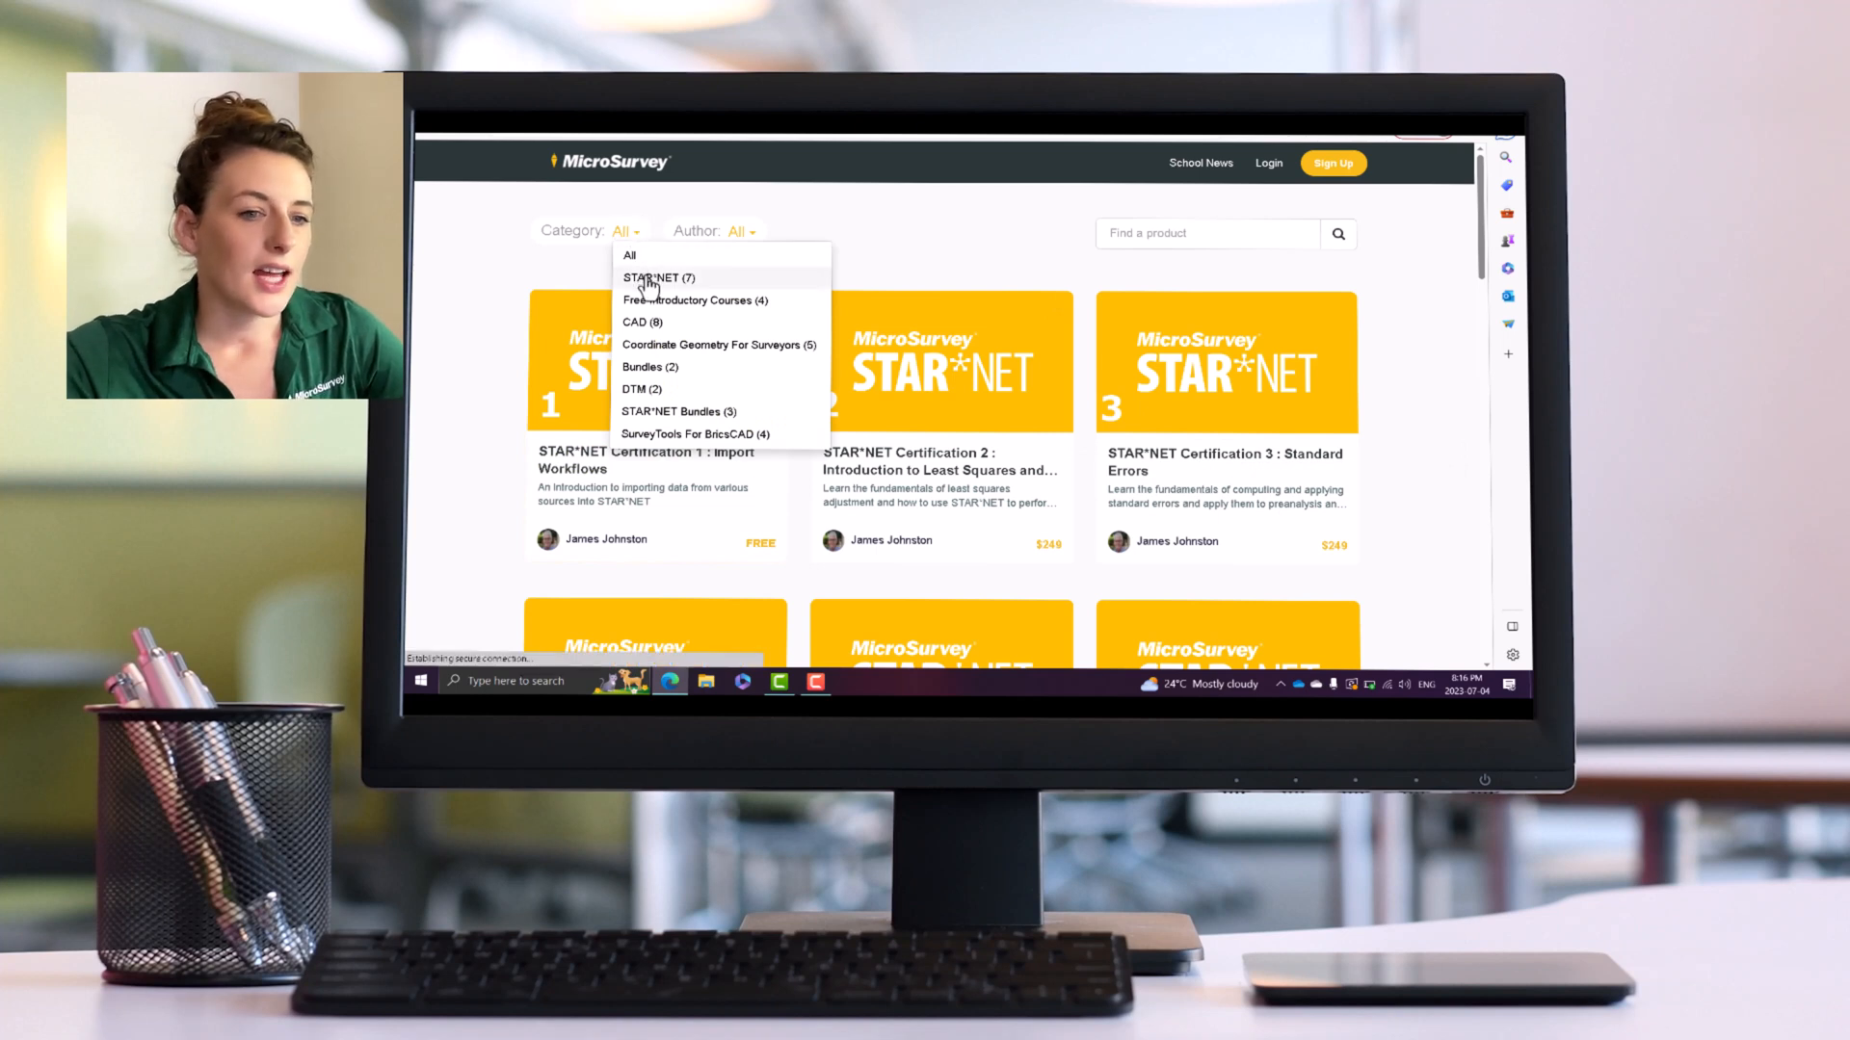
left_click(655, 277)
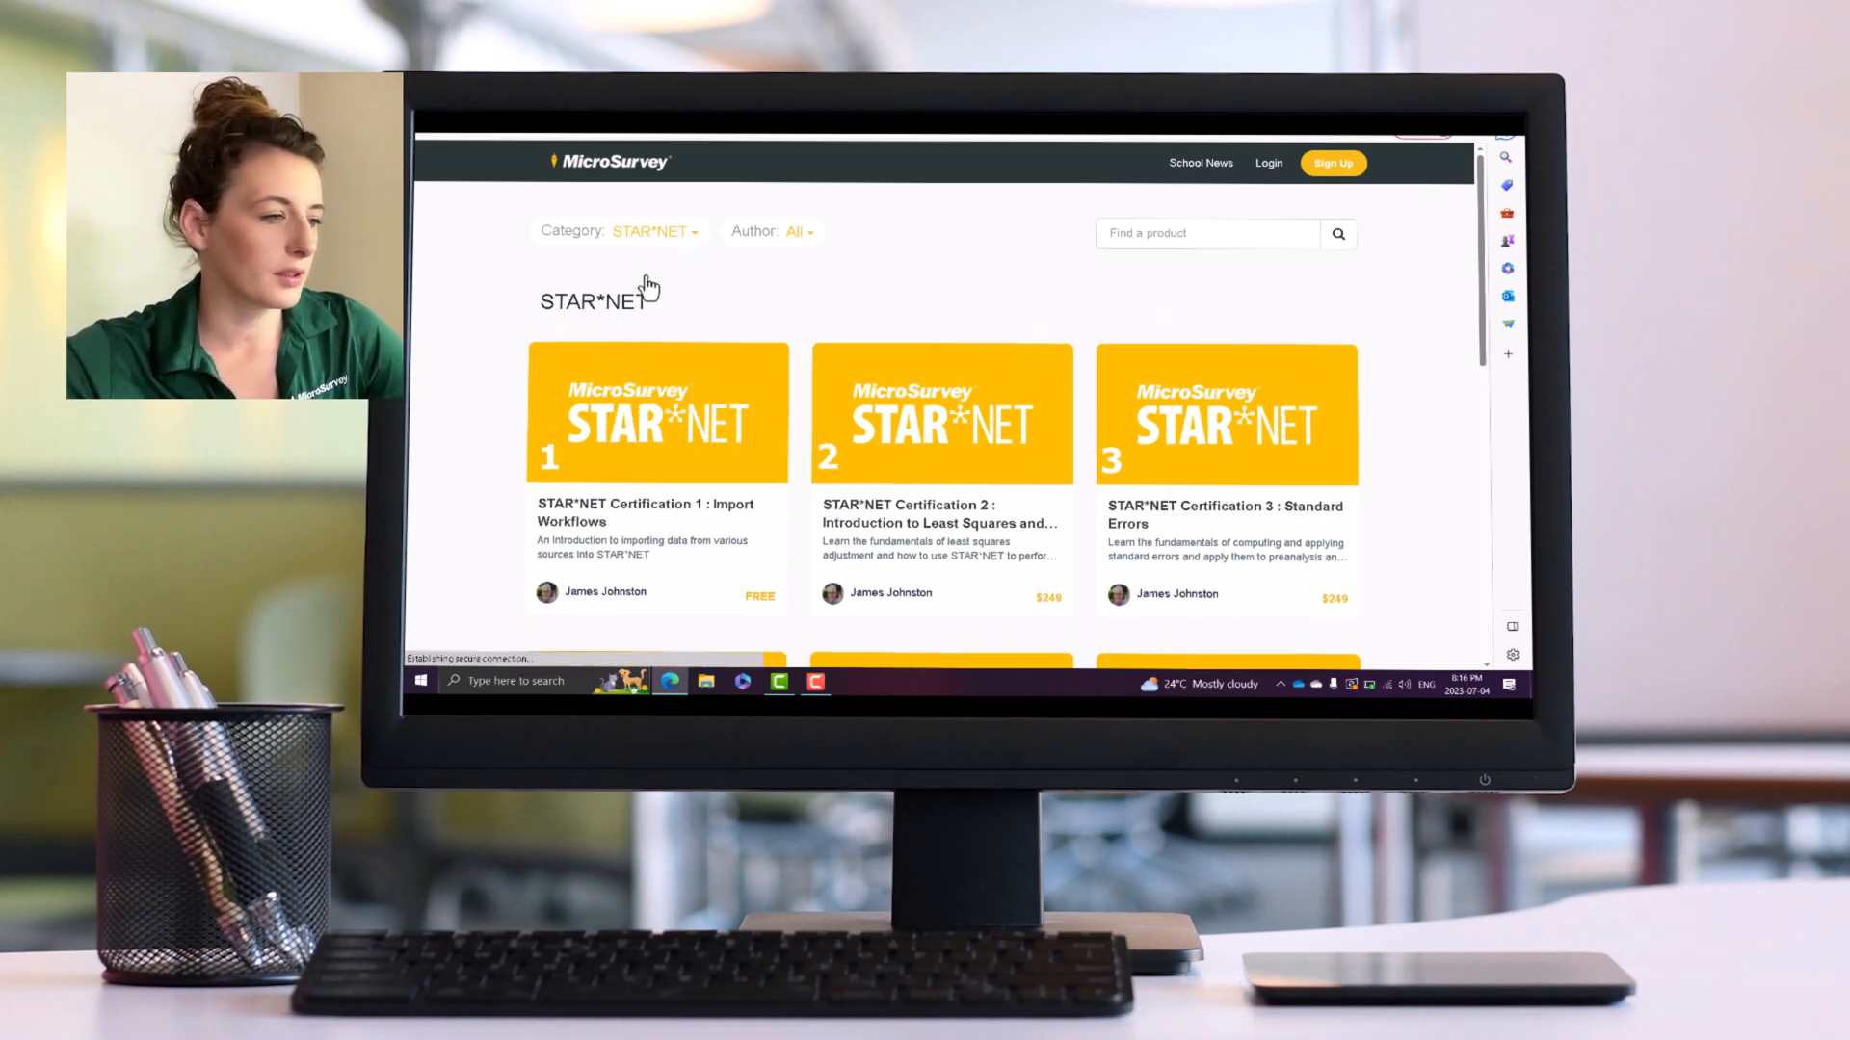
- Review STAR*NET Certifications 1–6 down to the Full Curriculum bundle
scroll("down", 3)
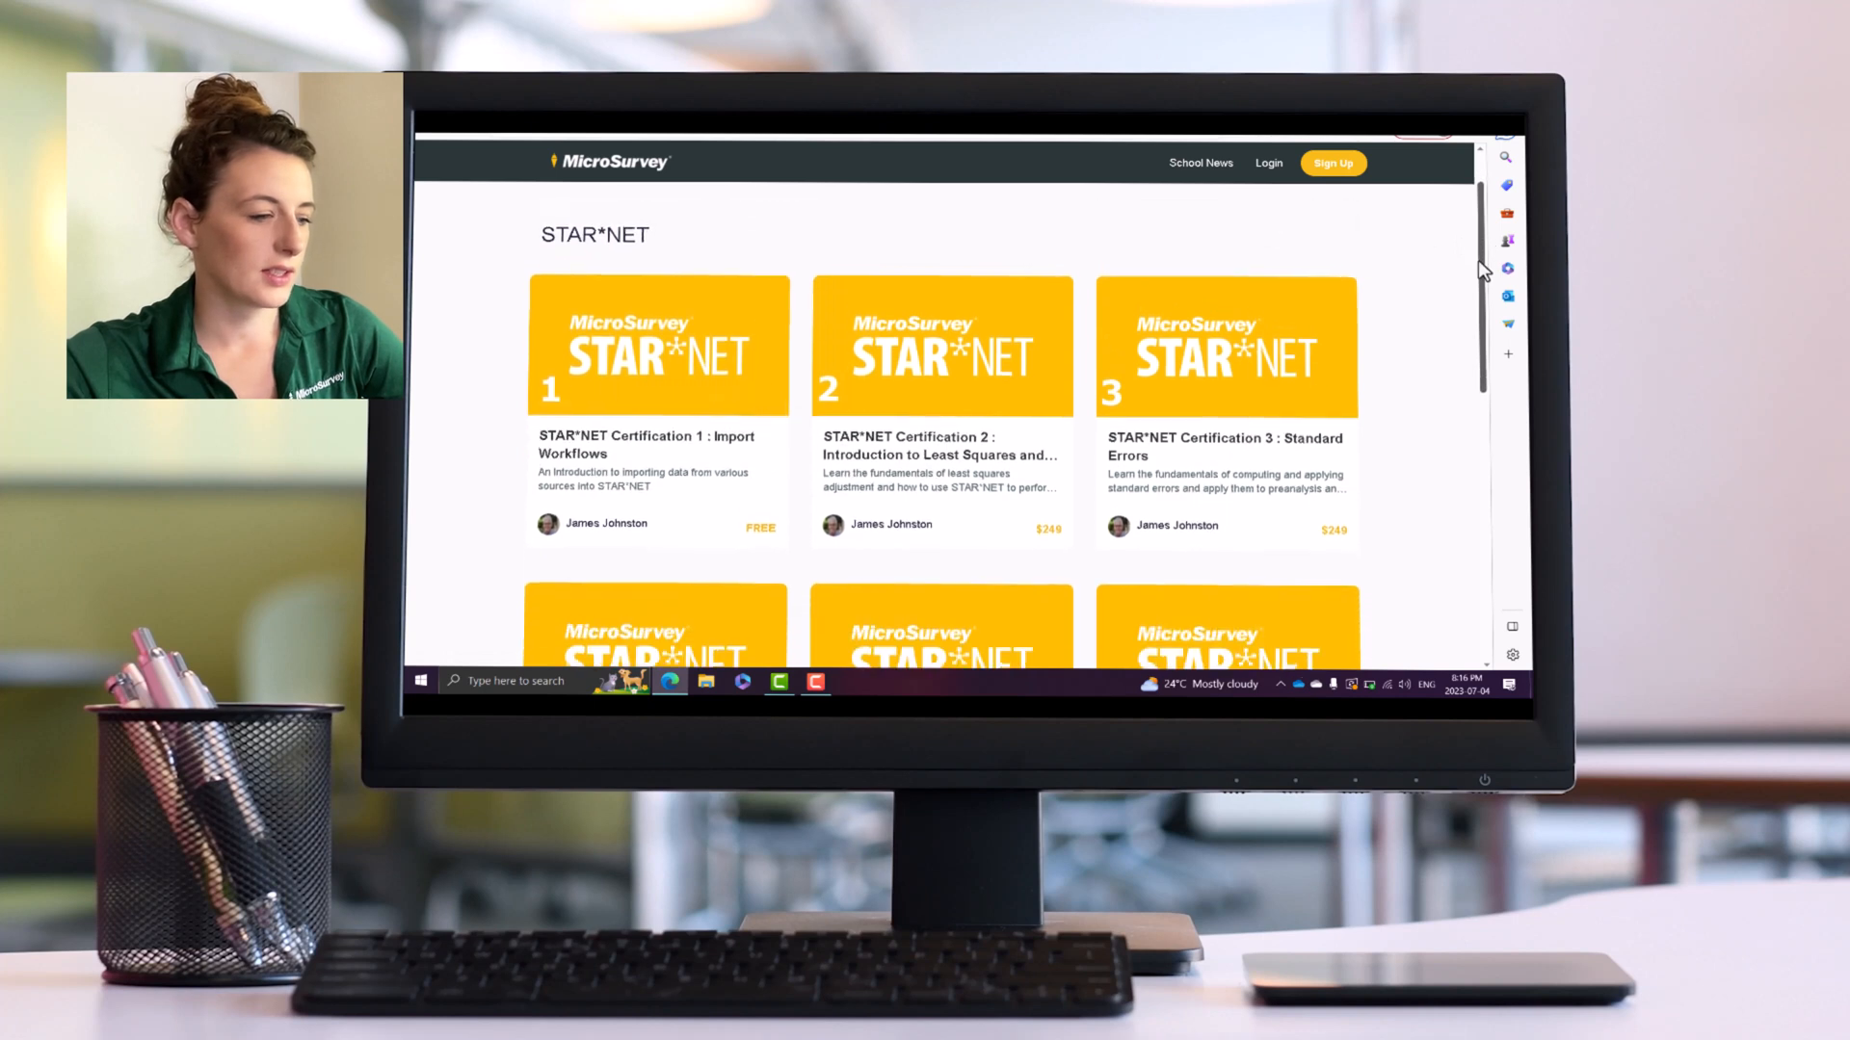
scroll("down", 3)
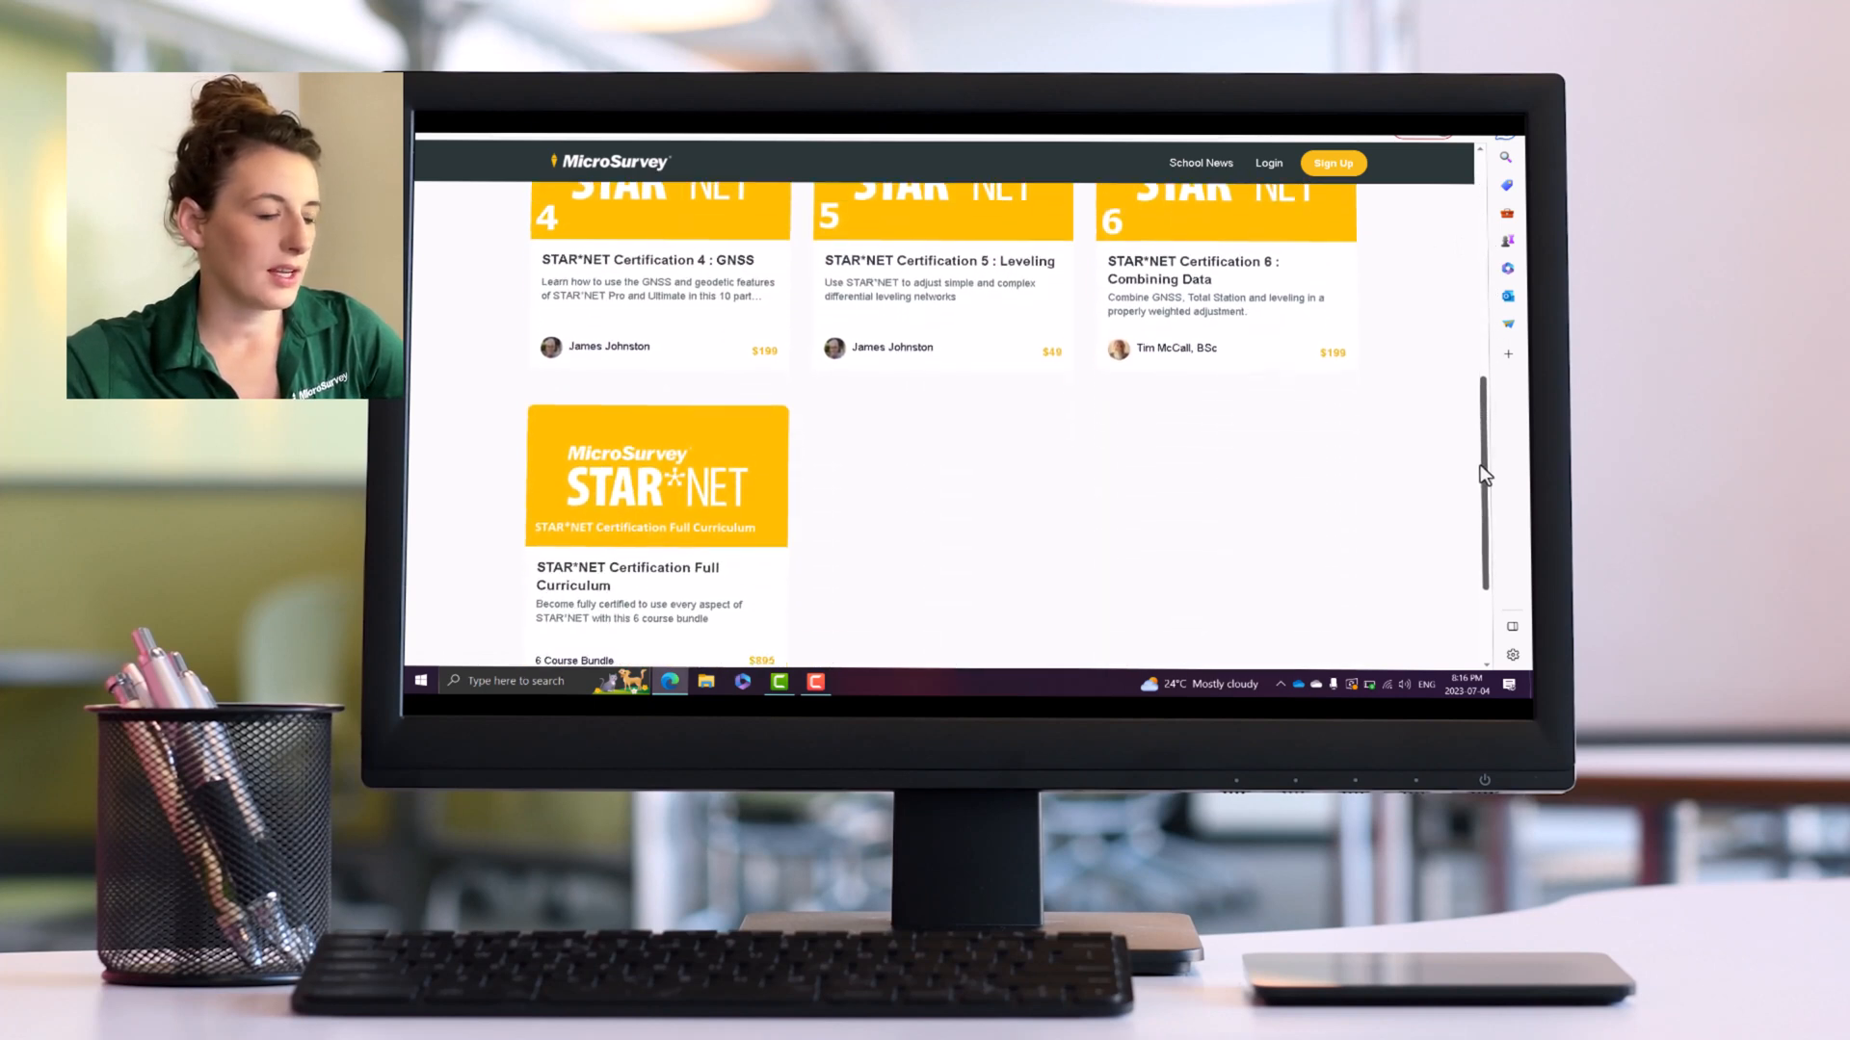
scroll("down", 3)
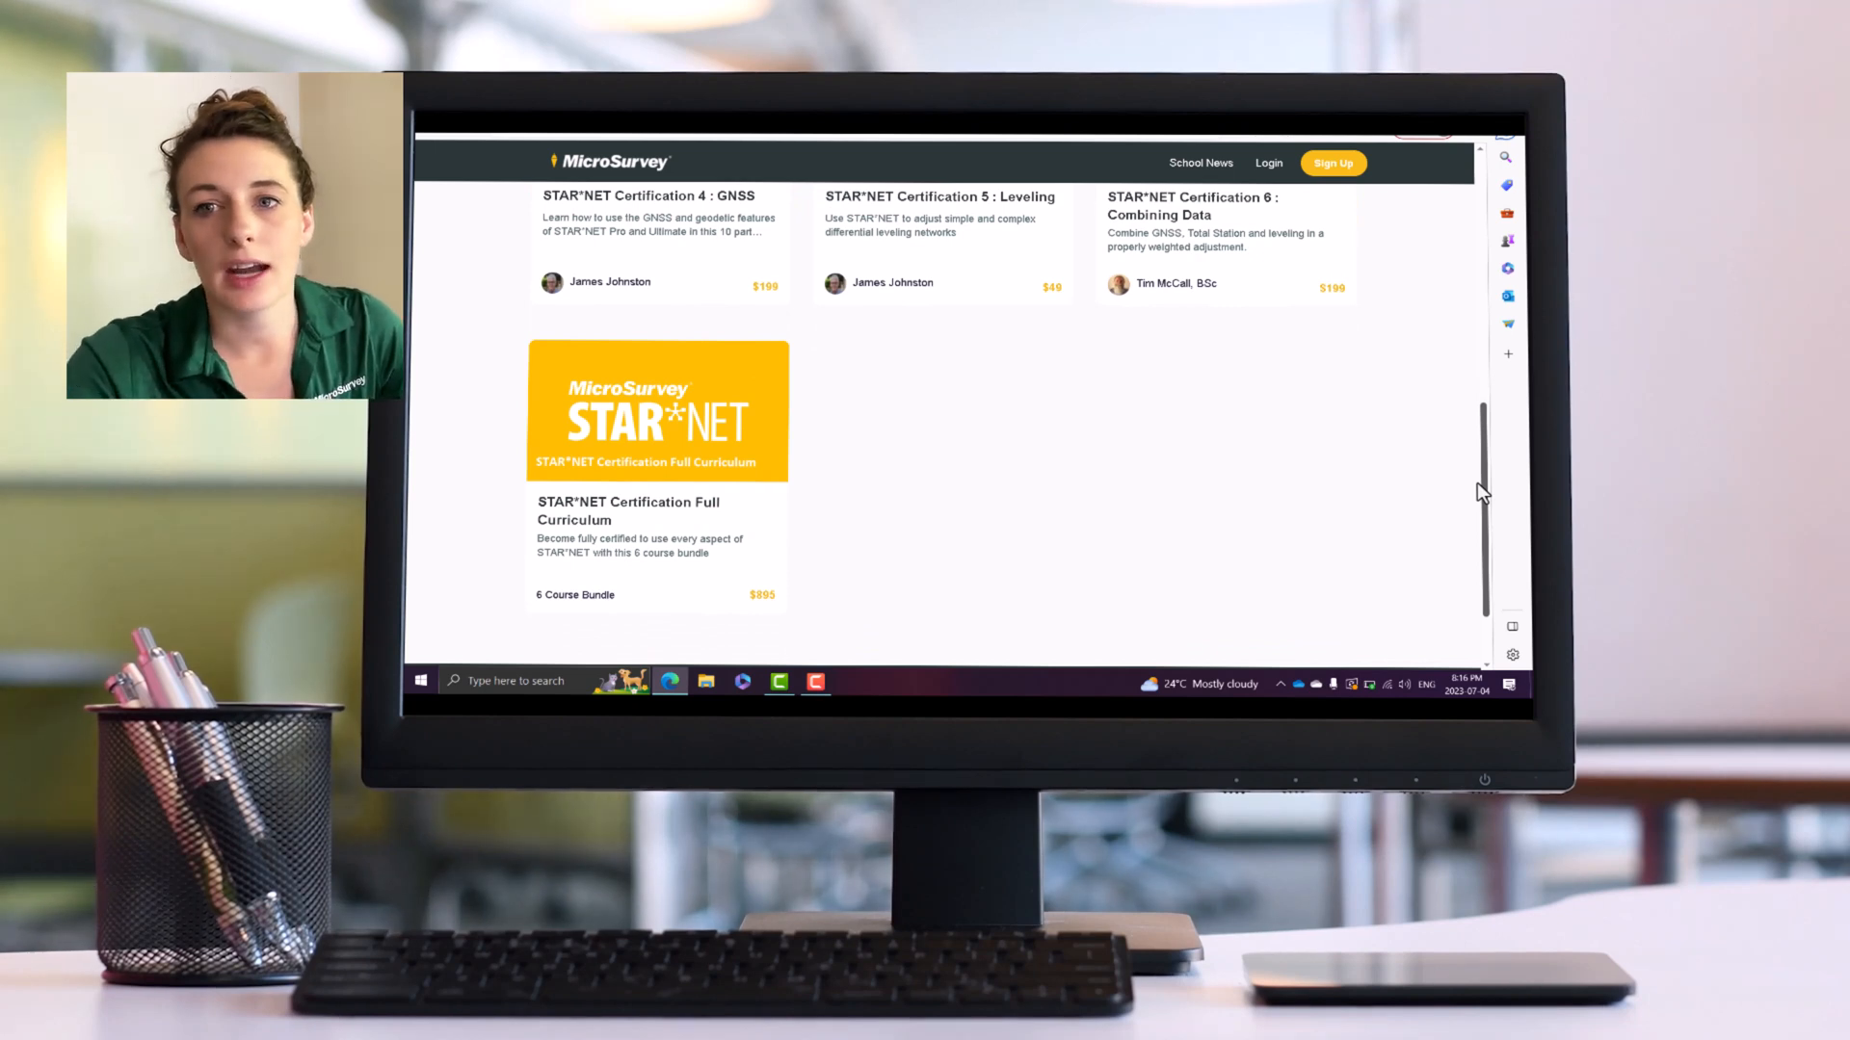
left_click(624, 251)
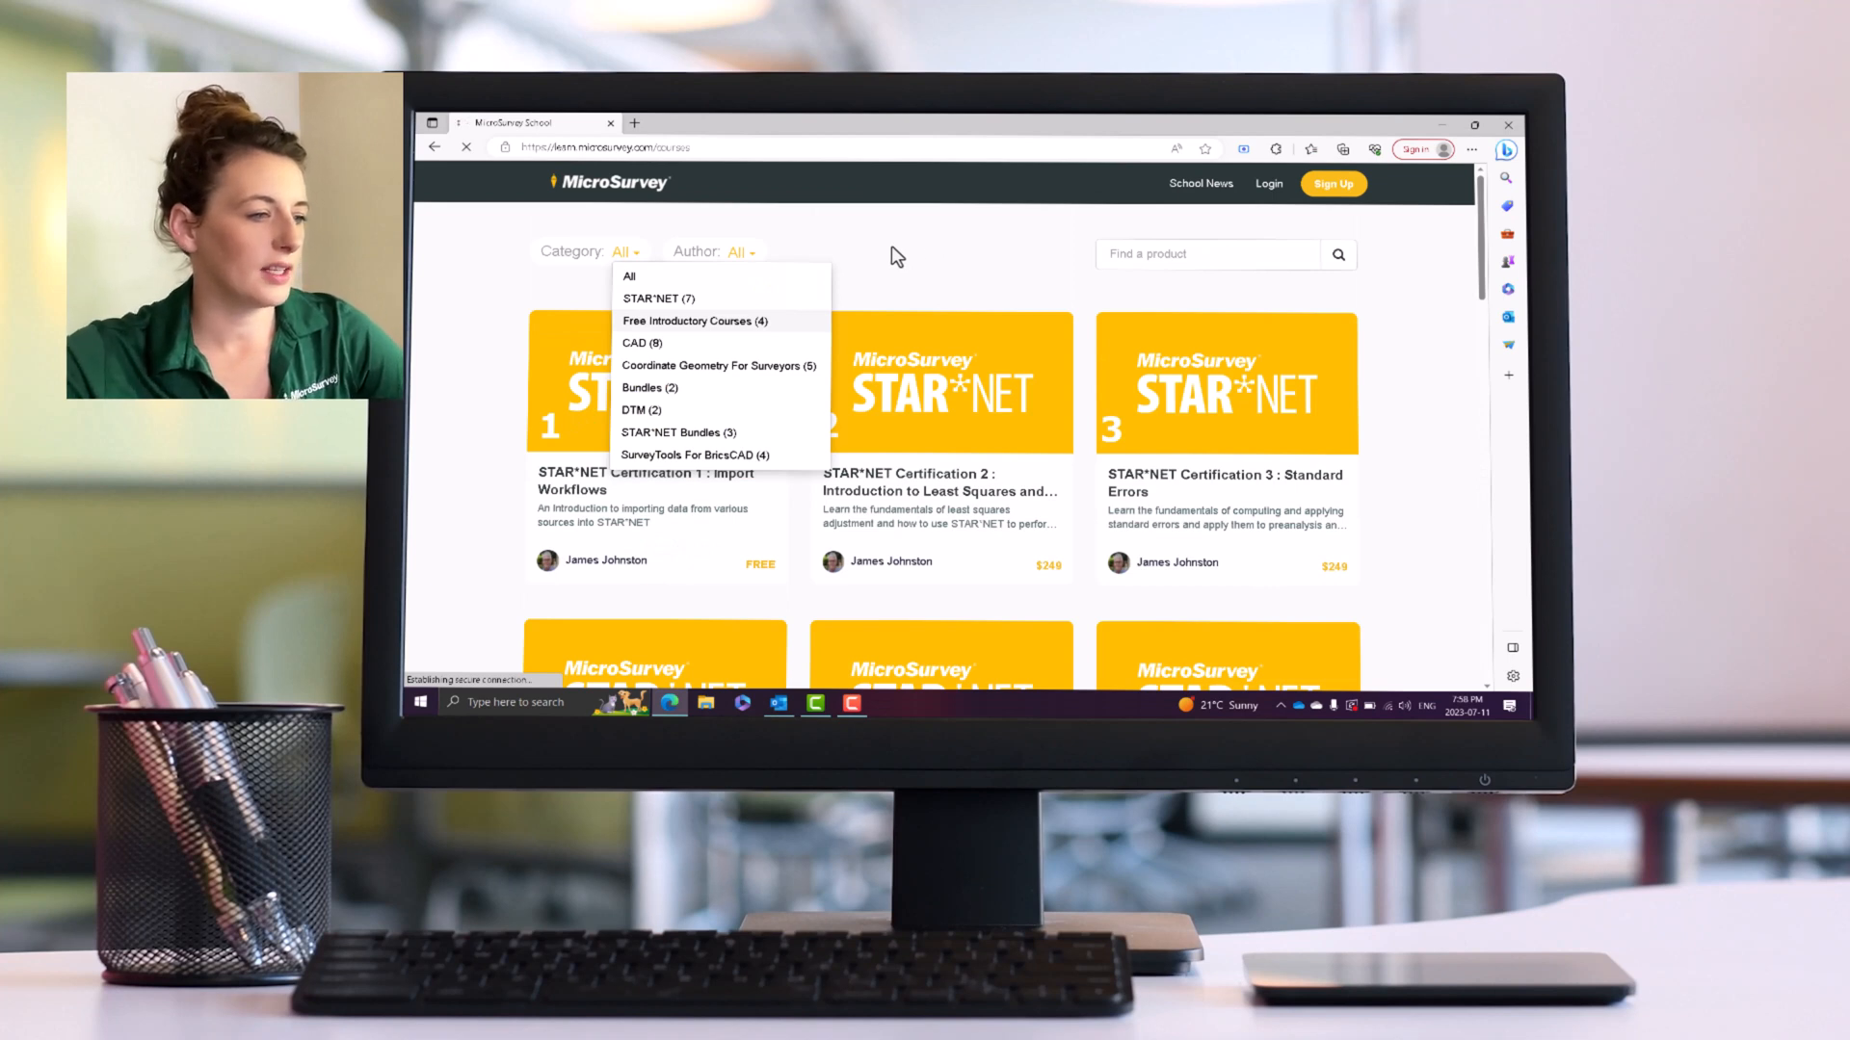
- Filter to Free Introductory Courses and review the six free STAR*NET, CAD and BricsCAD tutorials
left_click(696, 322)
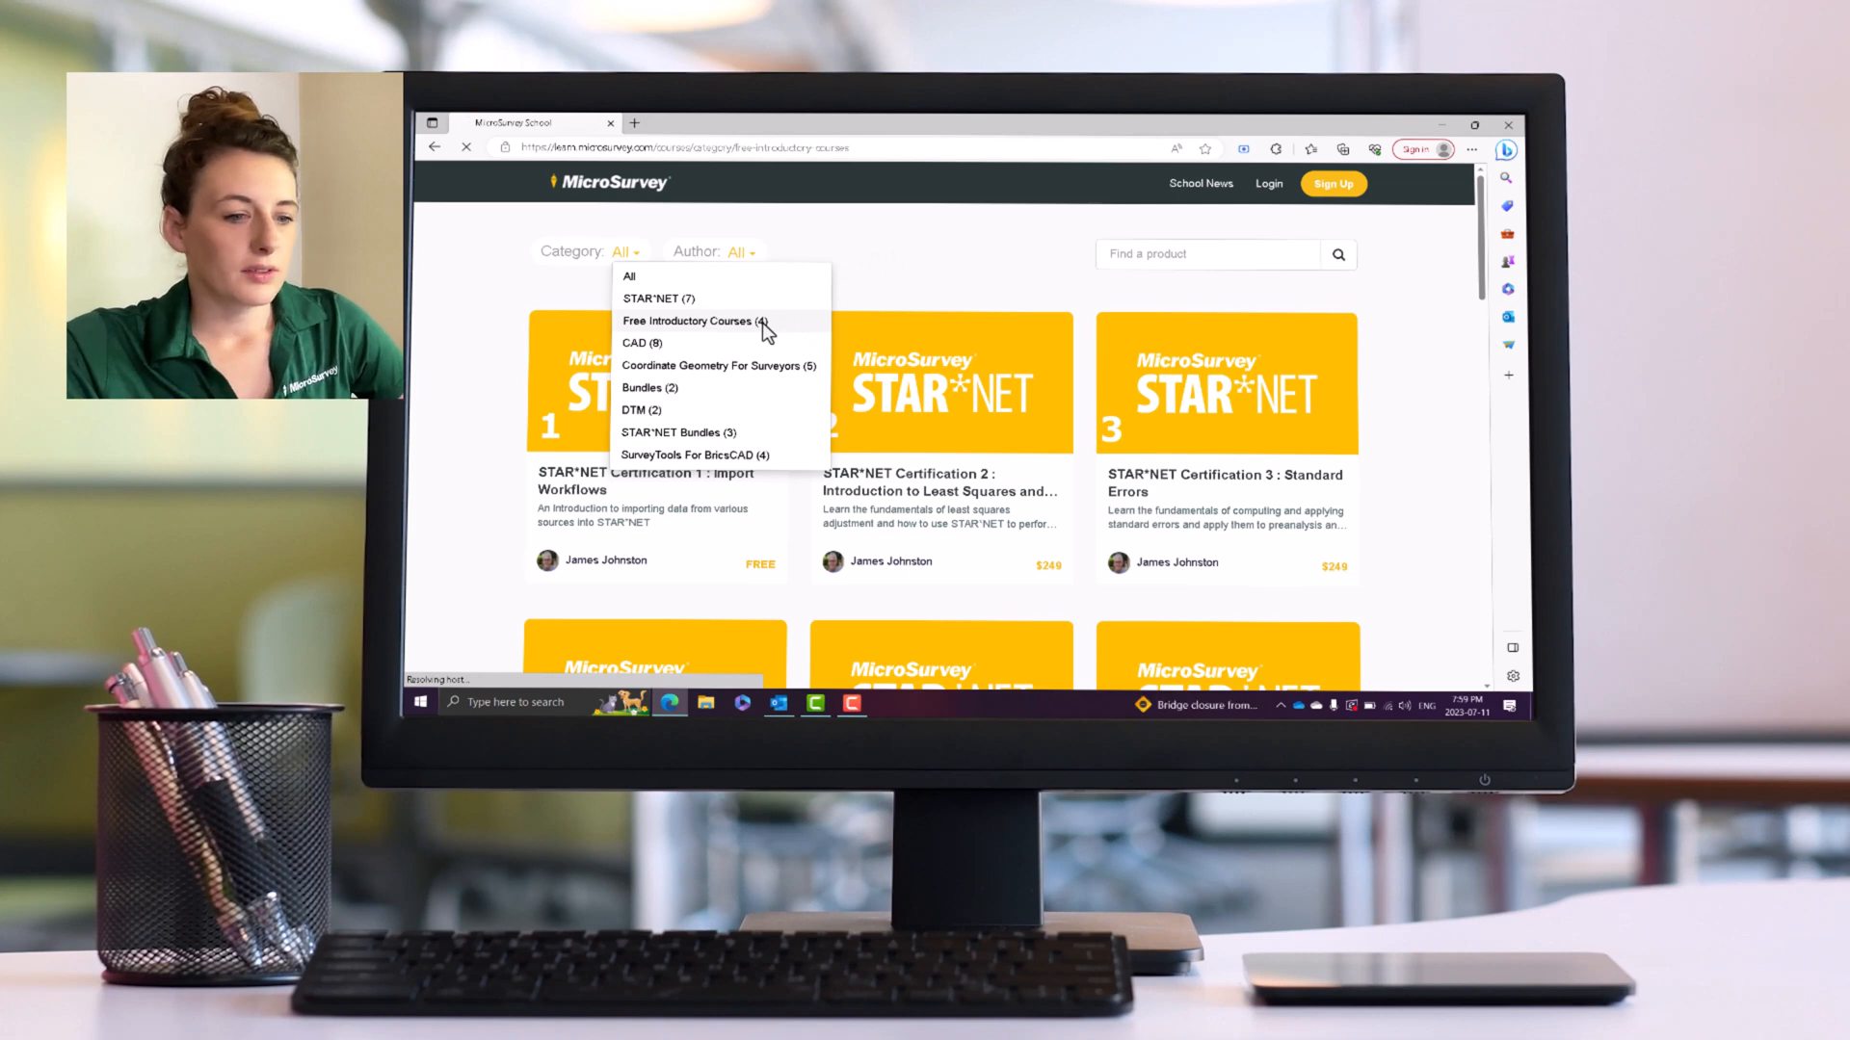
left_click(690, 322)
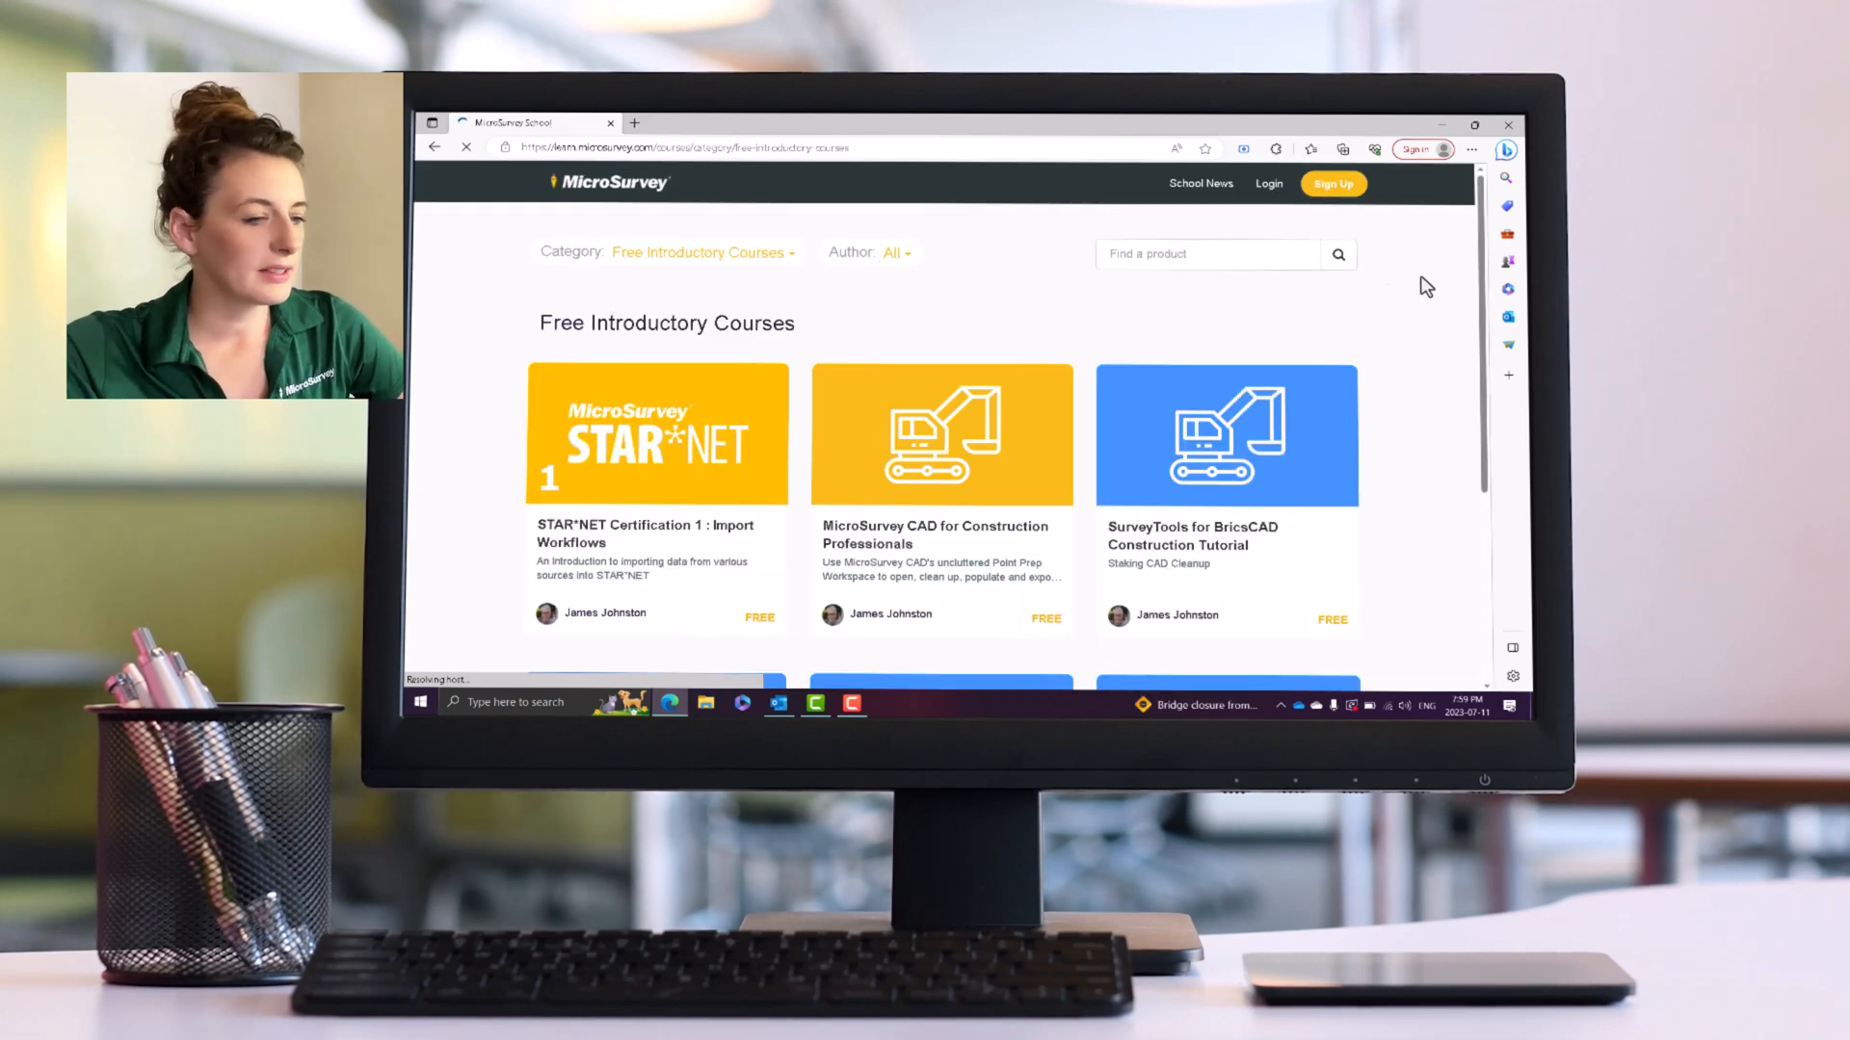
scroll("down", 3)
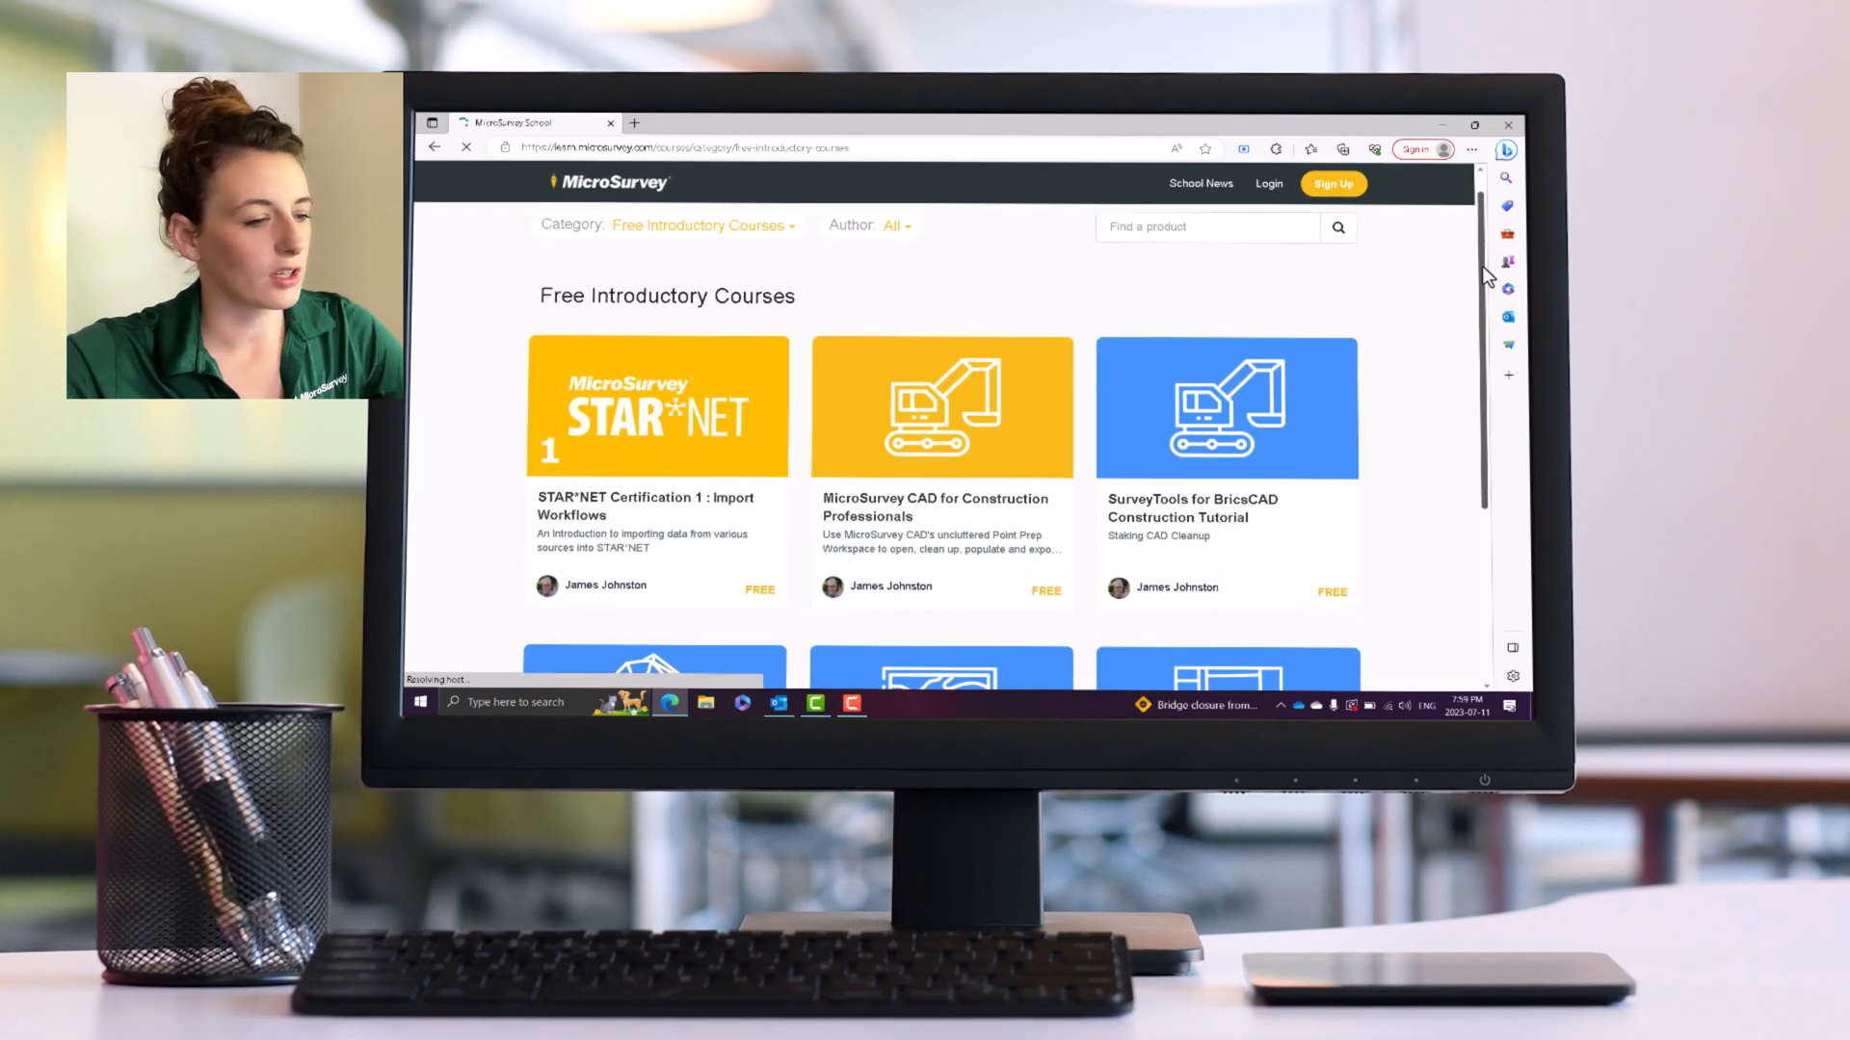
scroll("down", 3)
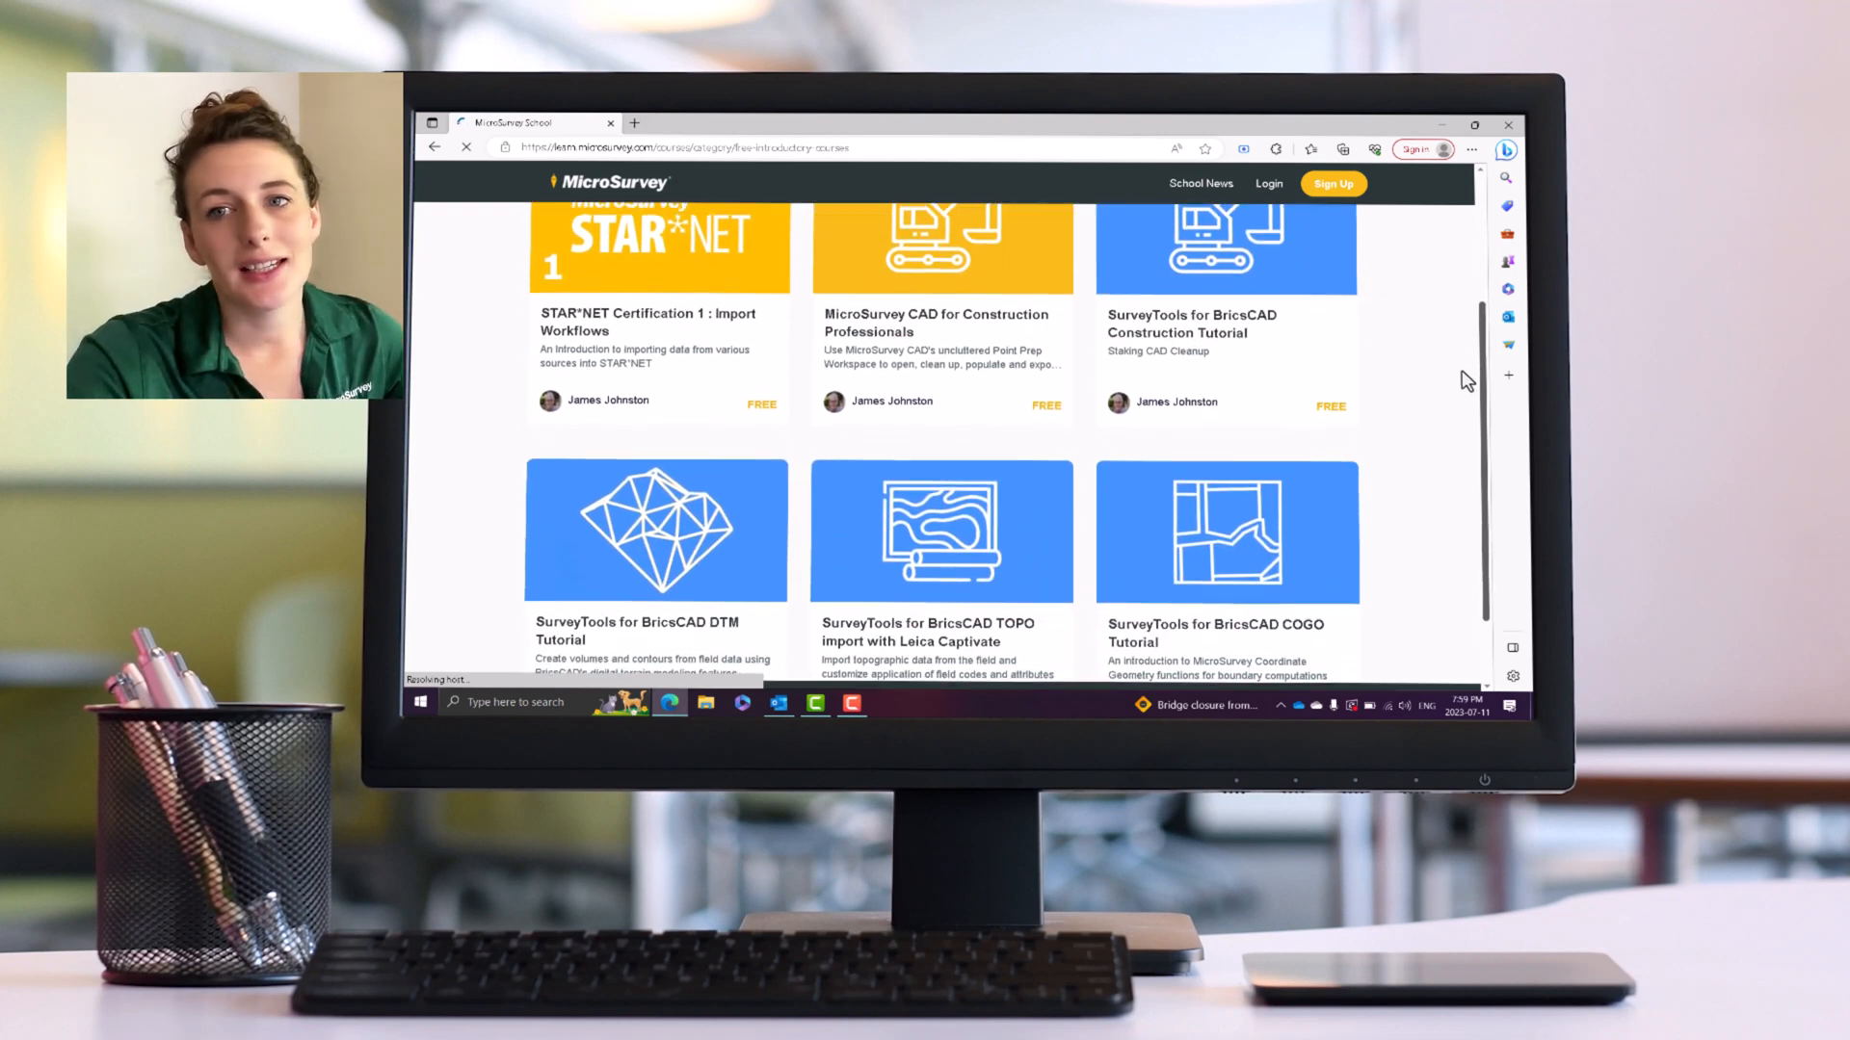
scroll("down", 3)
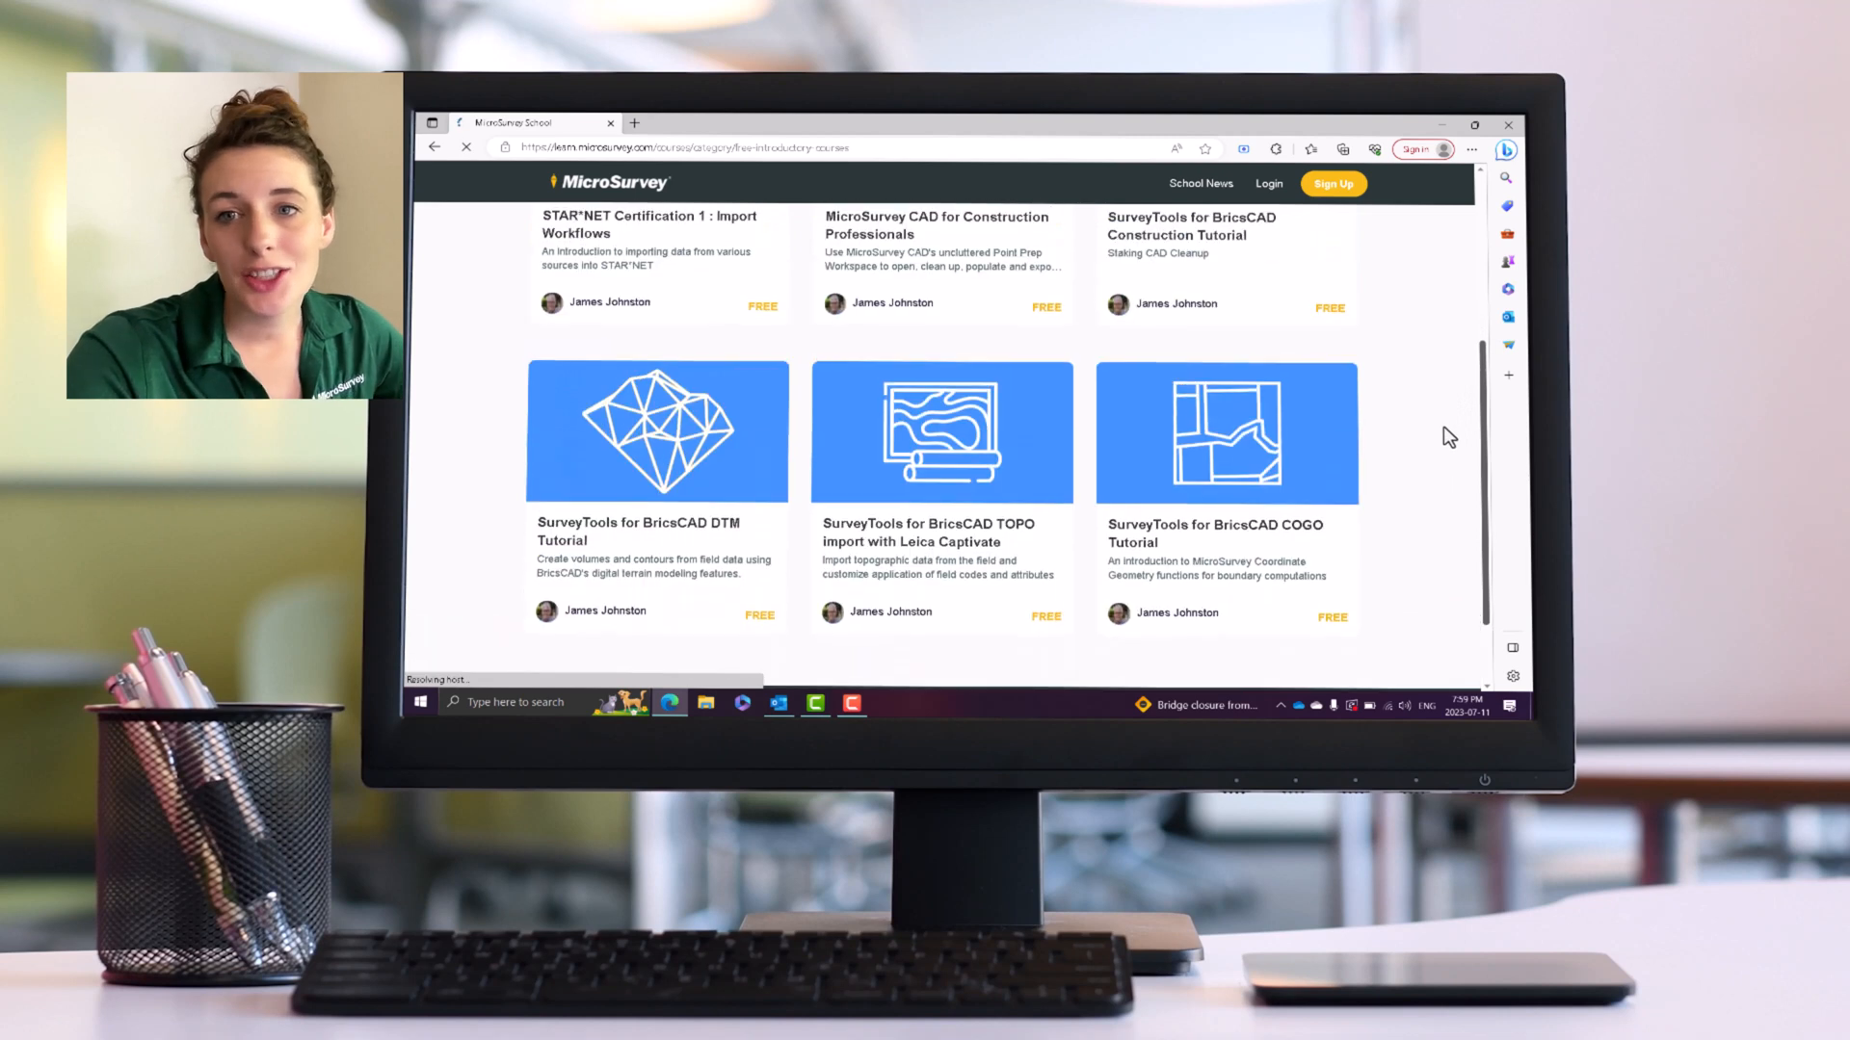
scroll("up", 3)
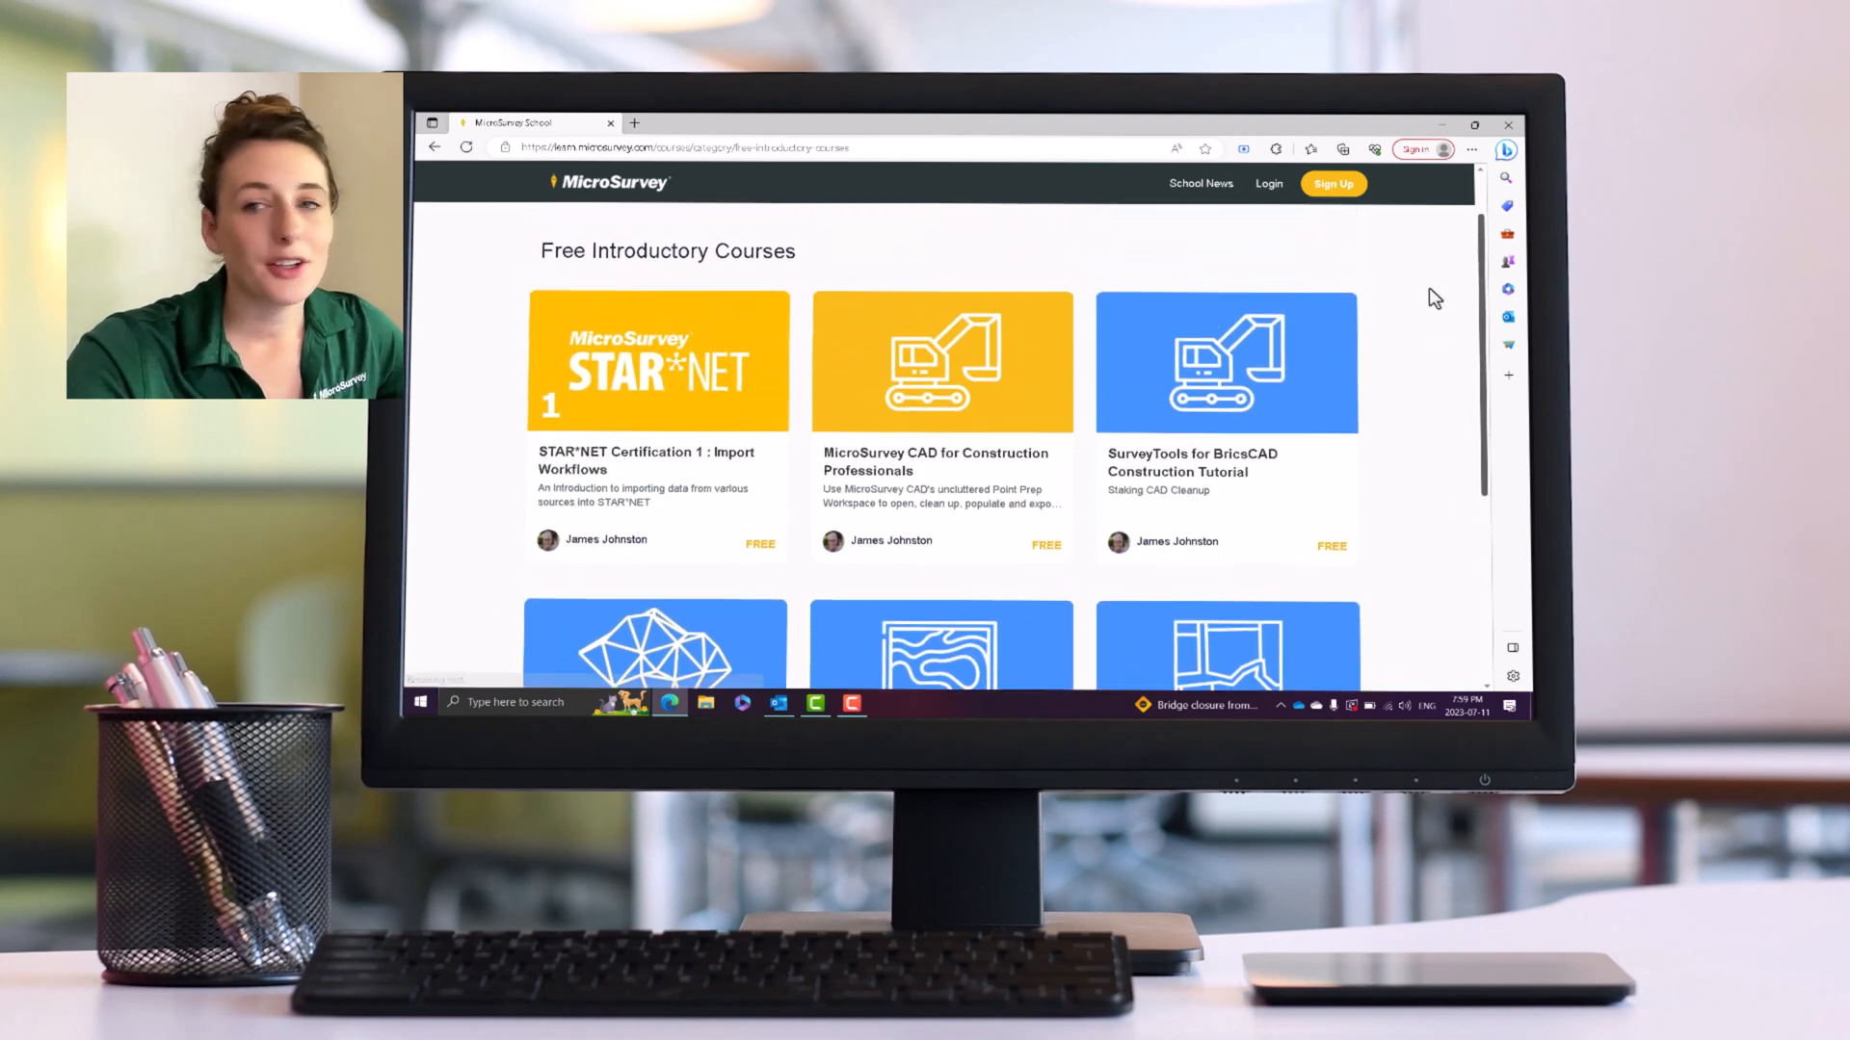
- With all categories listed again, scroll to the STAR*NET Full Curriculum, COGO 1–3 and DTM 1 courses
scroll("up", 3)
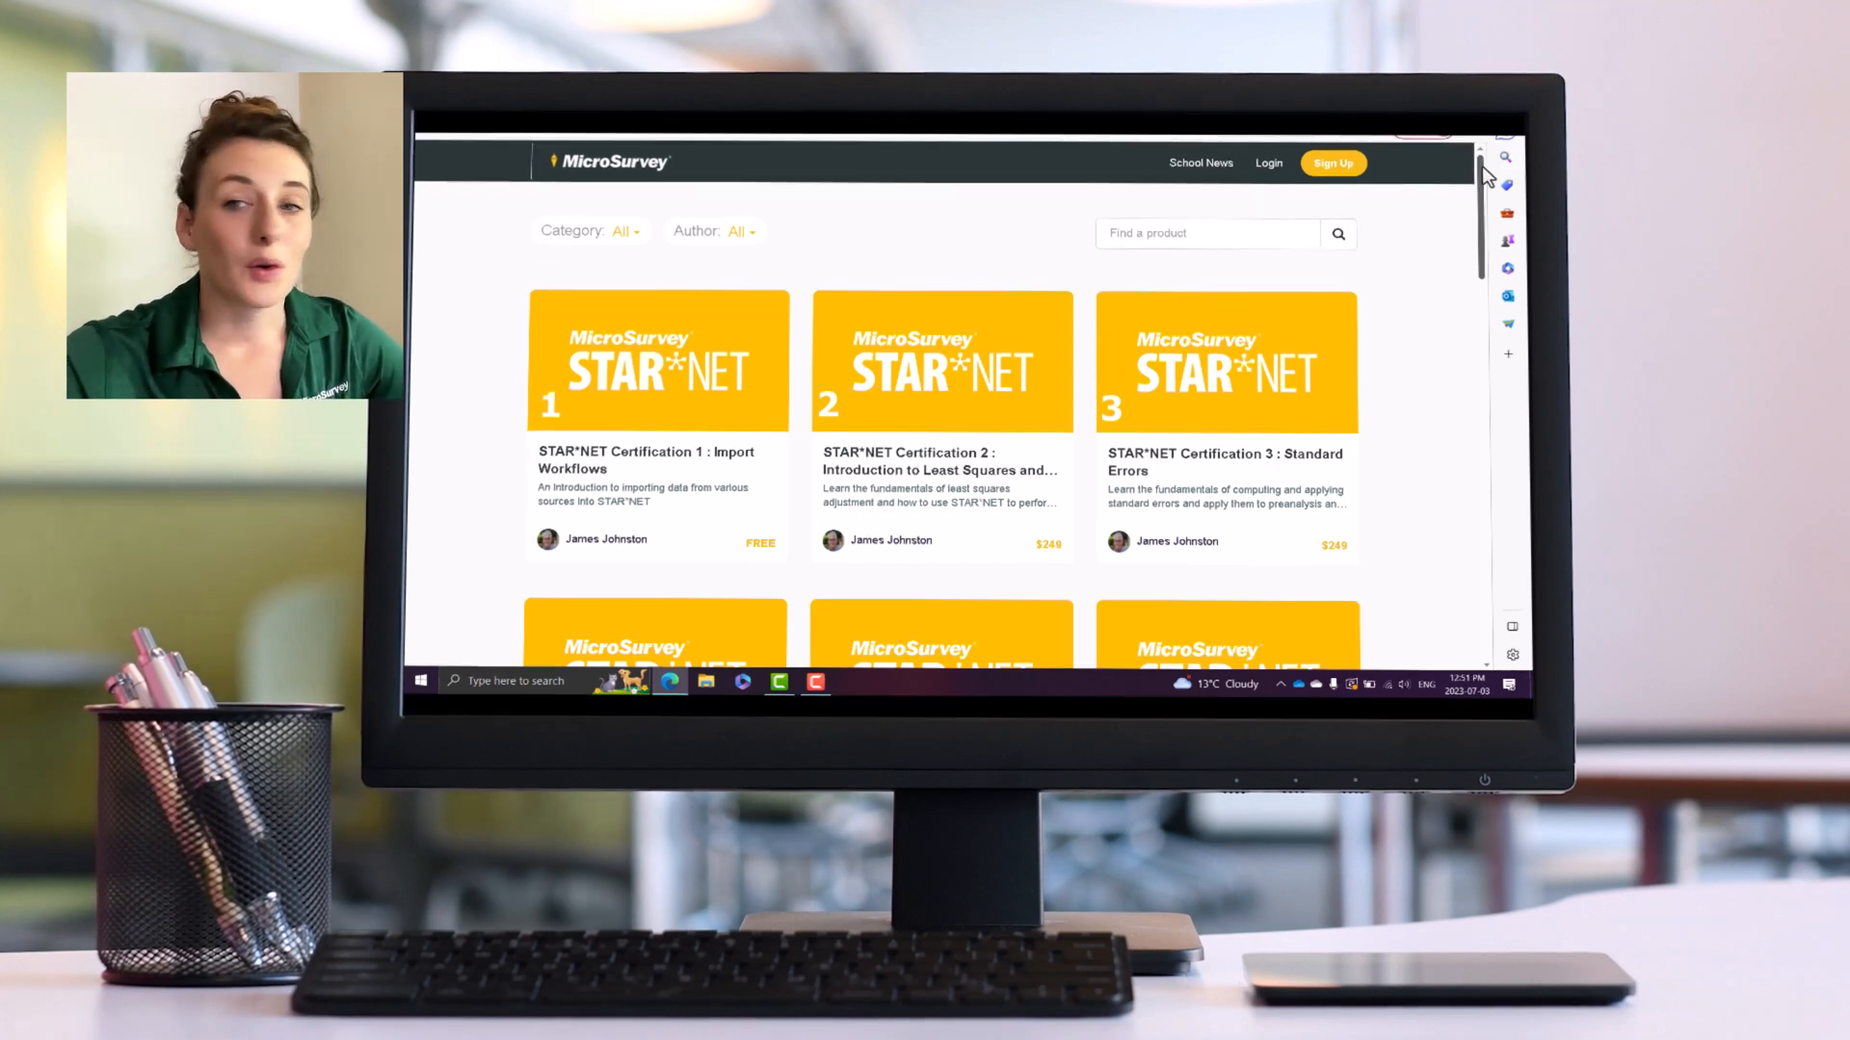
scroll("down", 3)
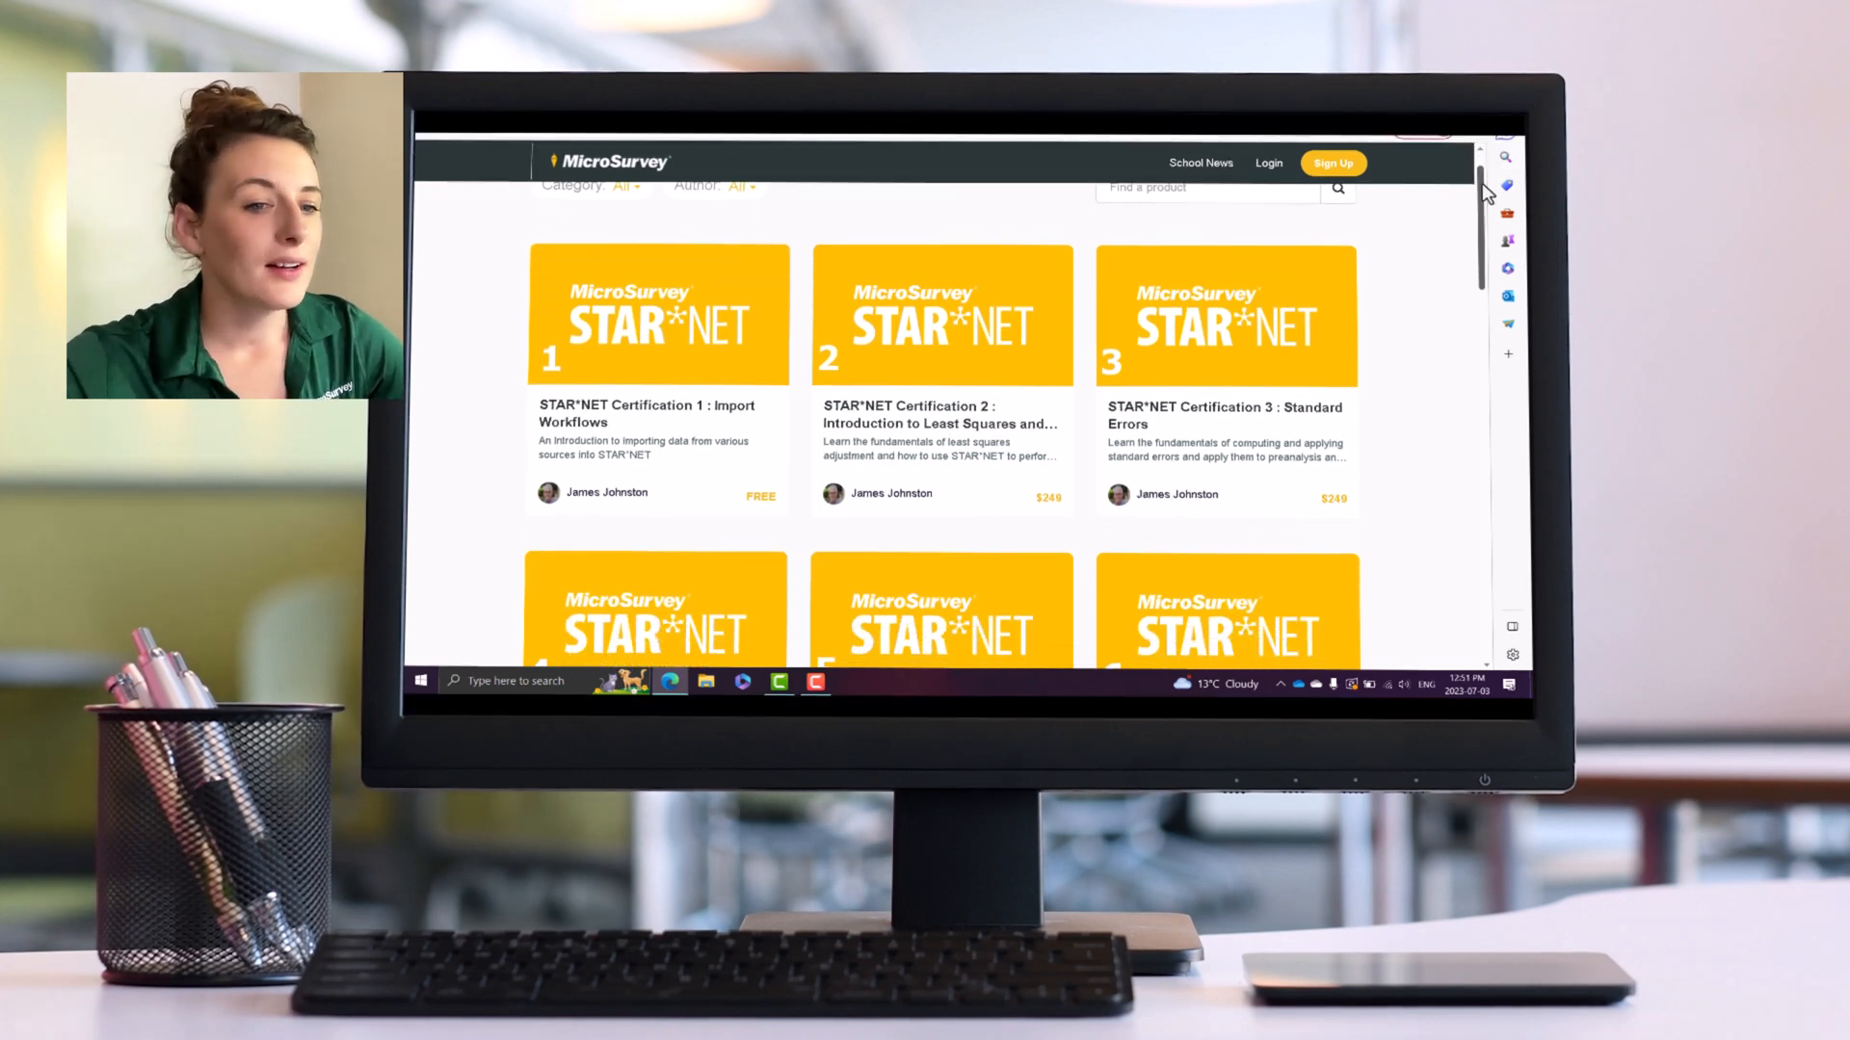
scroll("down", 3)
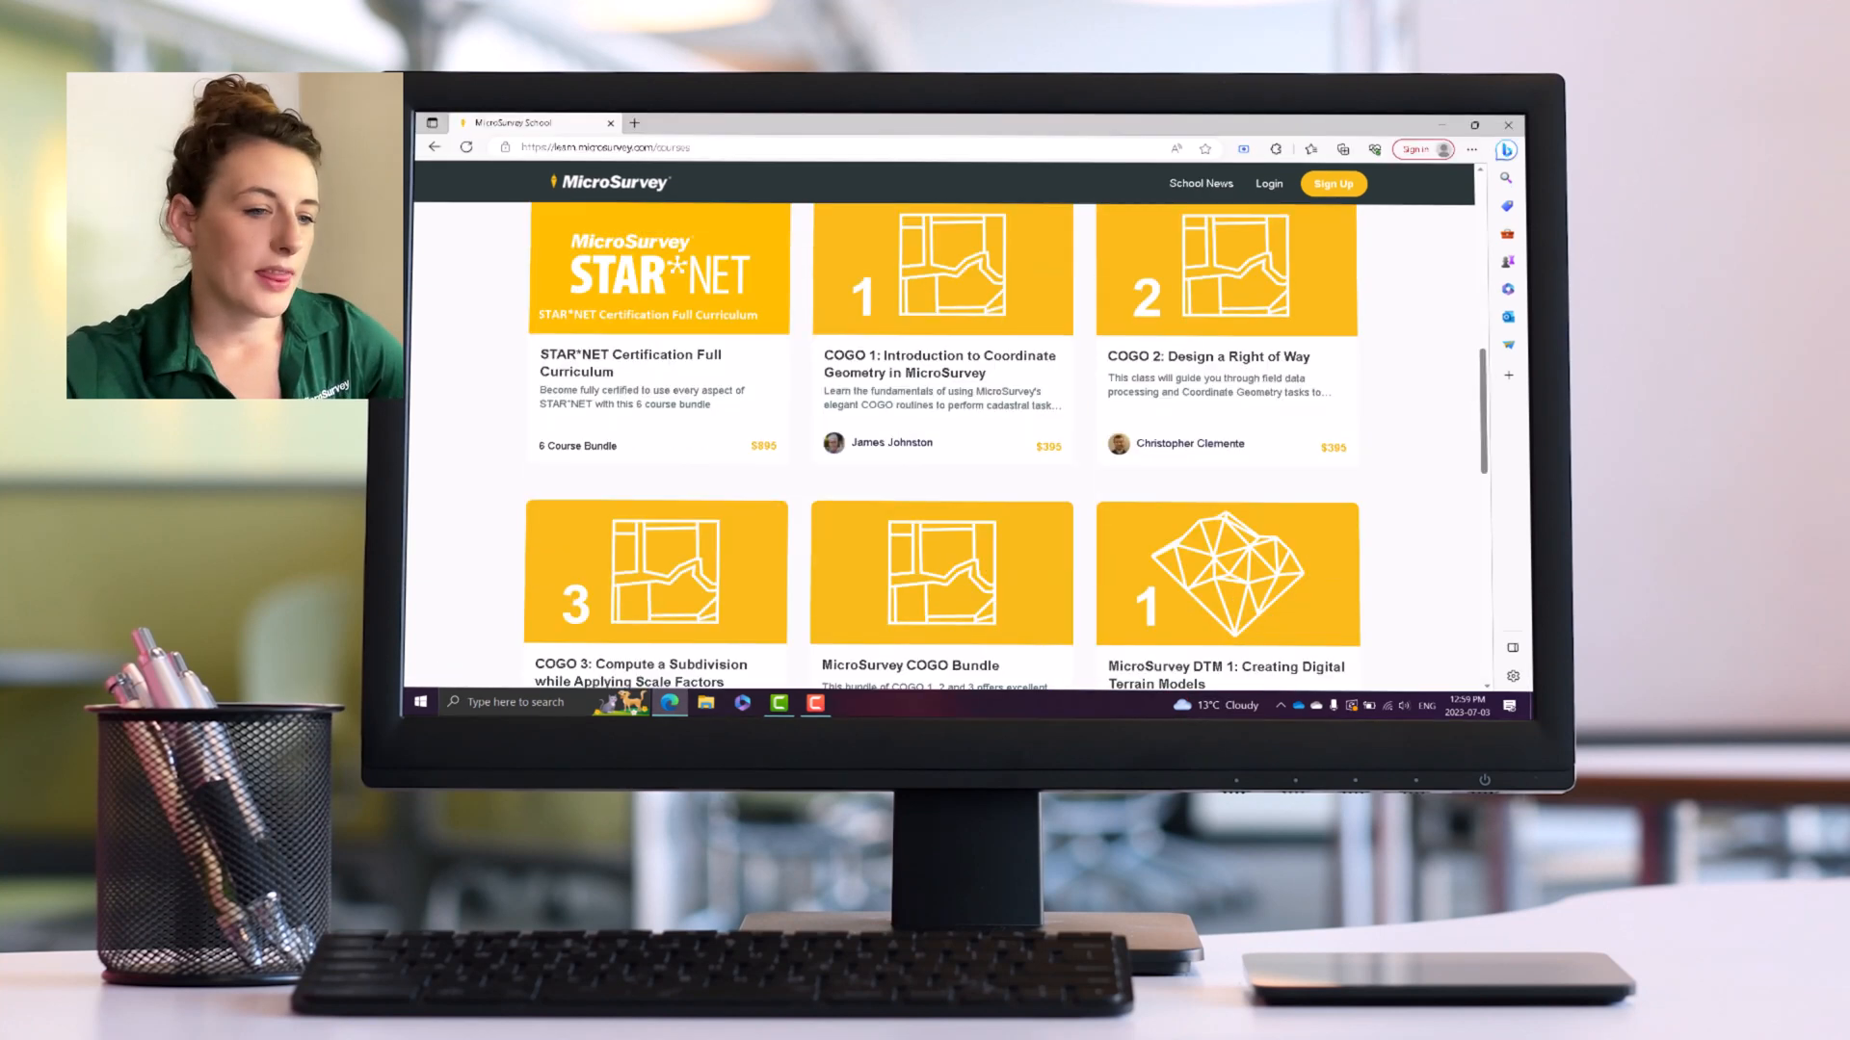
scroll("down", 3)
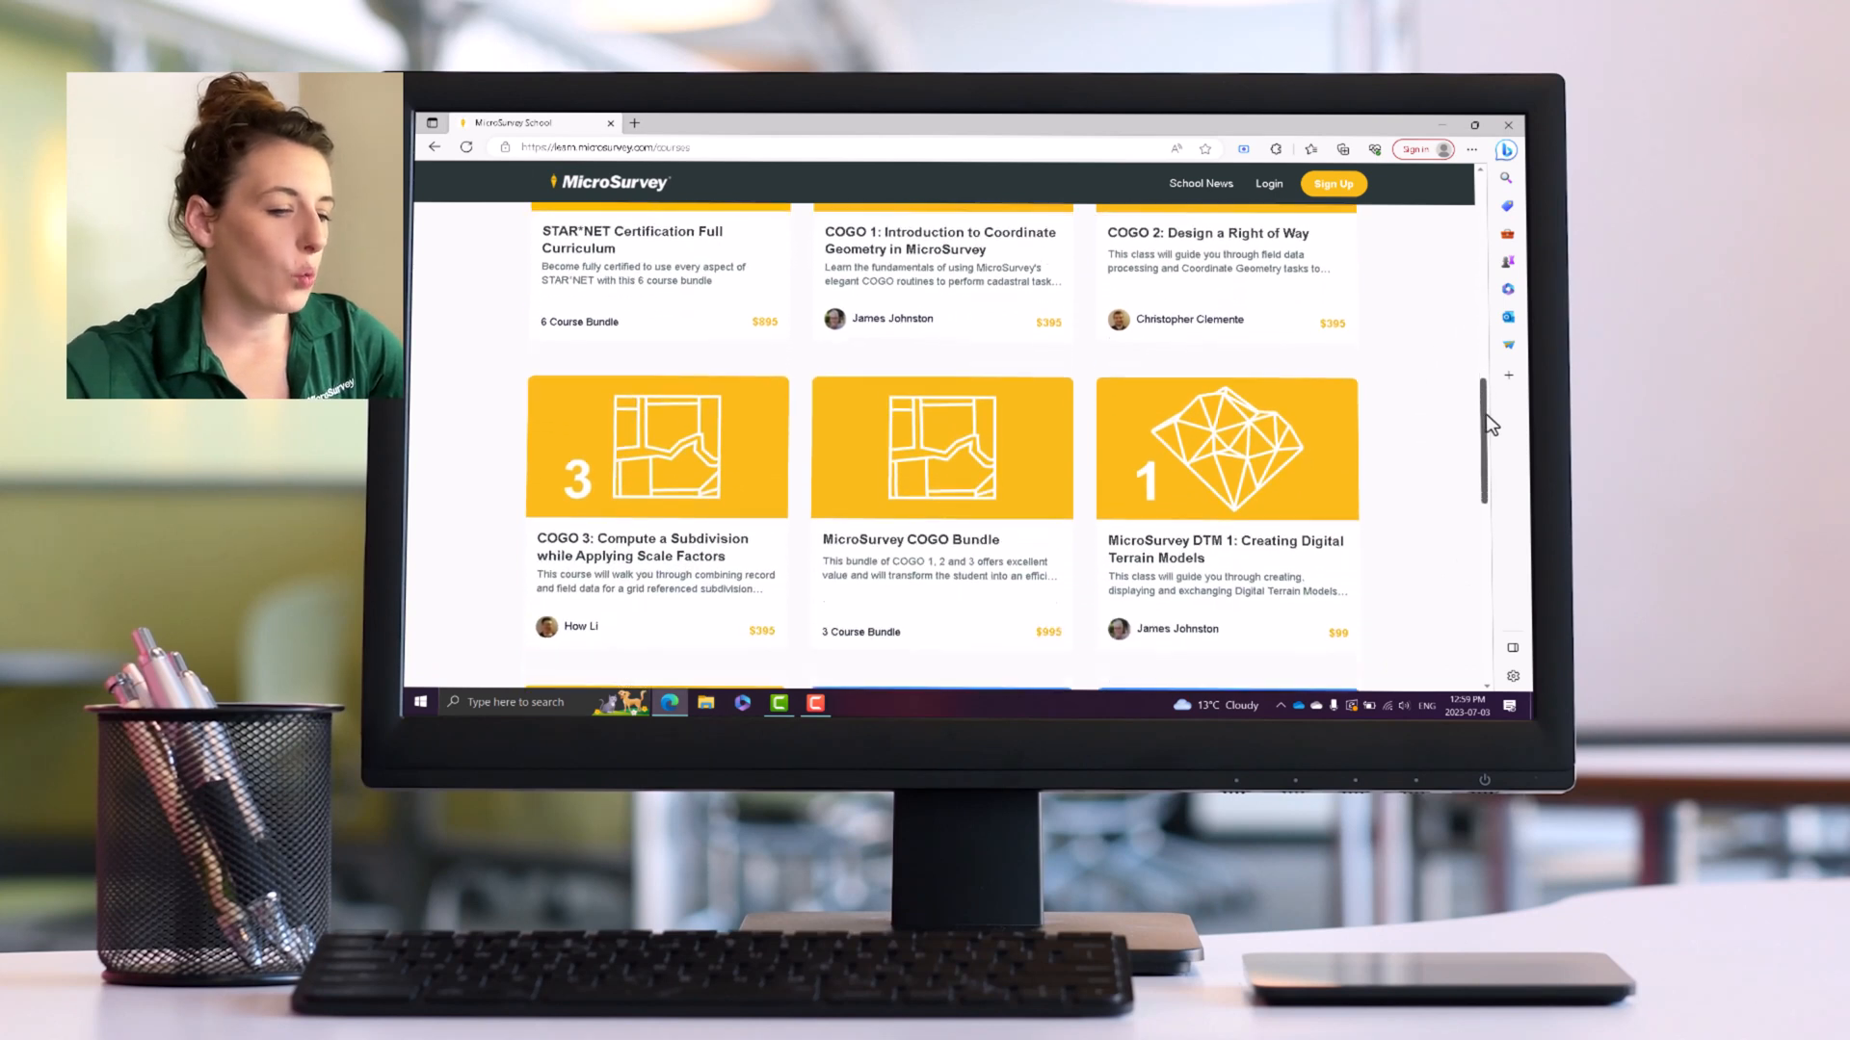
scroll("down", 3)
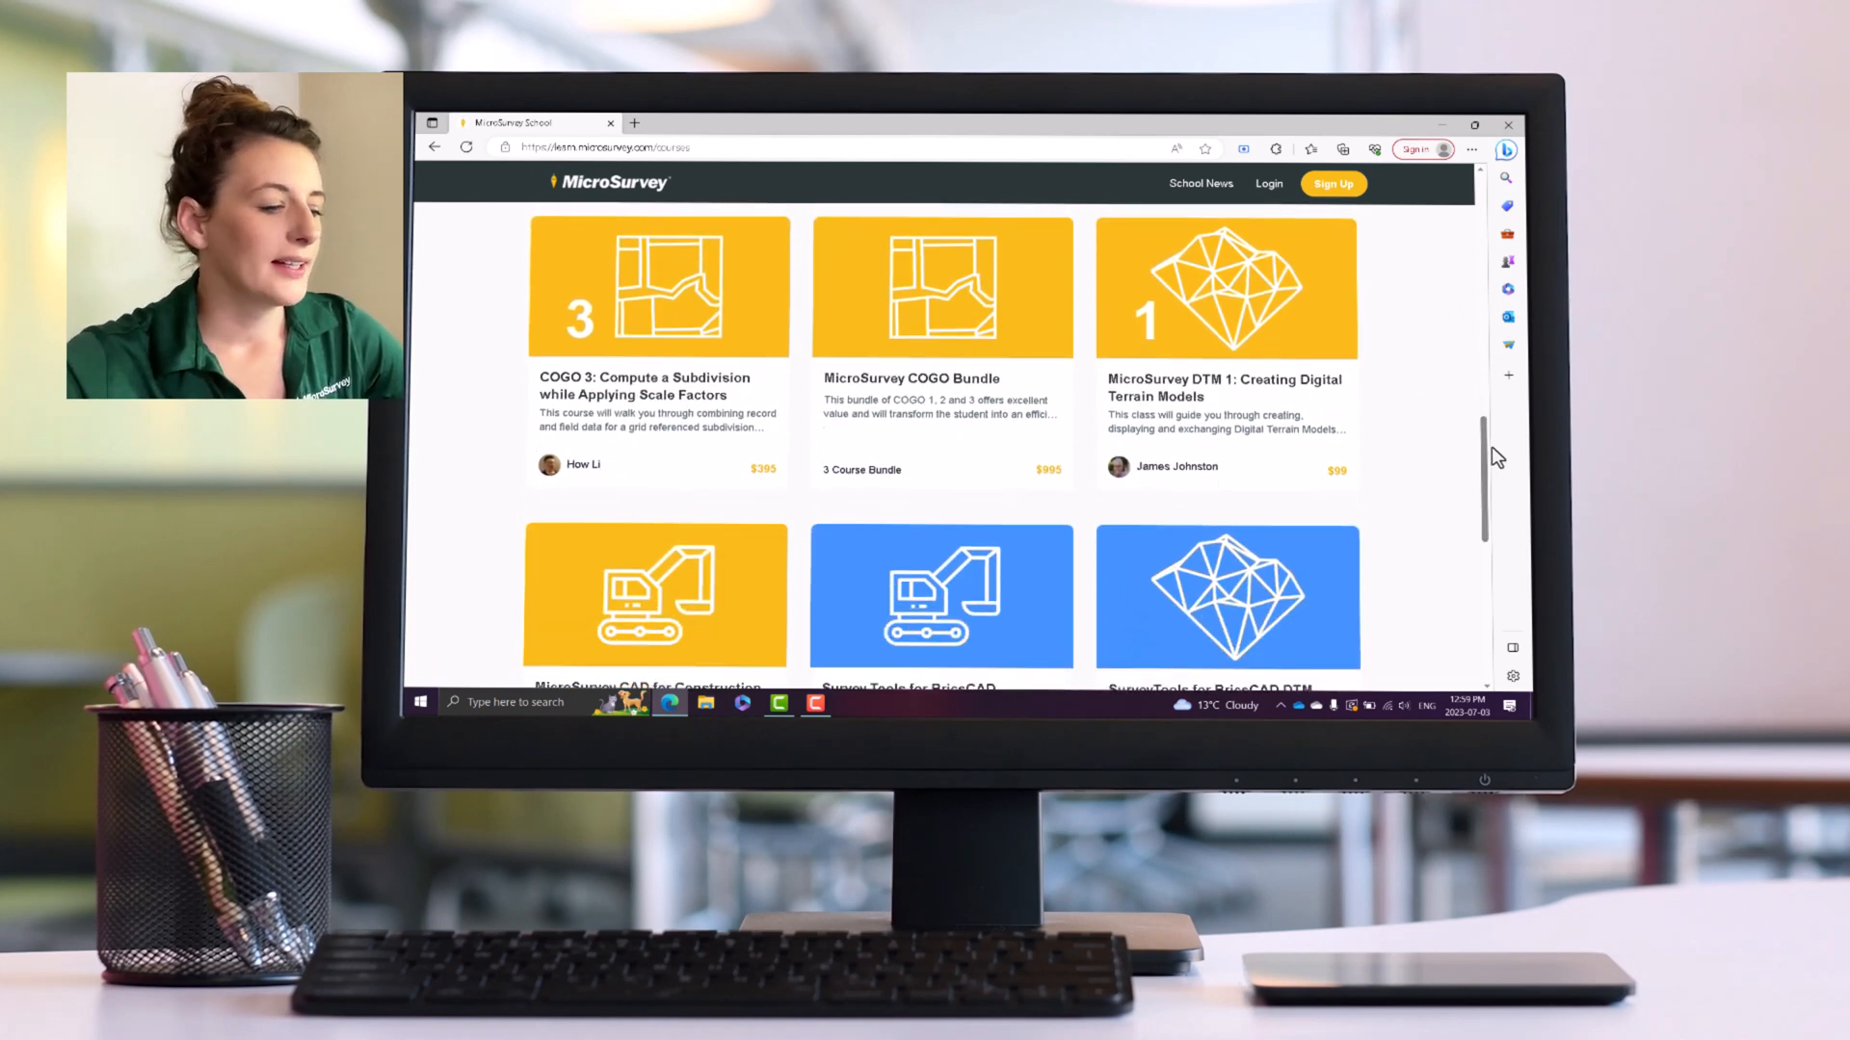
mouse_move(871, 446)
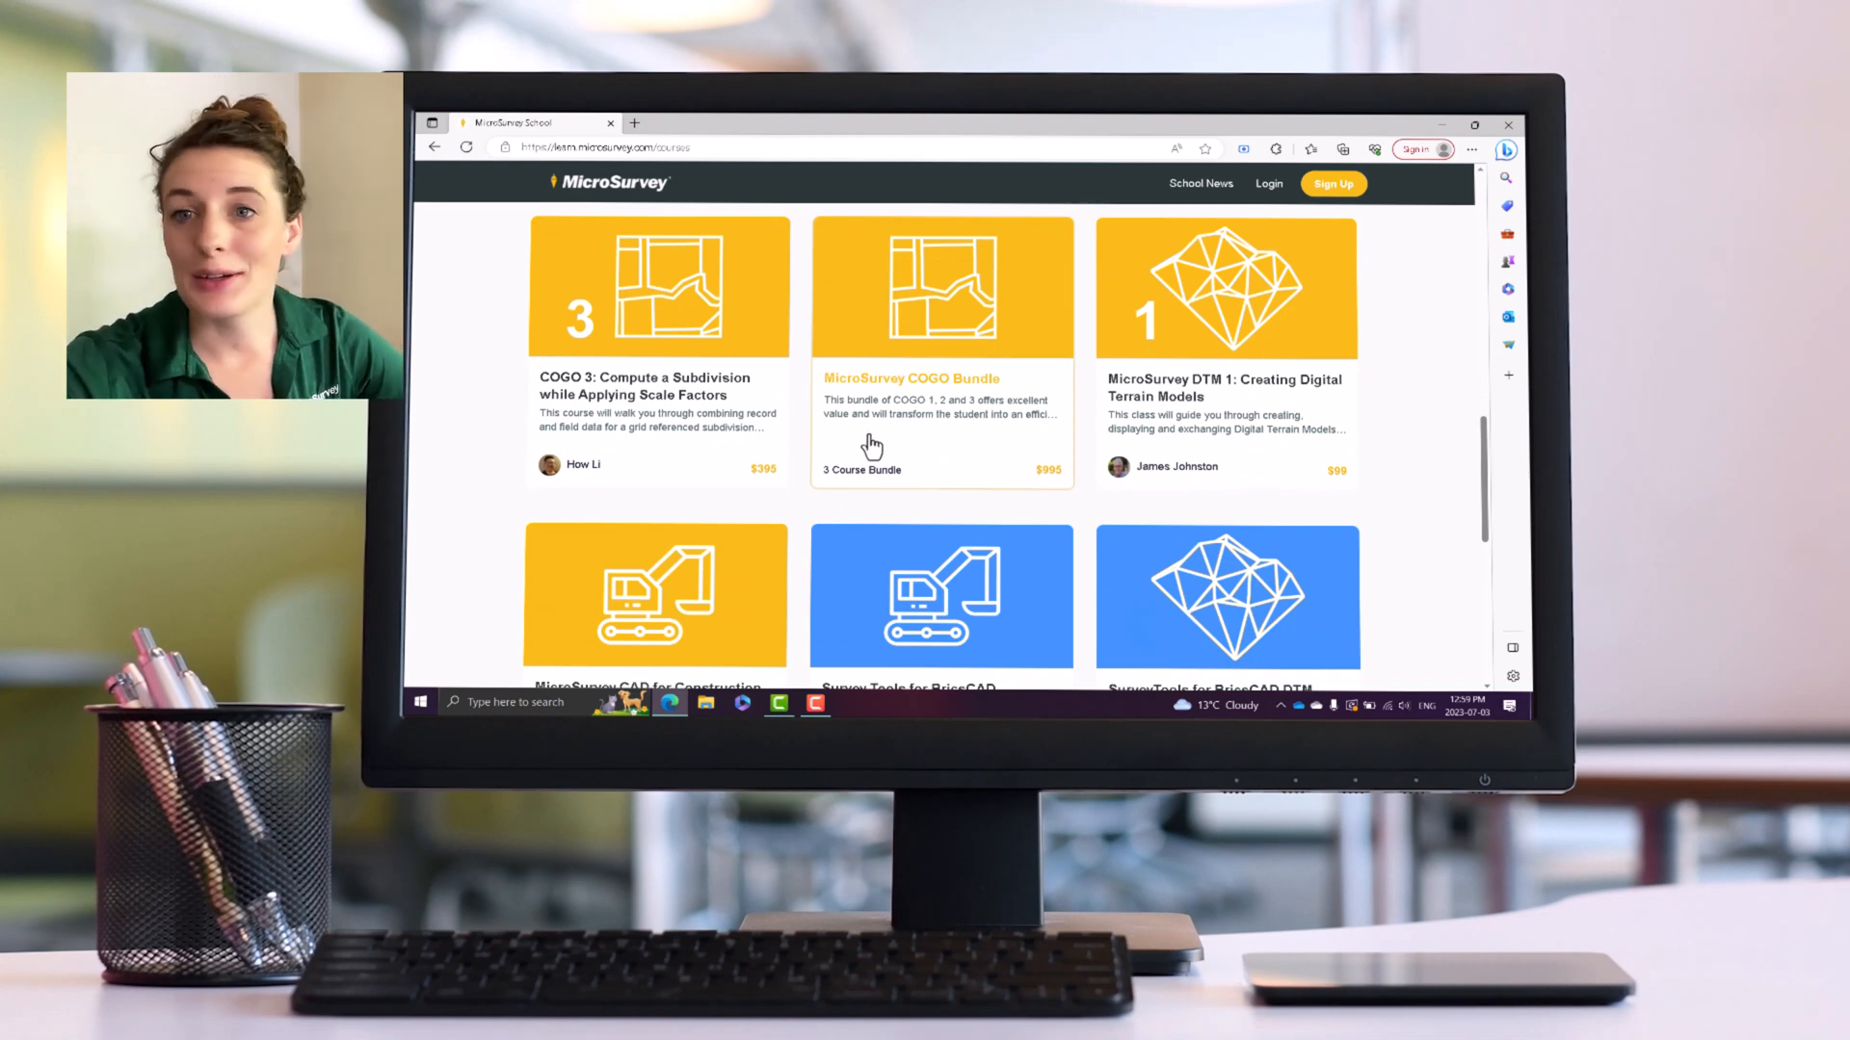
mouse_move(765, 422)
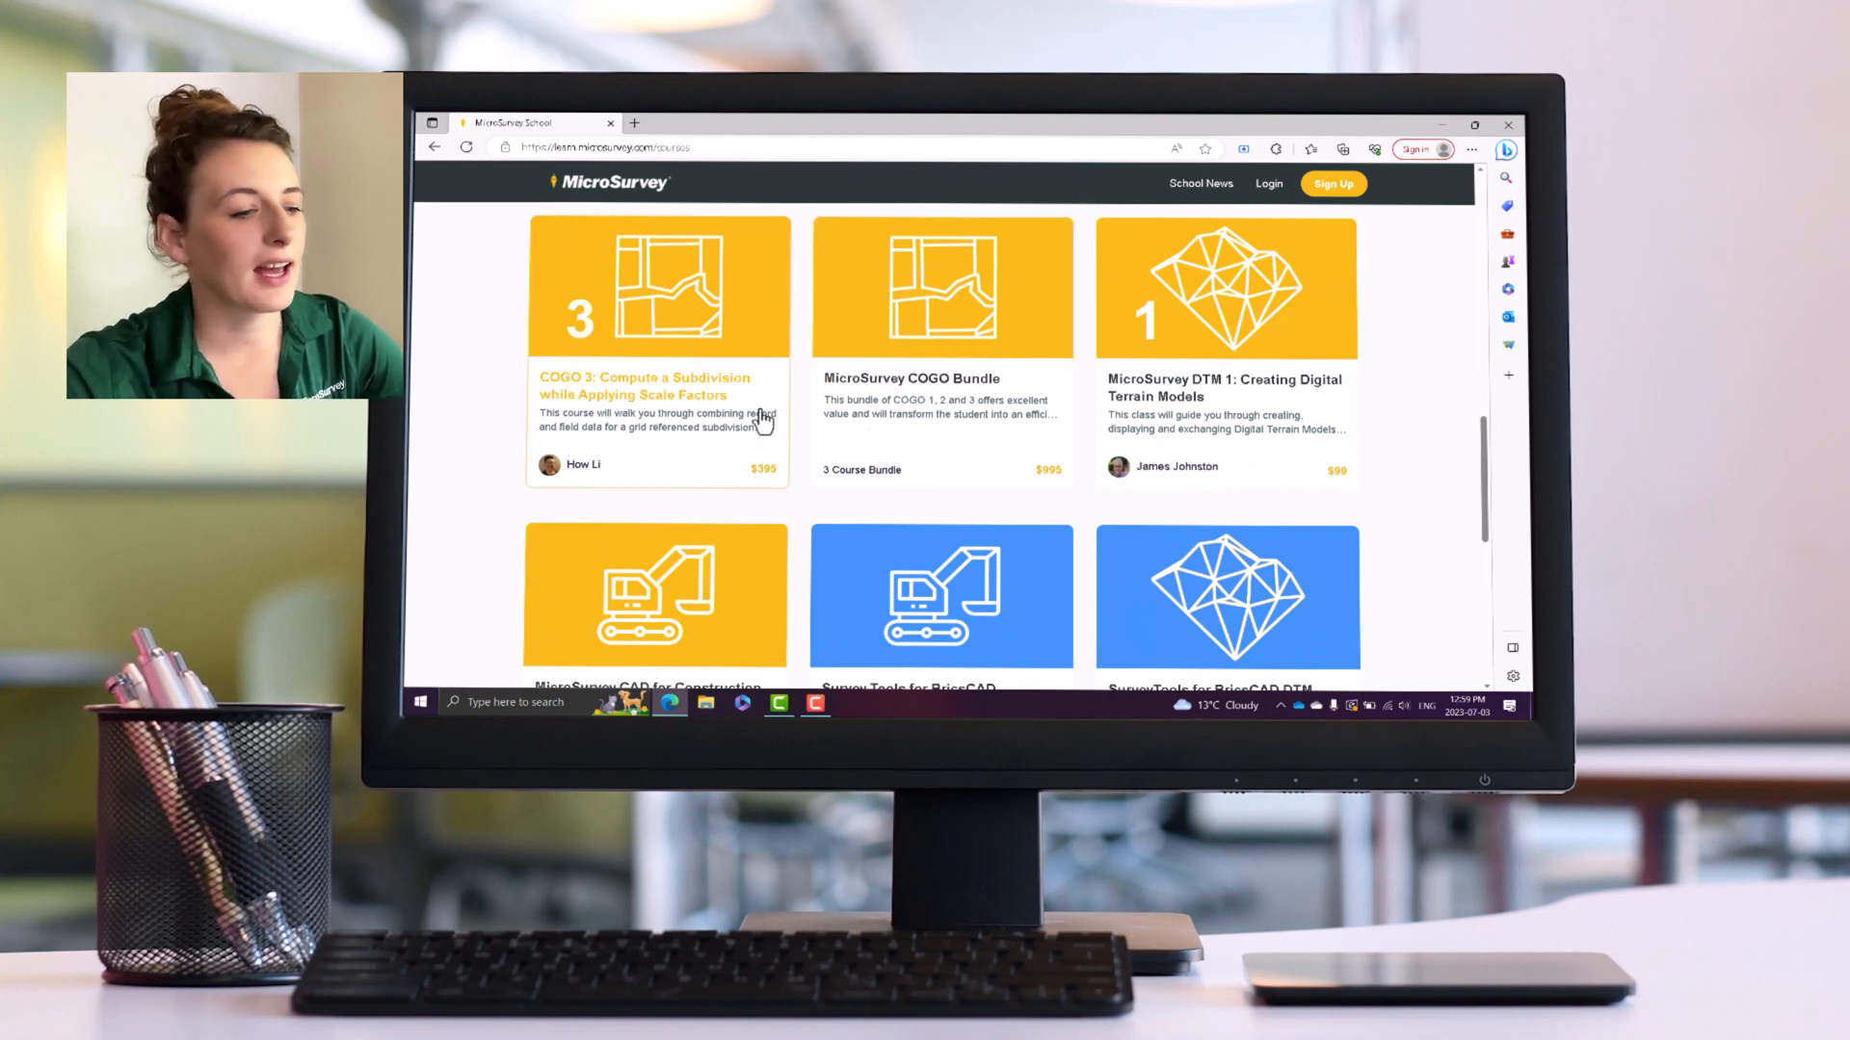
mouse_move(865, 513)
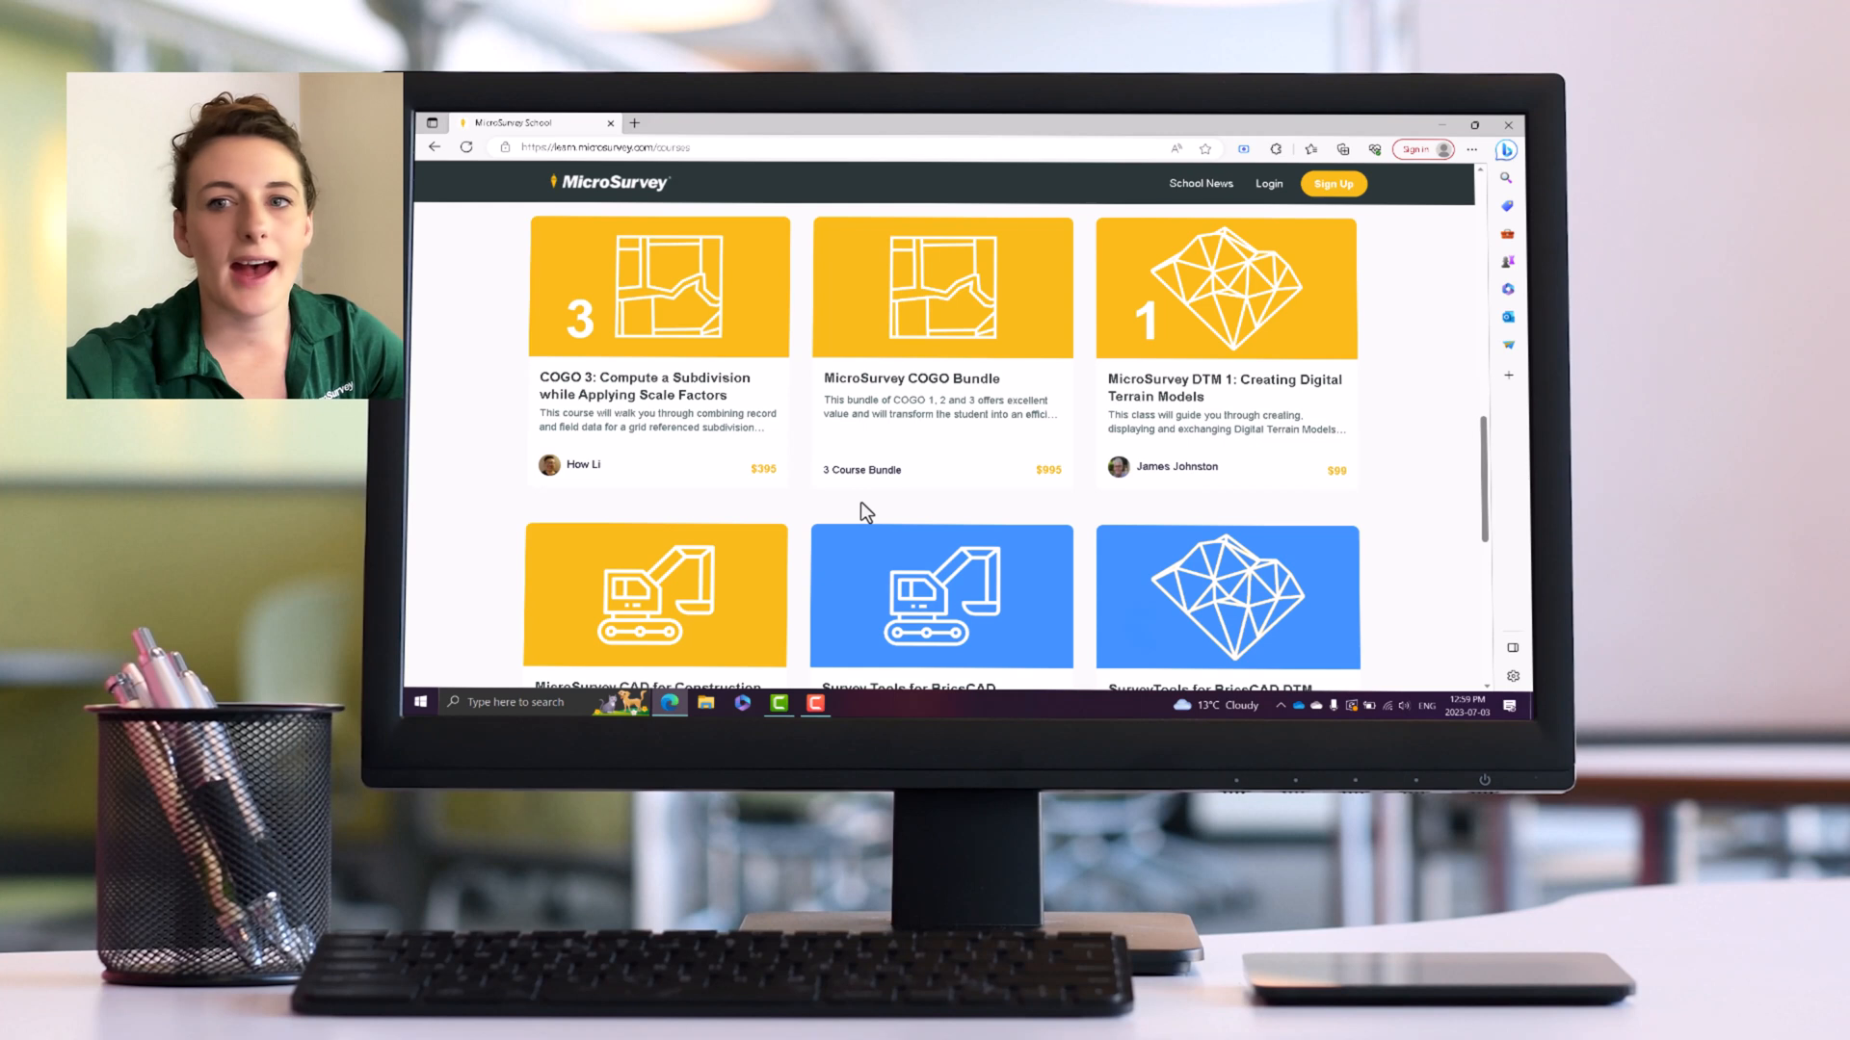
mouse_move(1485, 466)
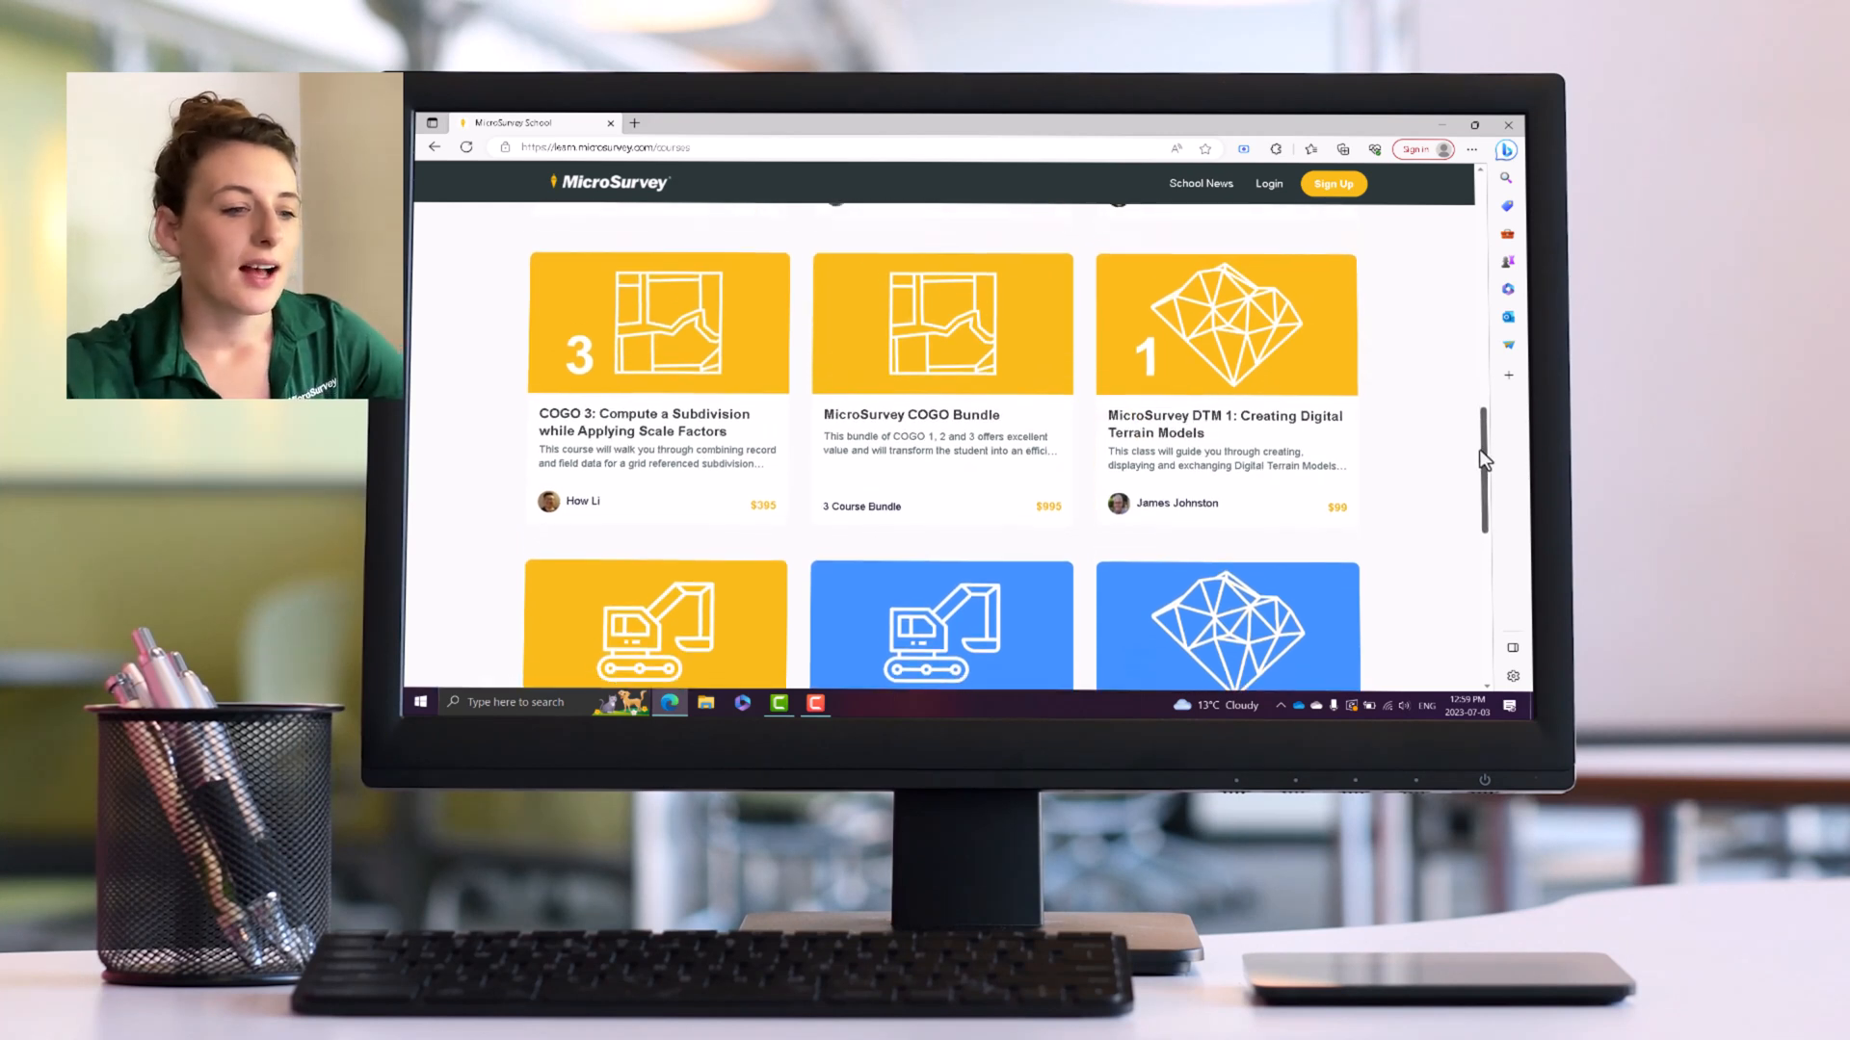
scroll("down", 3)
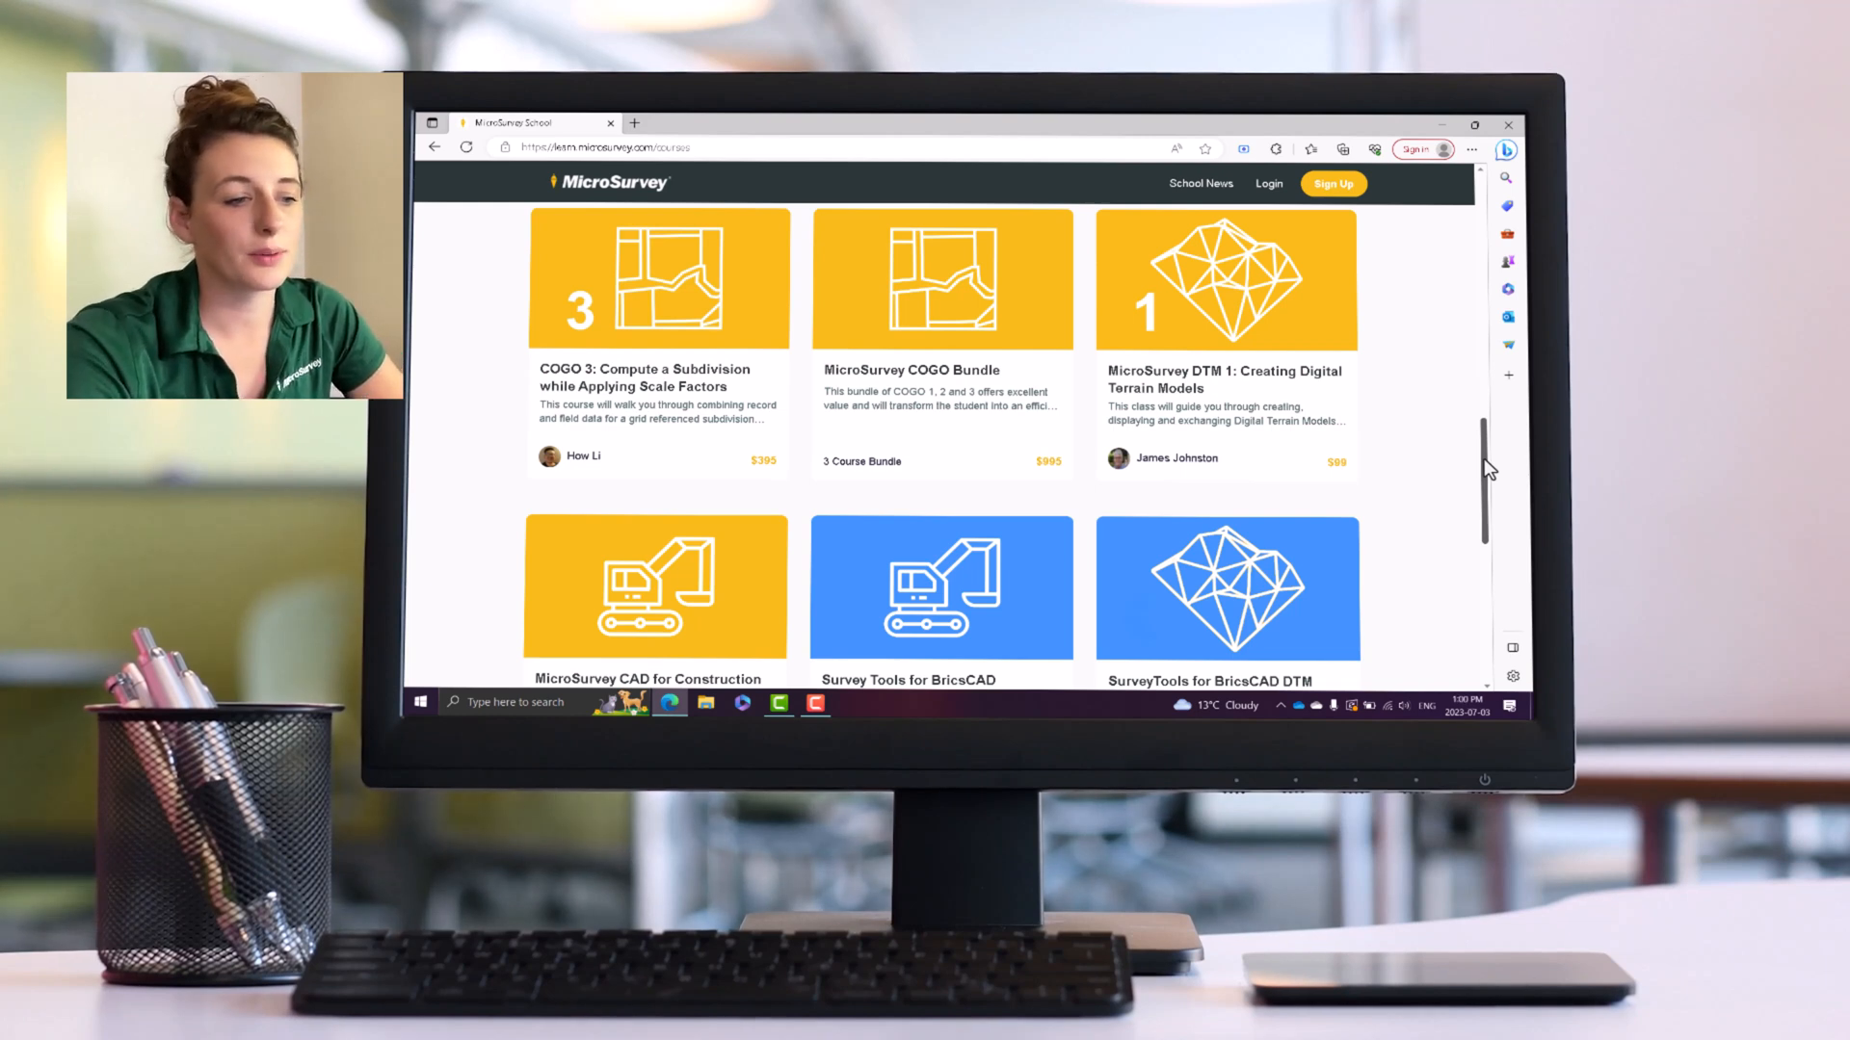
- Scroll to the page footer past the free BricsCAD TOPO and COGO tutorials
scroll("down", 3)
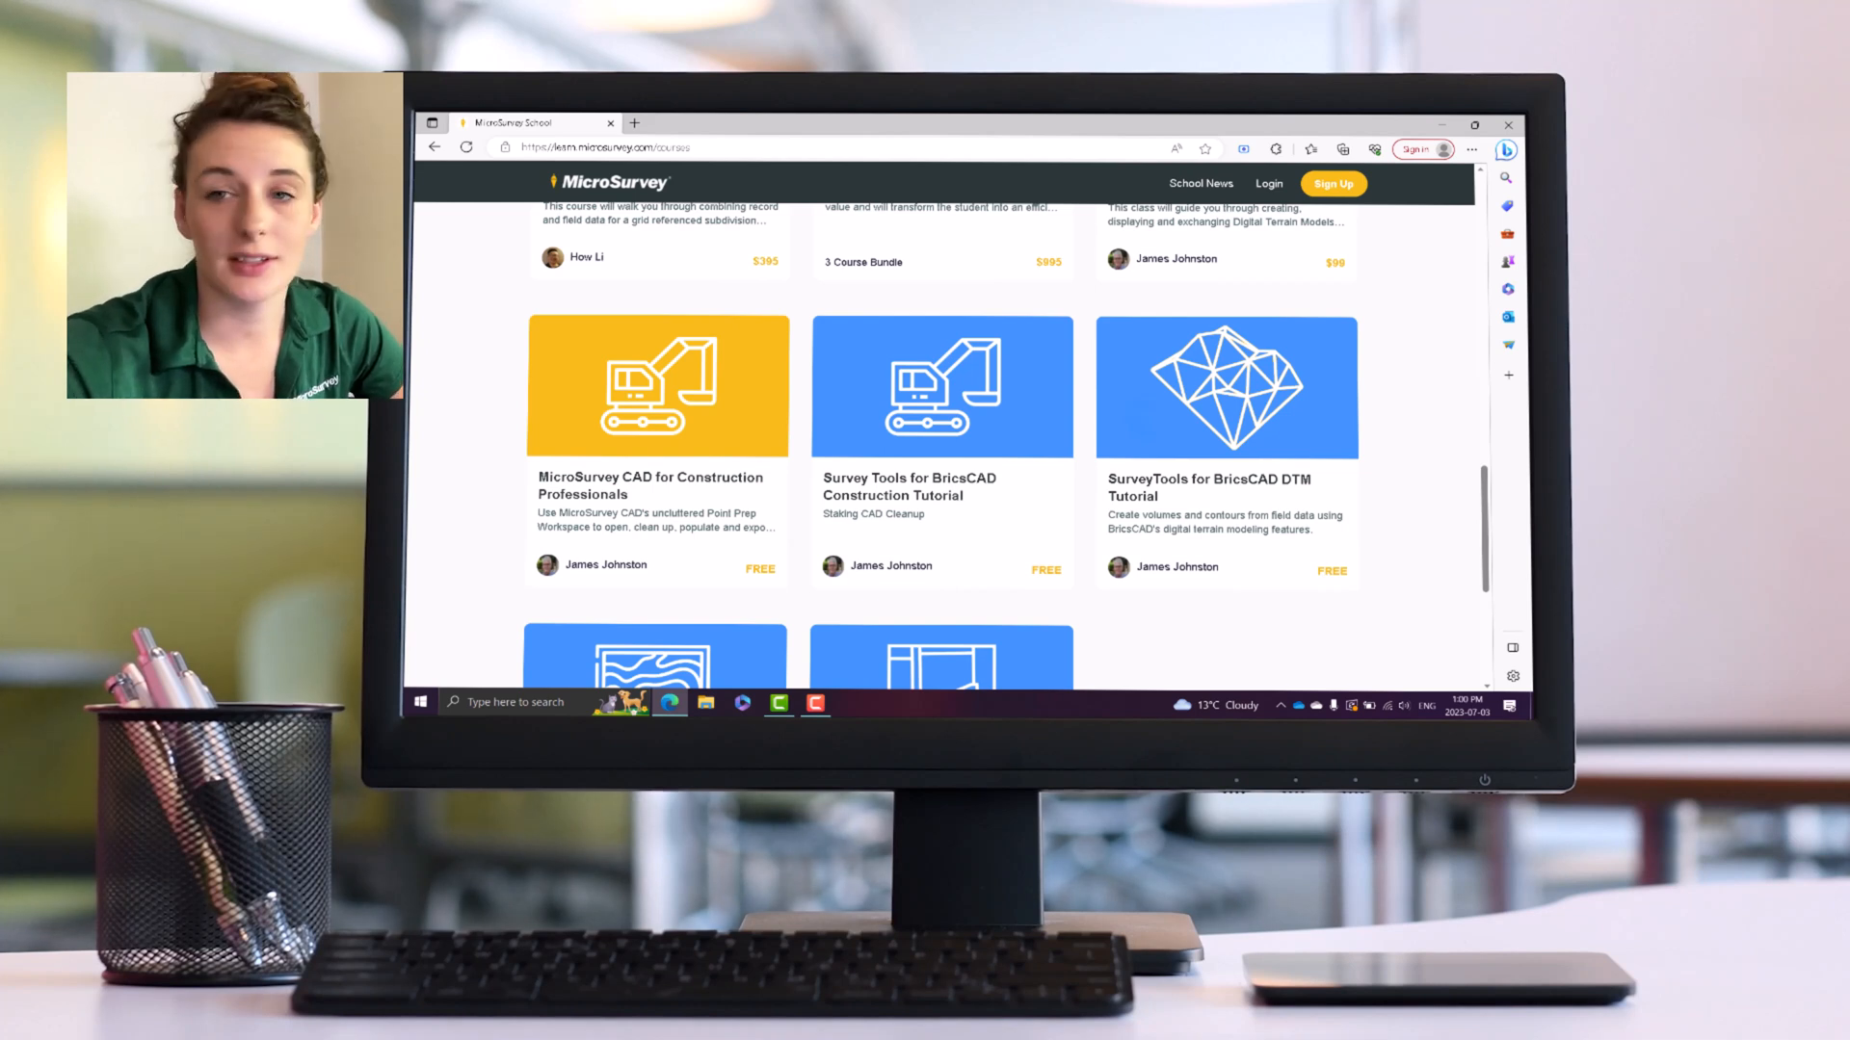
scroll("down", 3)
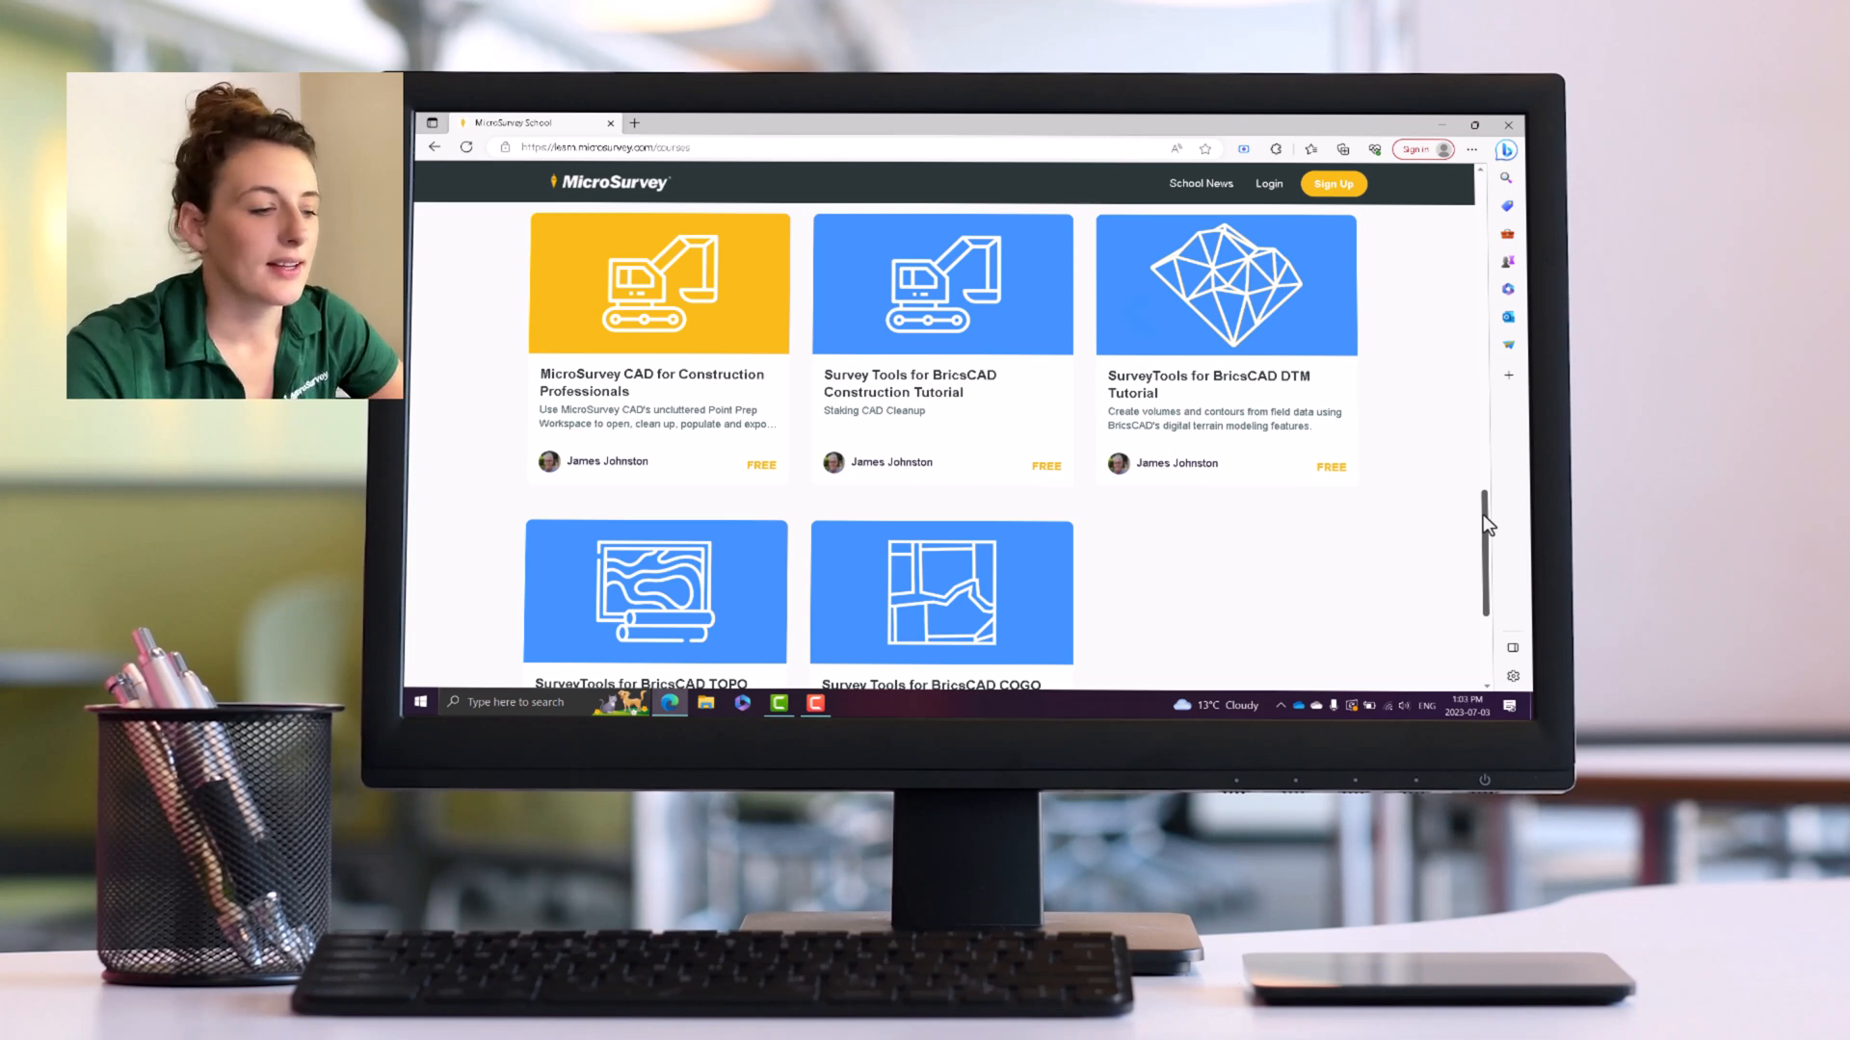
scroll("down", 3)
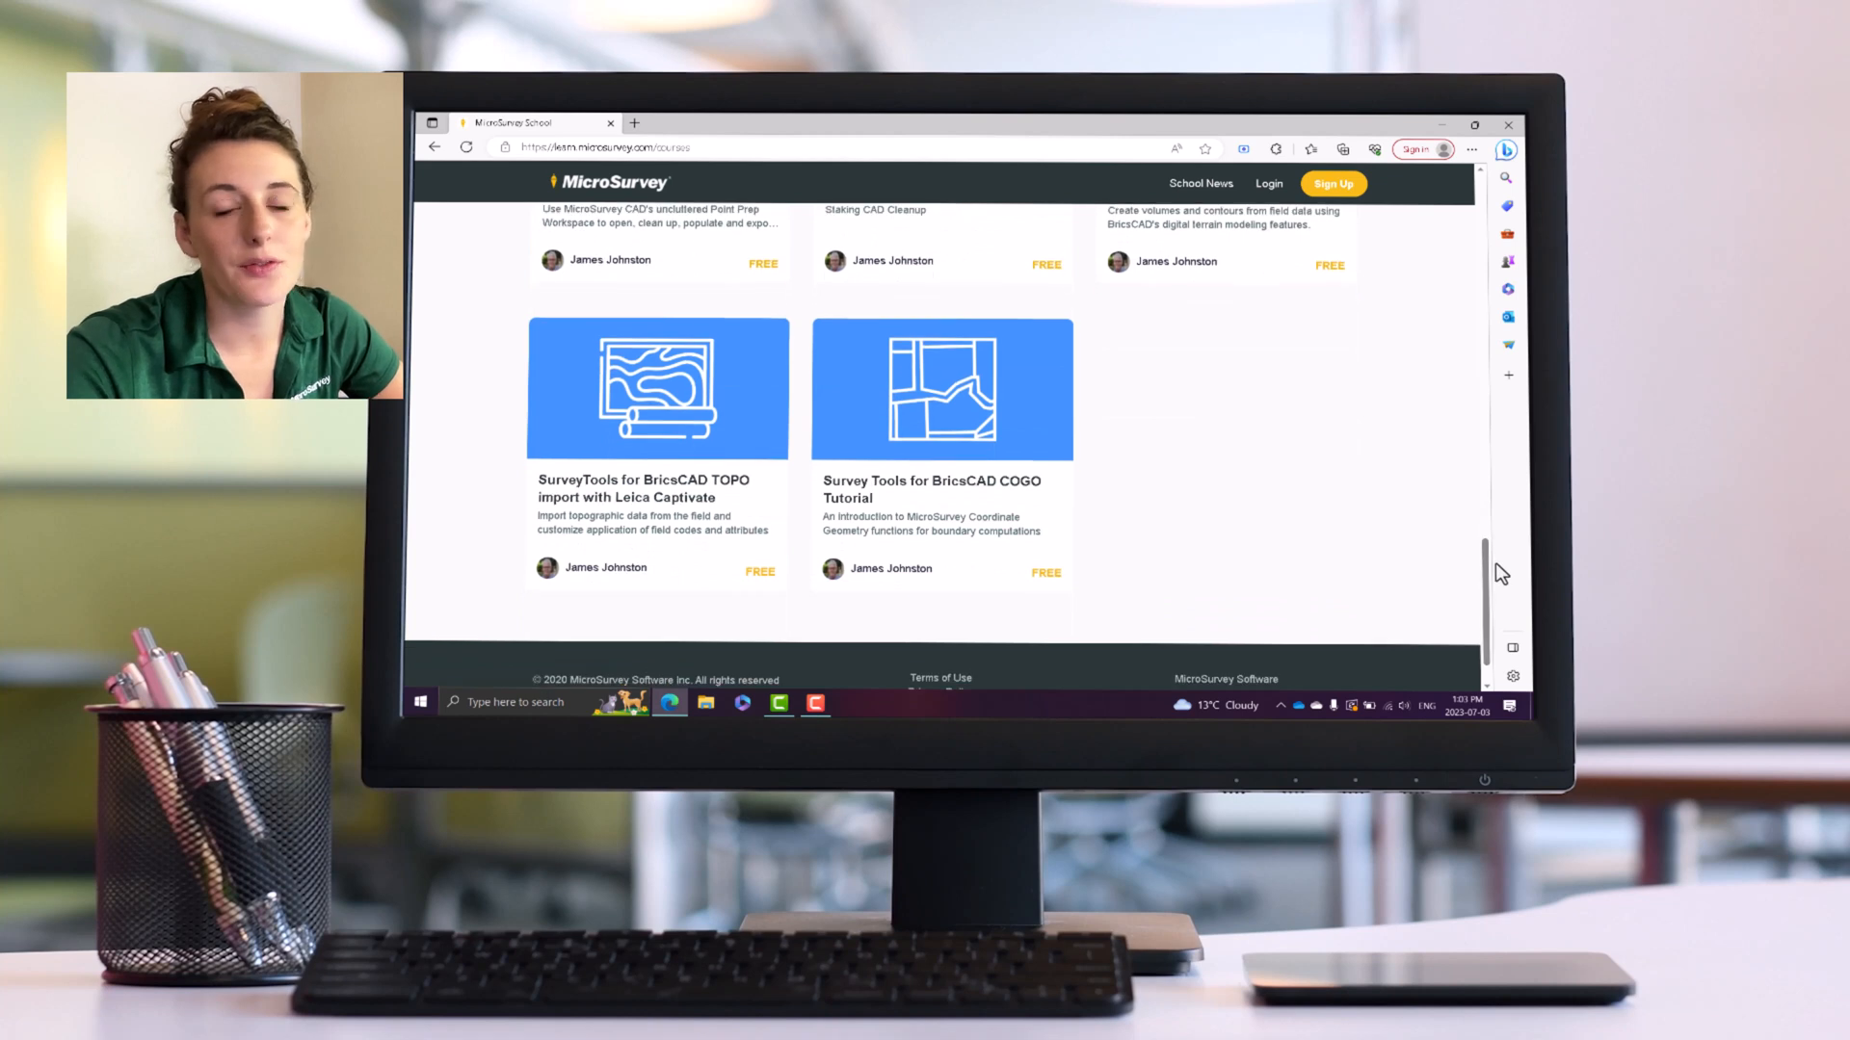